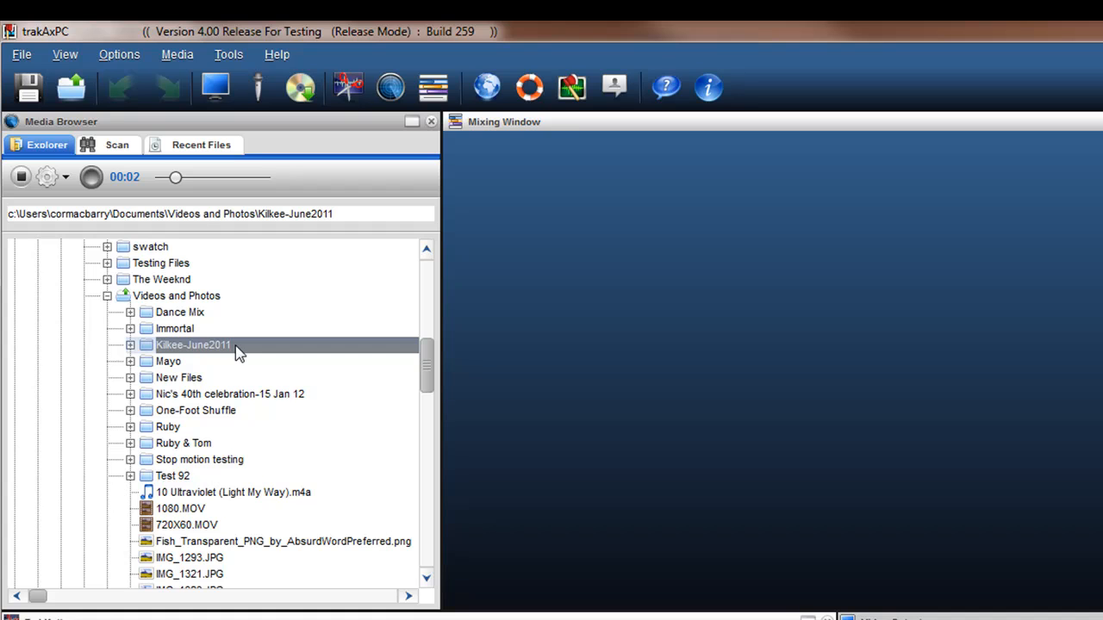
mouse_move(194, 351)
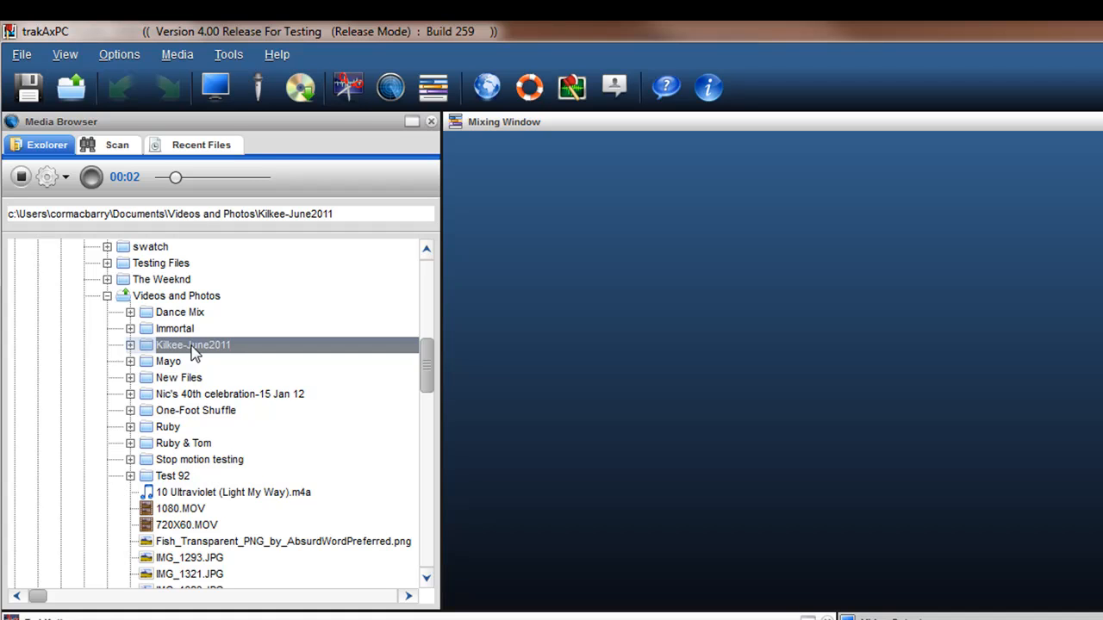
mouse_move(214, 355)
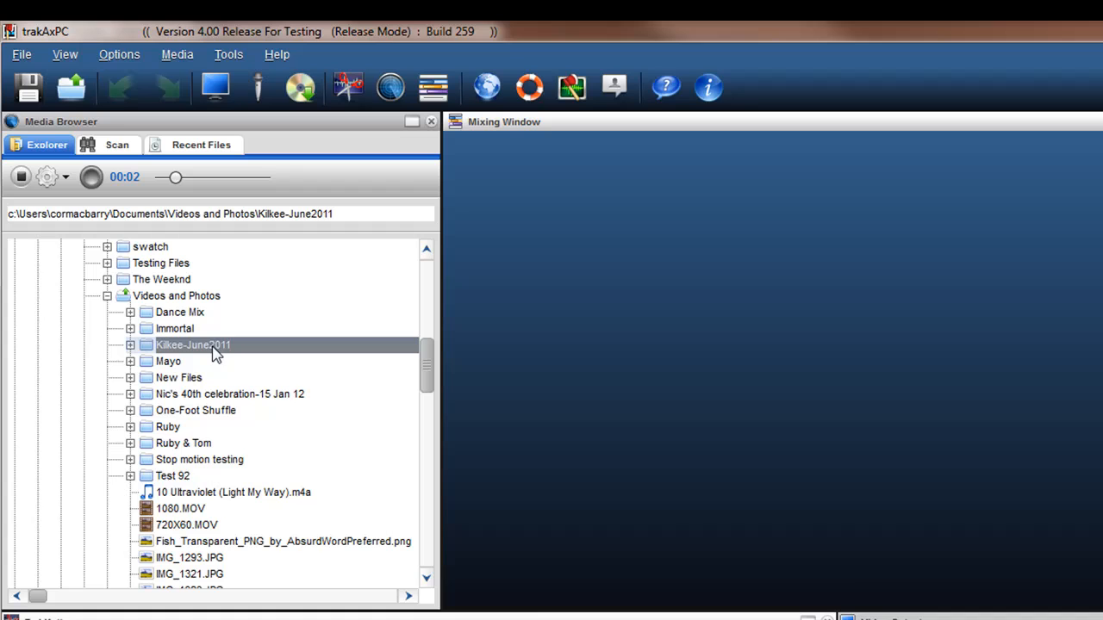
Create a slideshow from the Kilkee-June2011 folder's photos and scroll through its thumbnails.
right_click(193, 345)
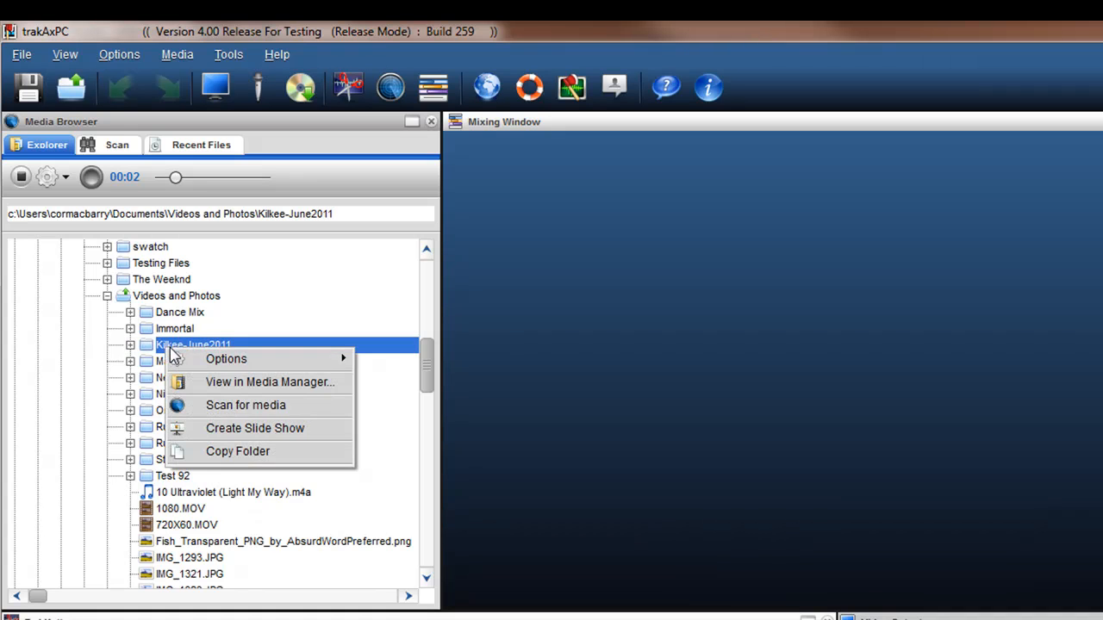
left_click(254, 429)
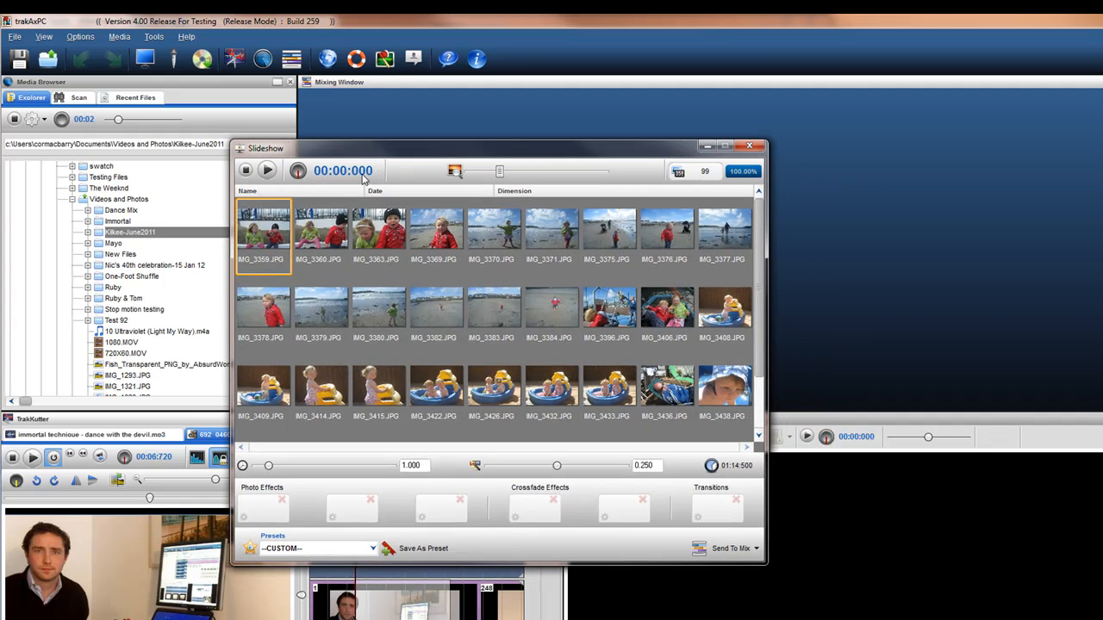
mouse_move(763, 330)
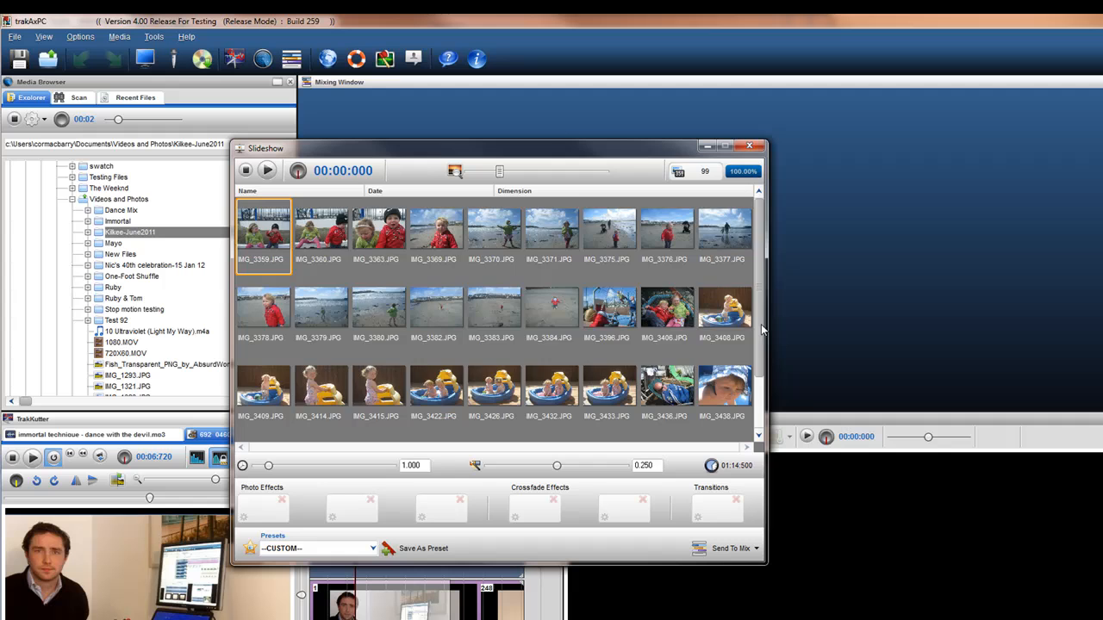
scroll("down", 3)
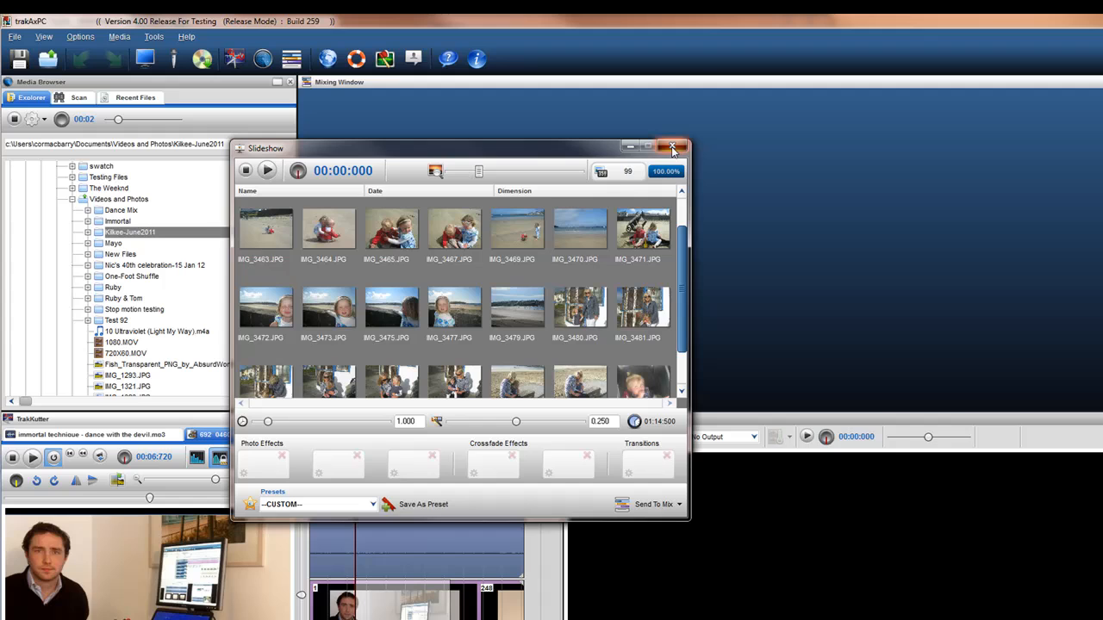
Close the first slideshow, open Kilkee-June2011 in Media Manager, and build a slideshow there.
left_click(673, 147)
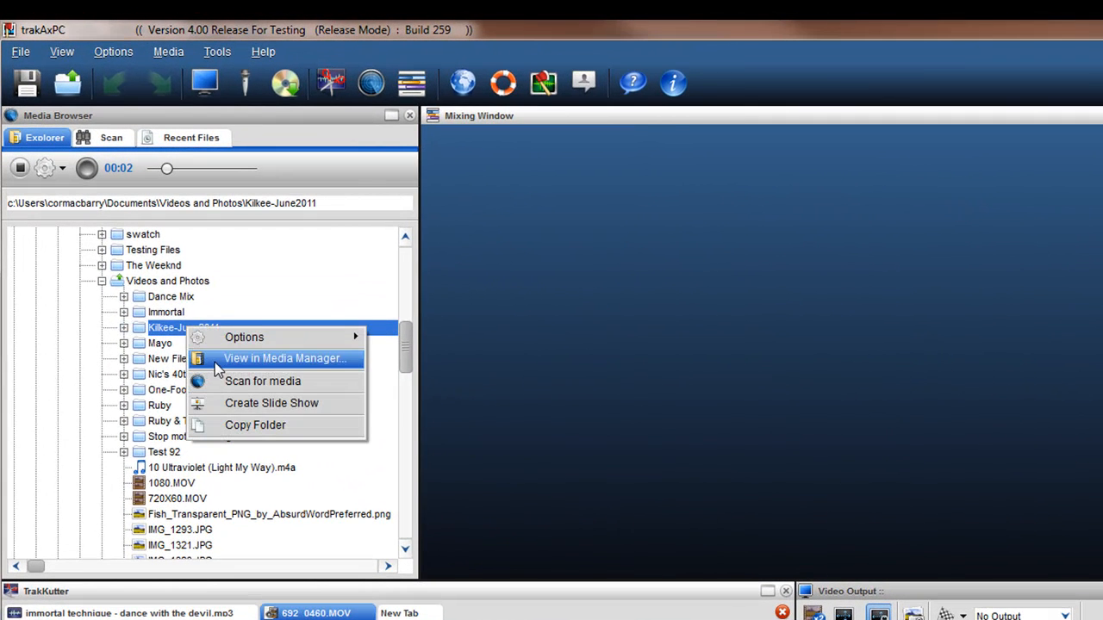
left_click(283, 358)
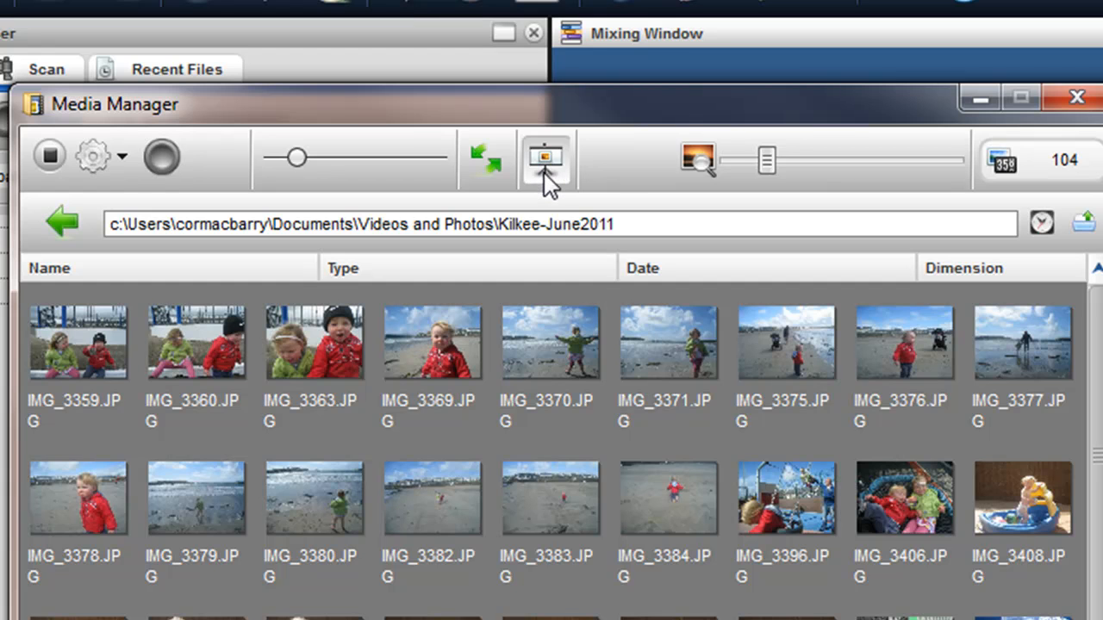
left_click(545, 157)
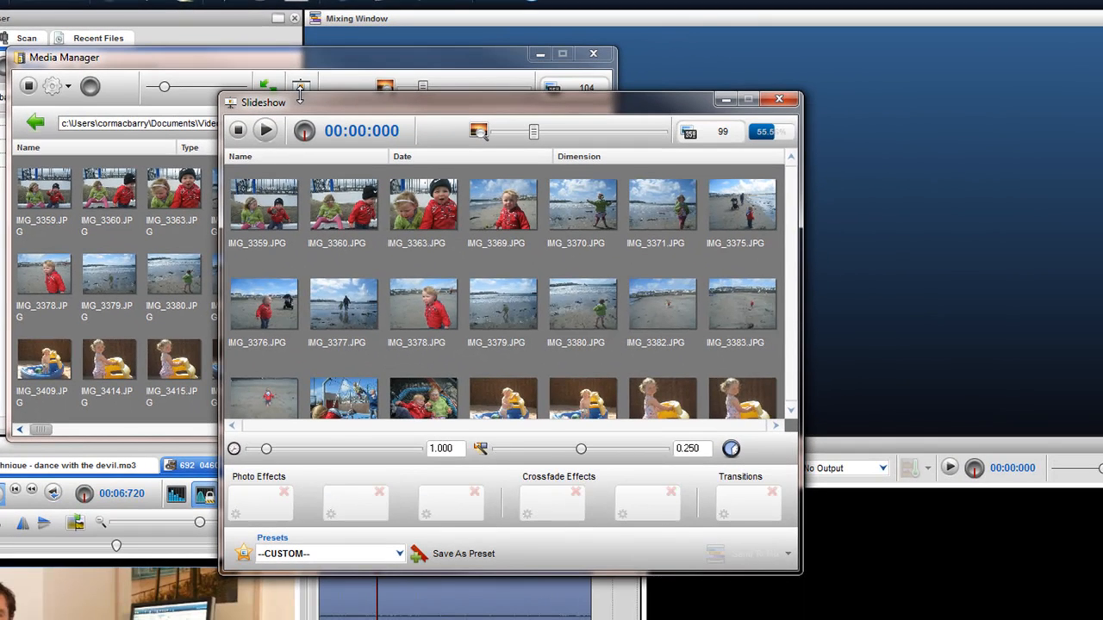
left_click(263, 205)
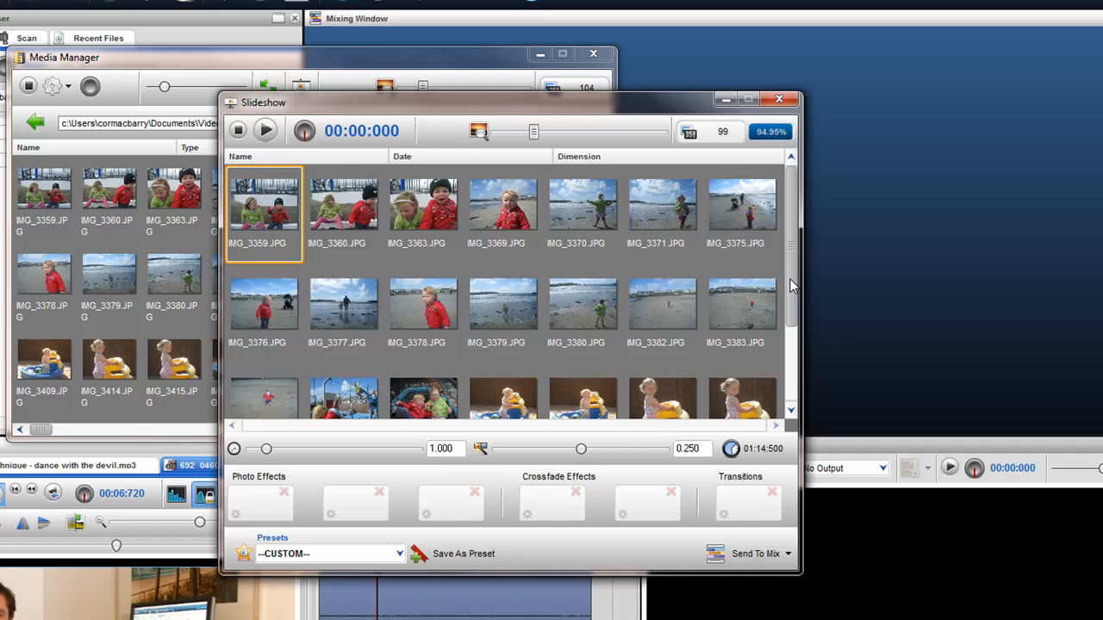
mouse_move(790, 250)
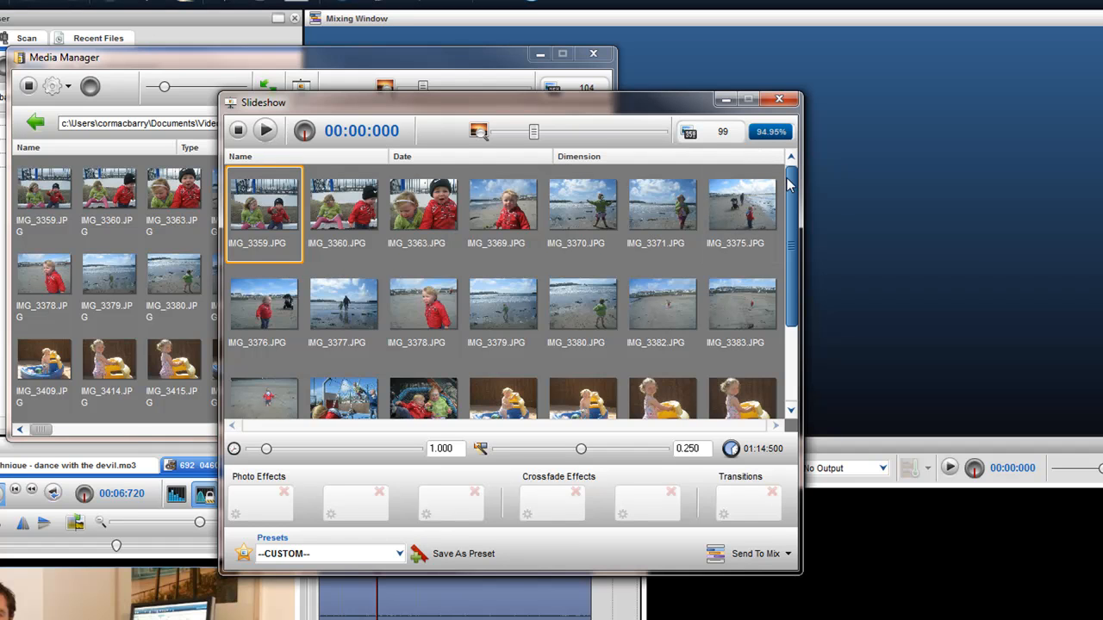
scroll("down", 3)
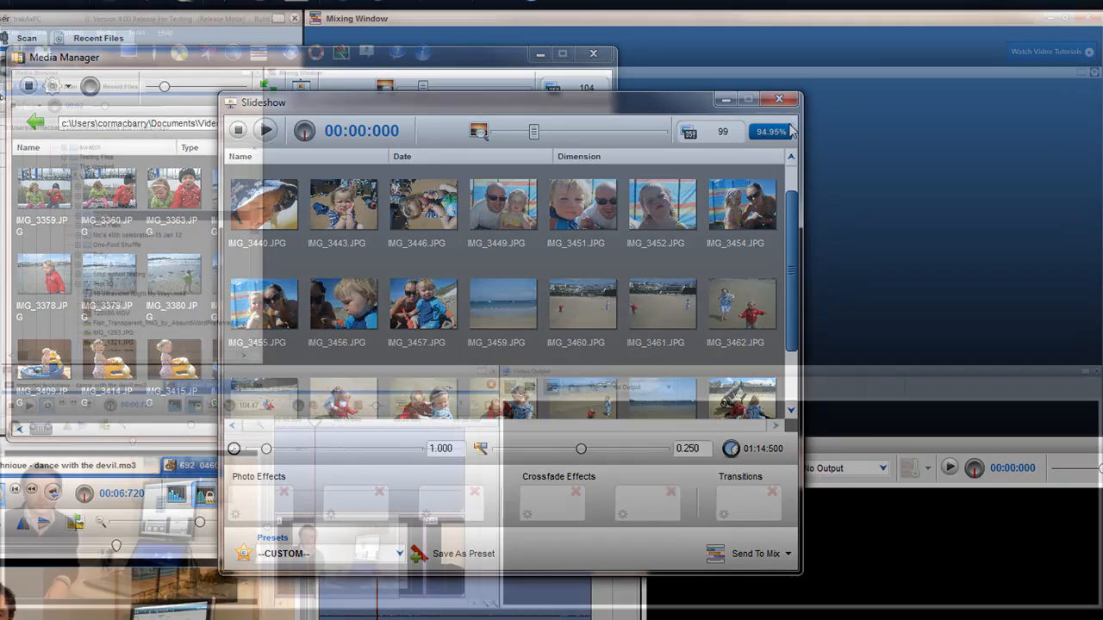
Build a slideshow from the Mayo folder and let all 298 photos load to 100%.
left_click(779, 100)
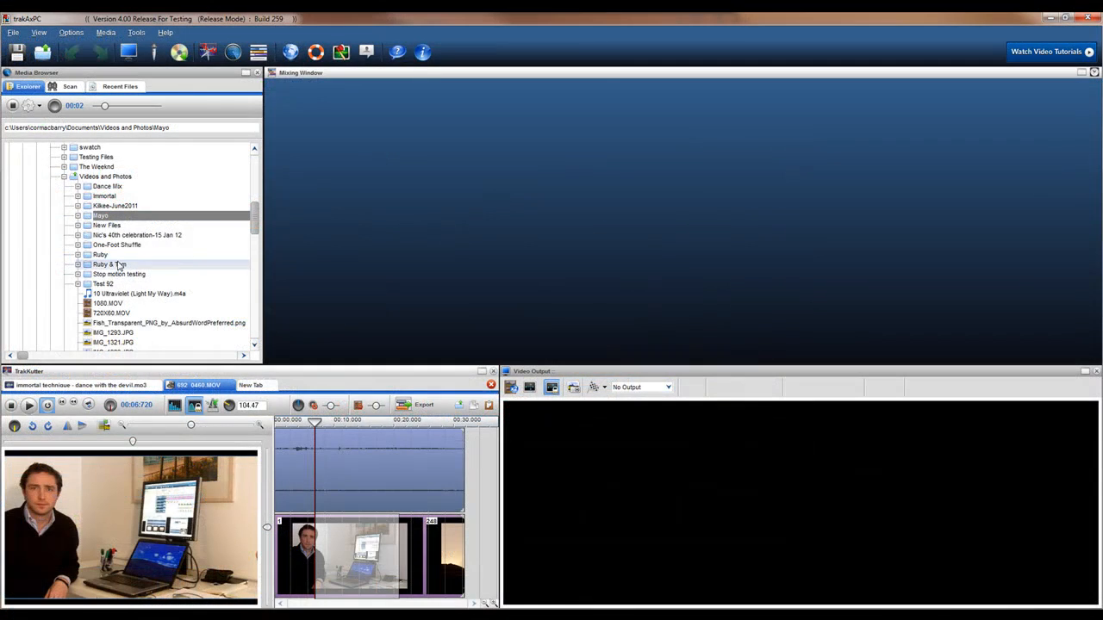
right_click(101, 216)
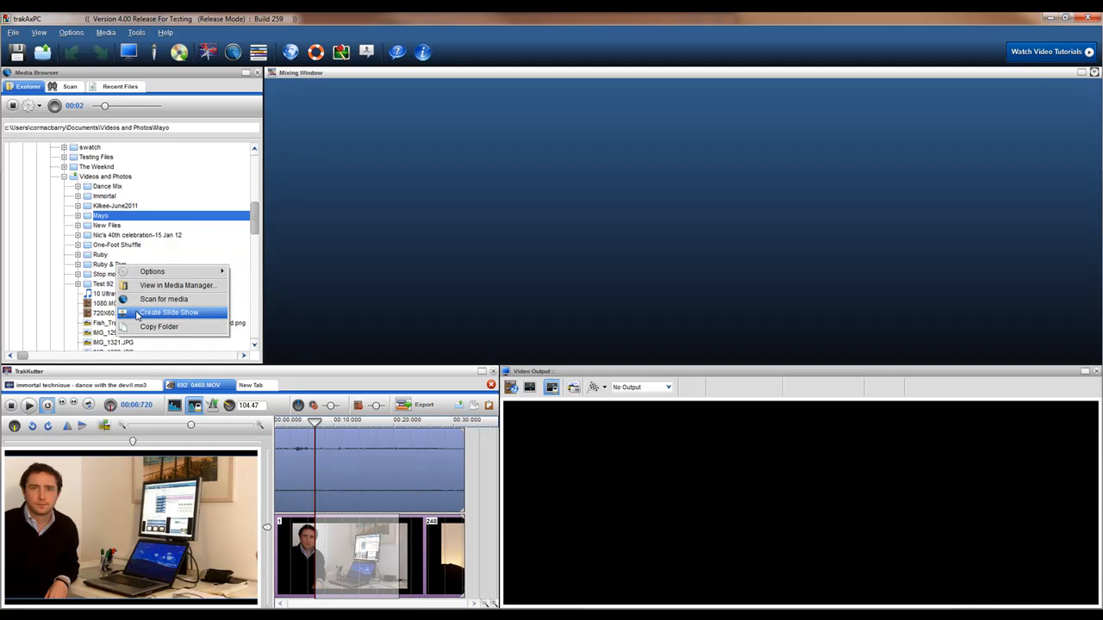
left_click(169, 312)
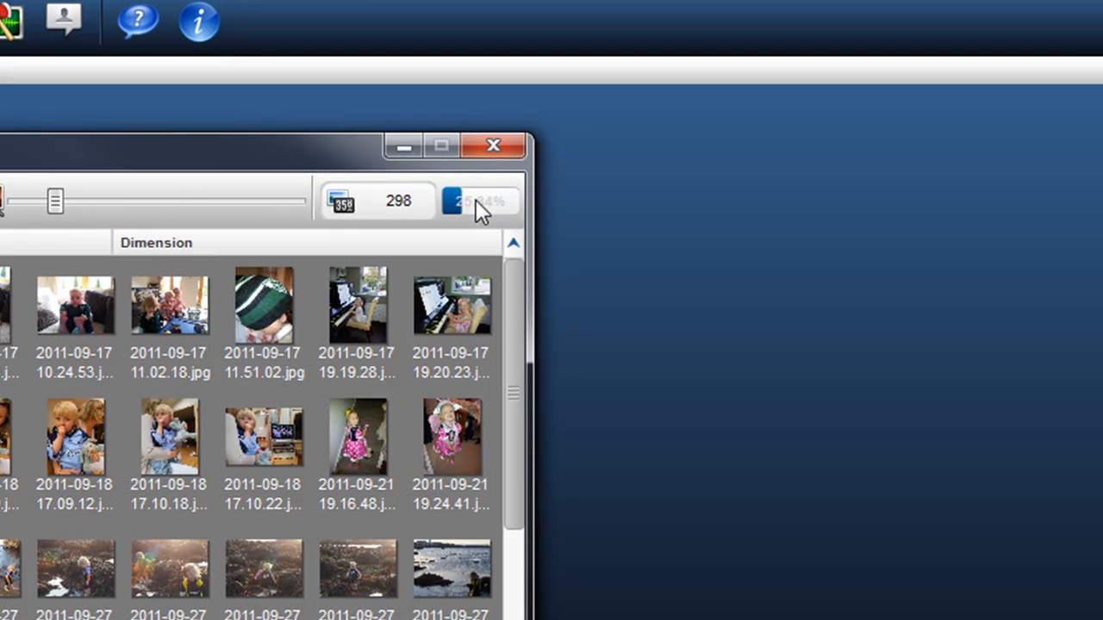
left_click(478, 201)
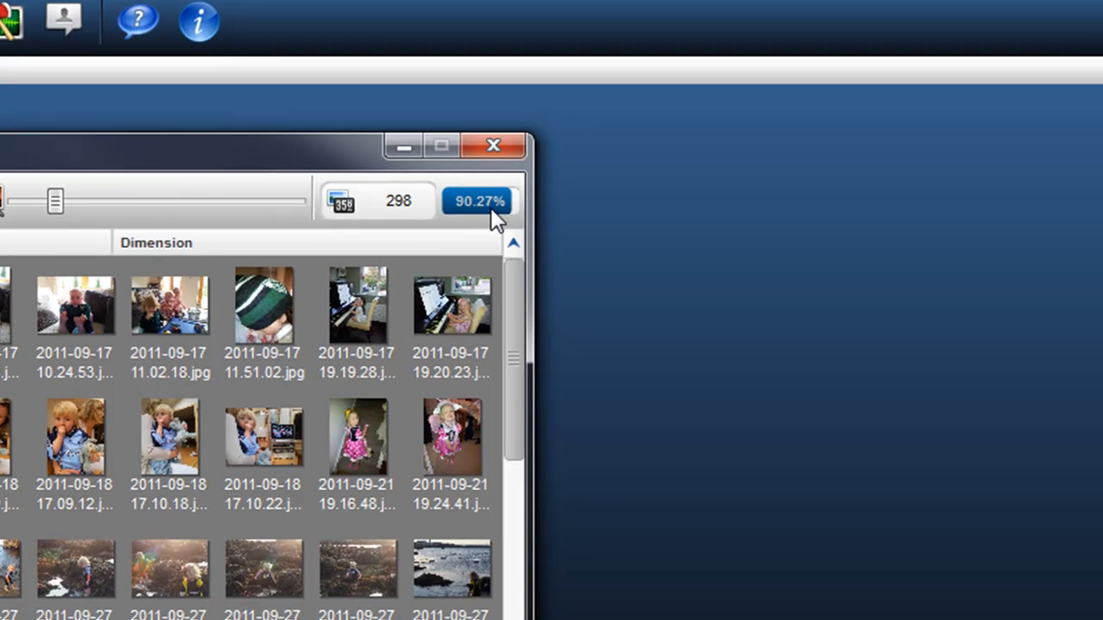
left_click(479, 201)
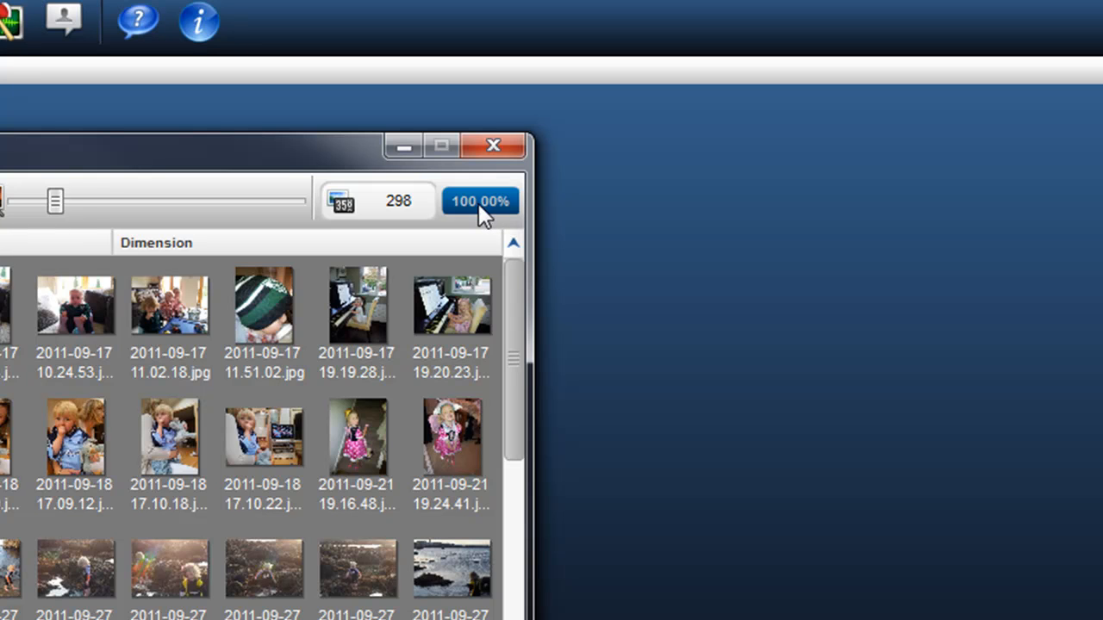
mouse_move(471, 220)
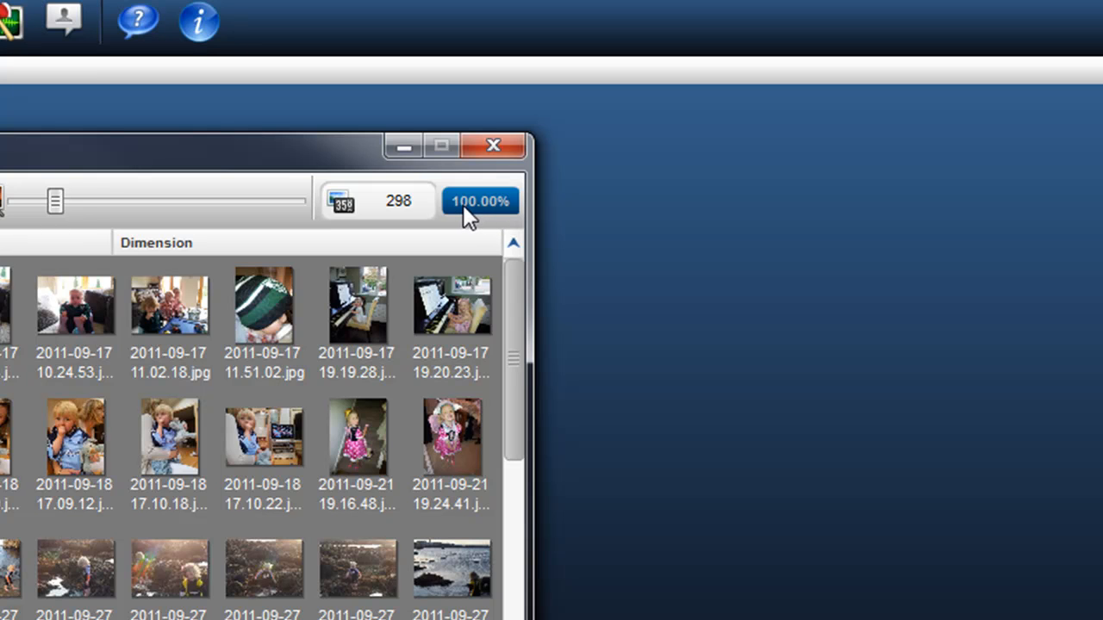
mouse_move(476, 211)
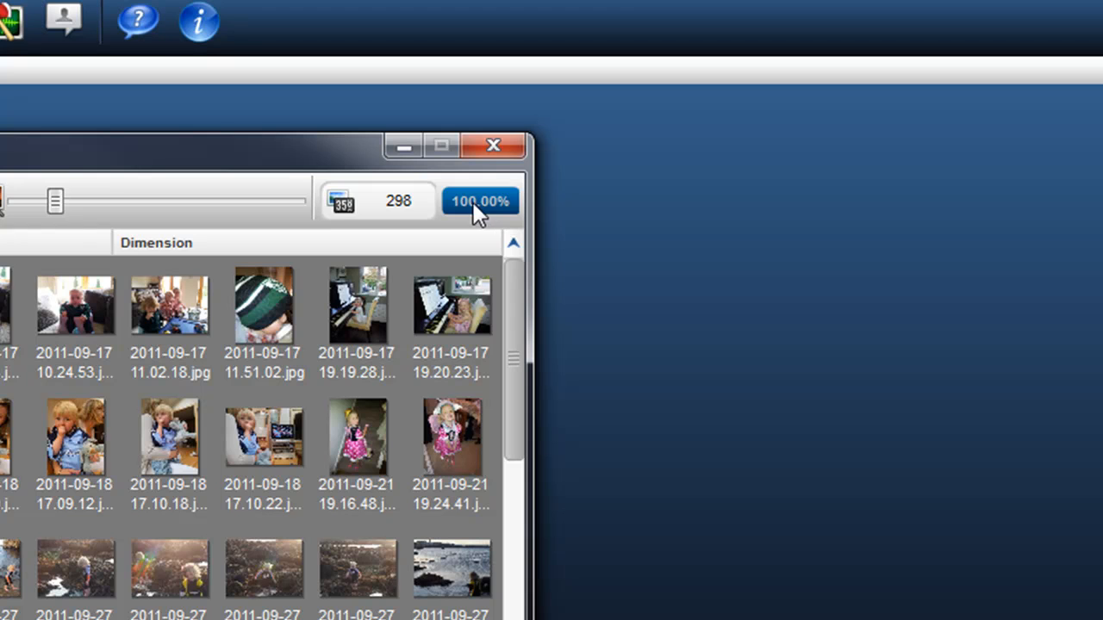
mouse_move(487, 216)
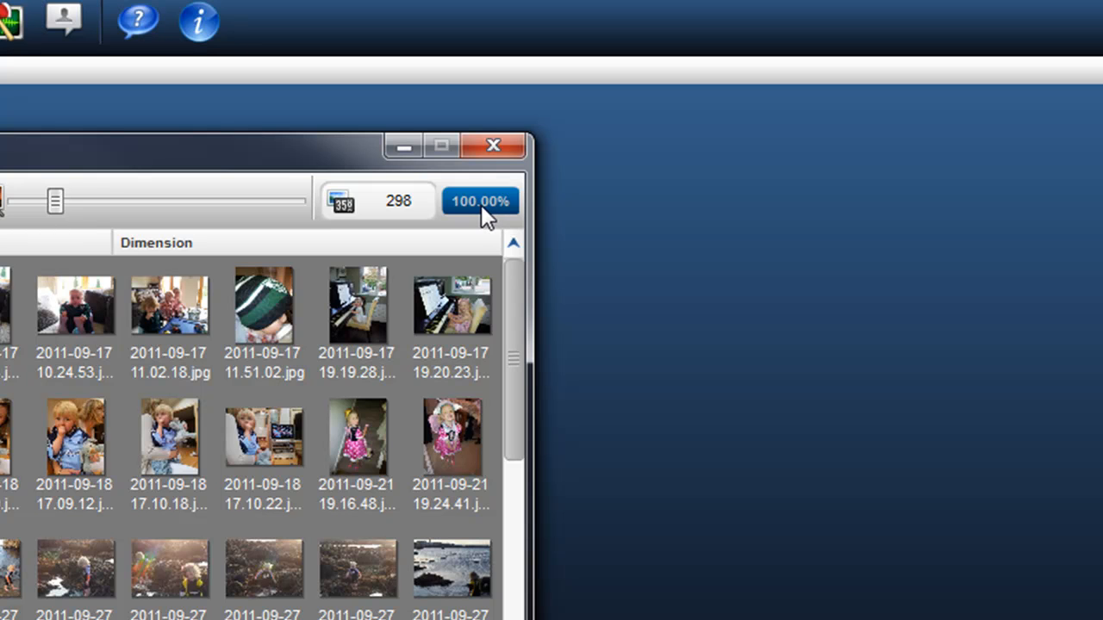
mouse_move(470, 216)
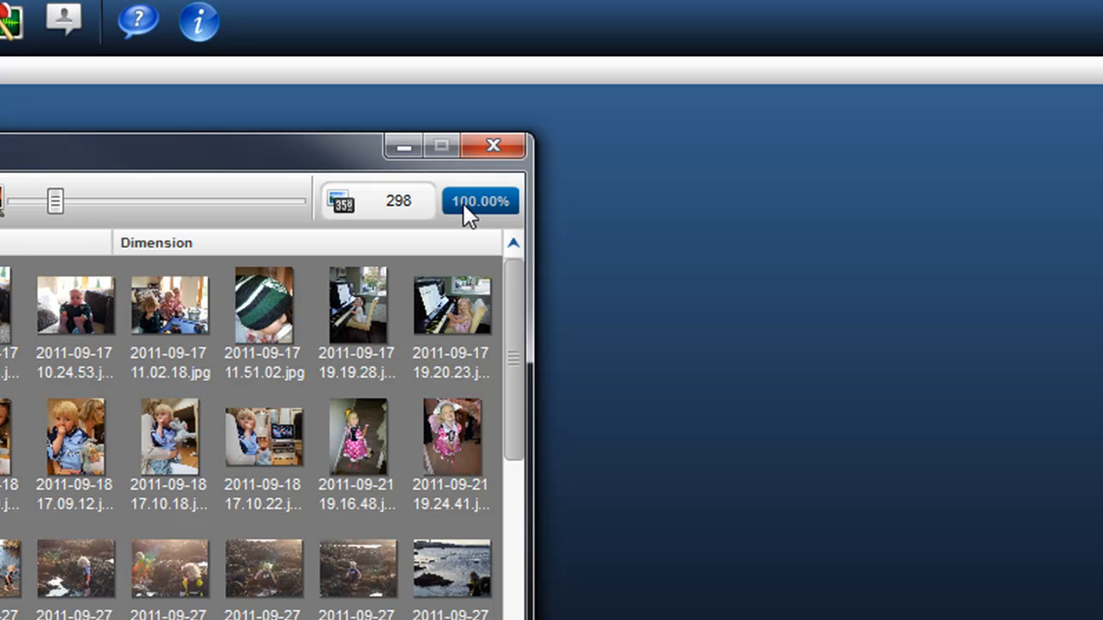
mouse_move(496, 214)
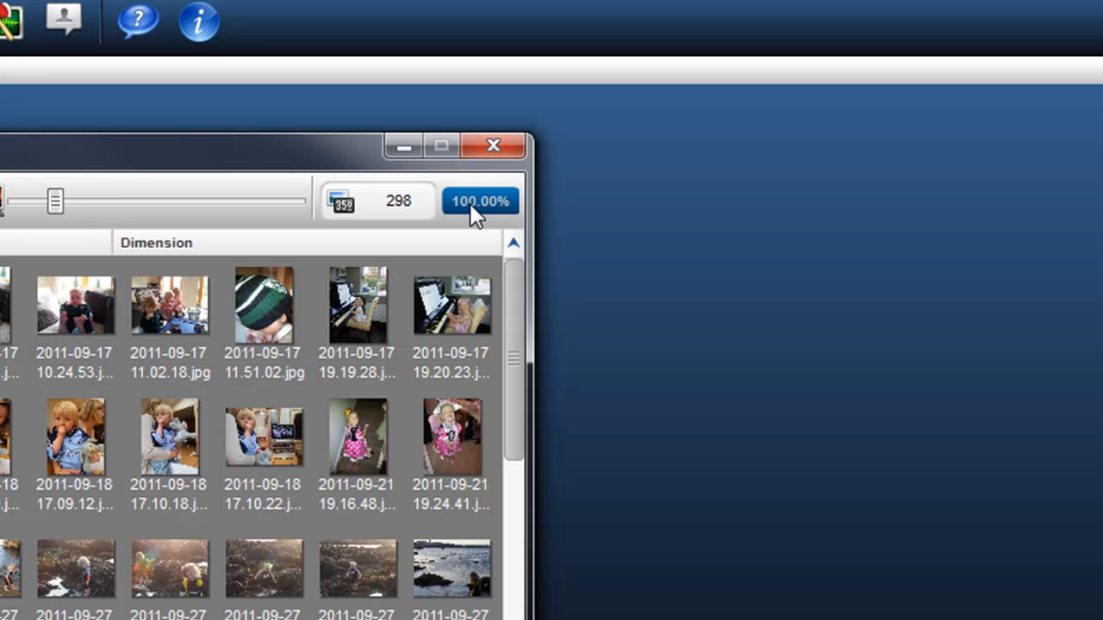
mouse_move(394, 215)
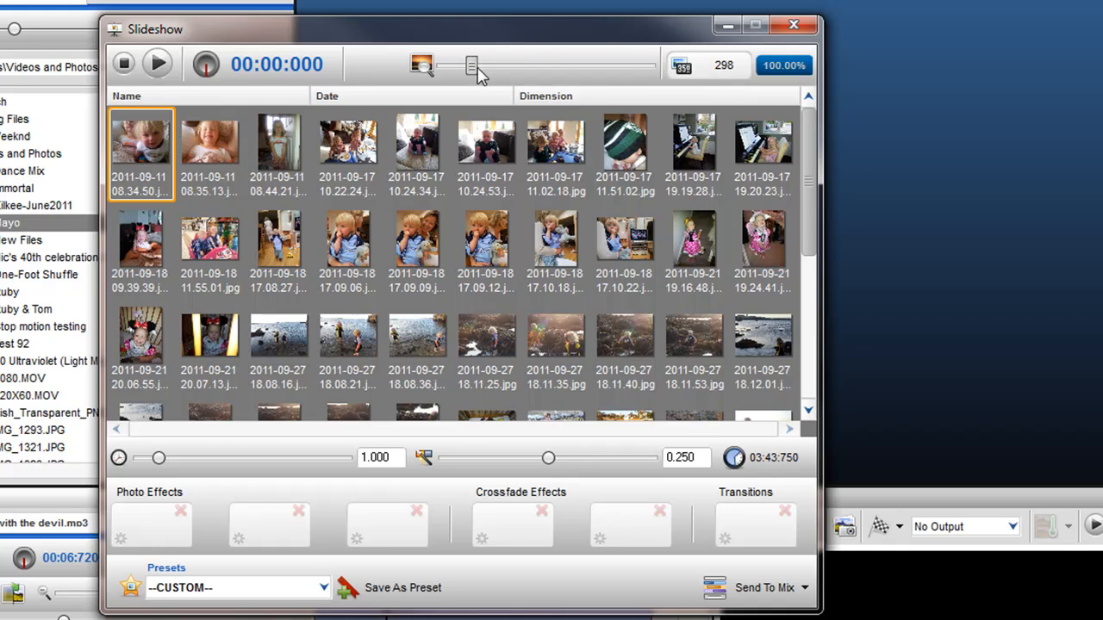
left_click_drag(473, 65, 620, 65)
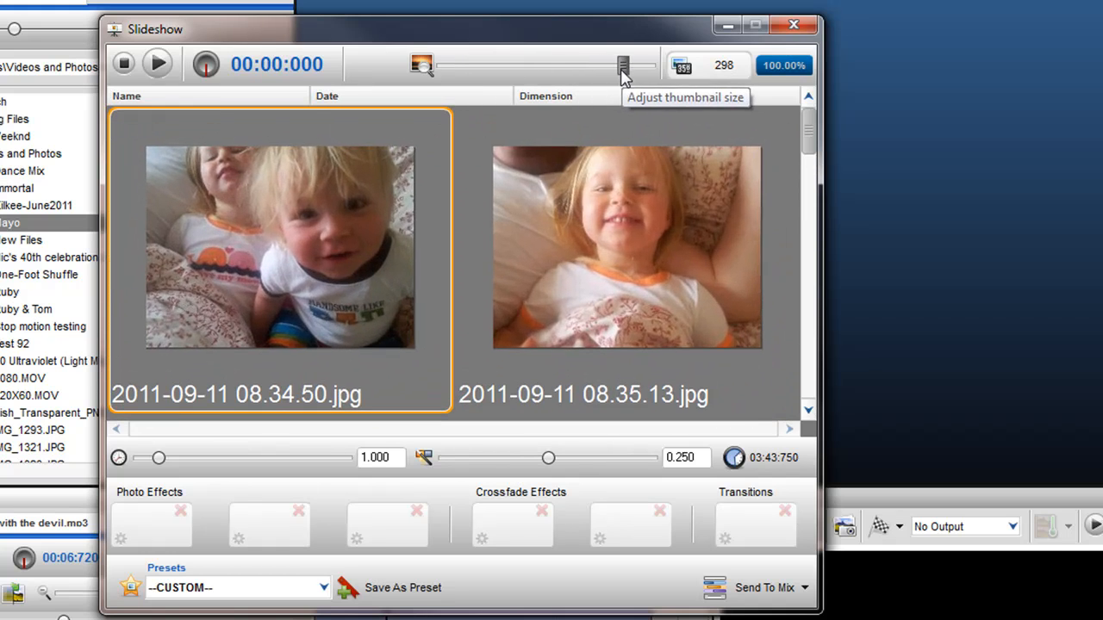
left_click_drag(621, 65, 469, 64)
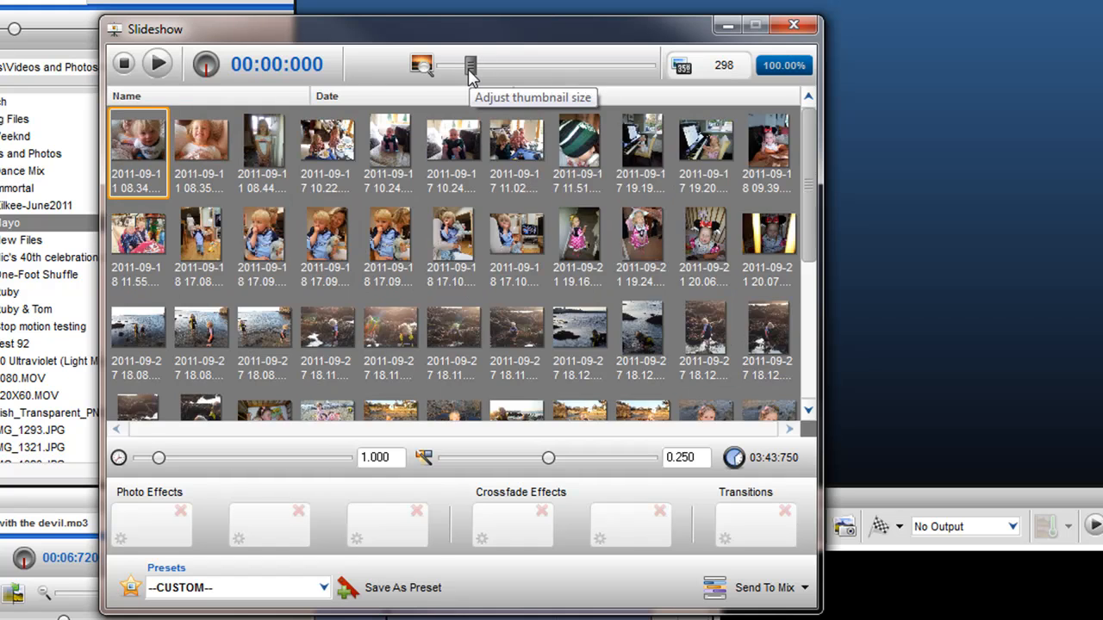
left_click_drag(470, 65, 463, 64)
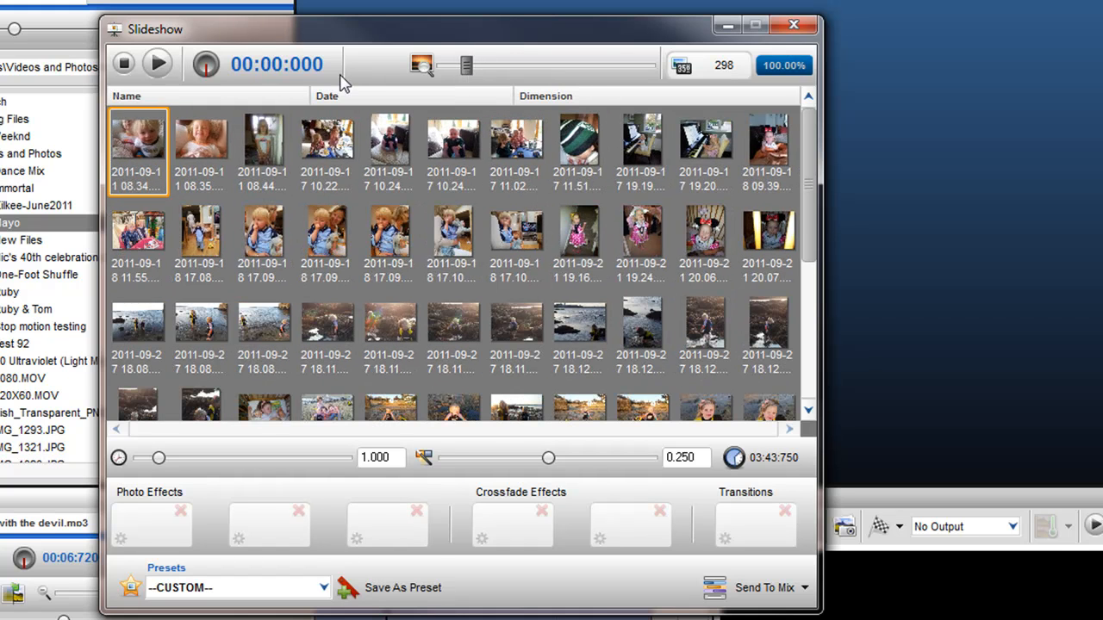
mouse_move(158, 63)
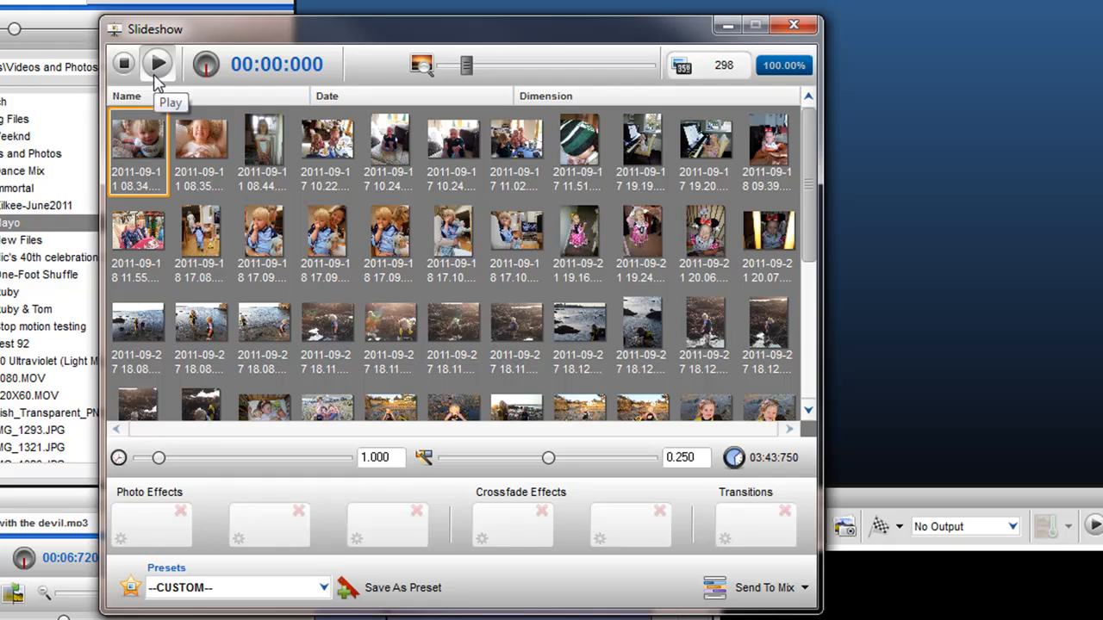
left_click(158, 63)
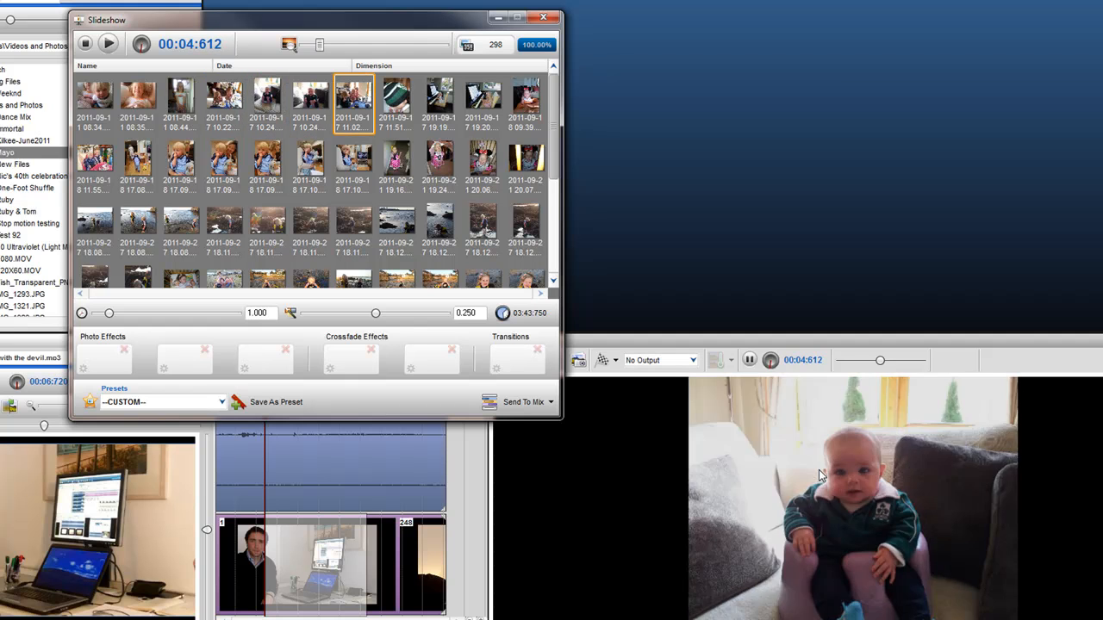
left_click(439, 99)
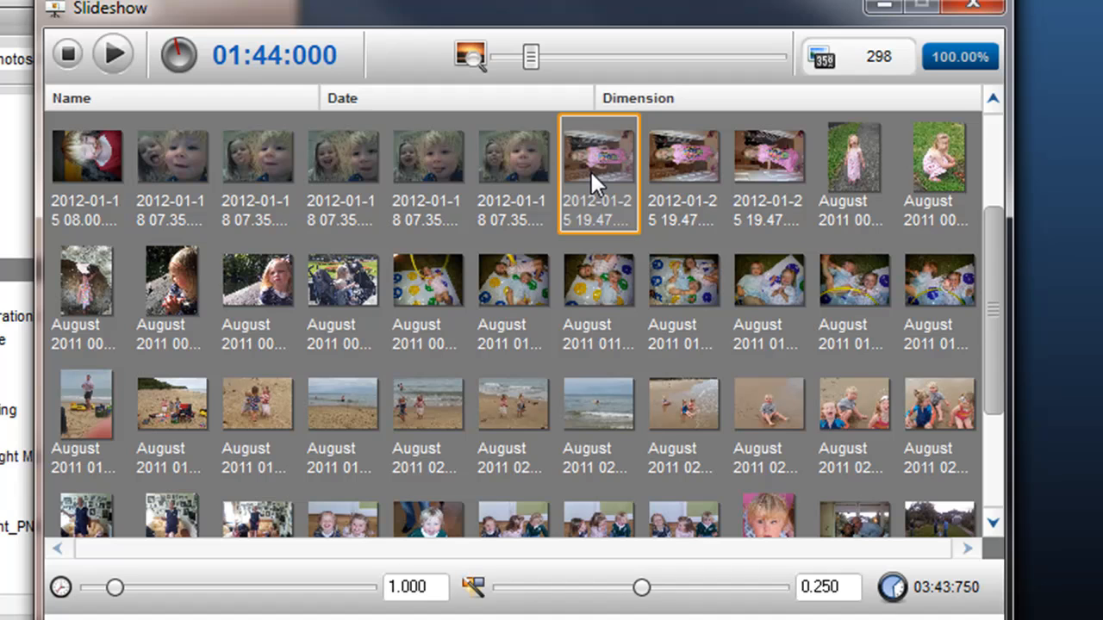
mouse_move(590, 176)
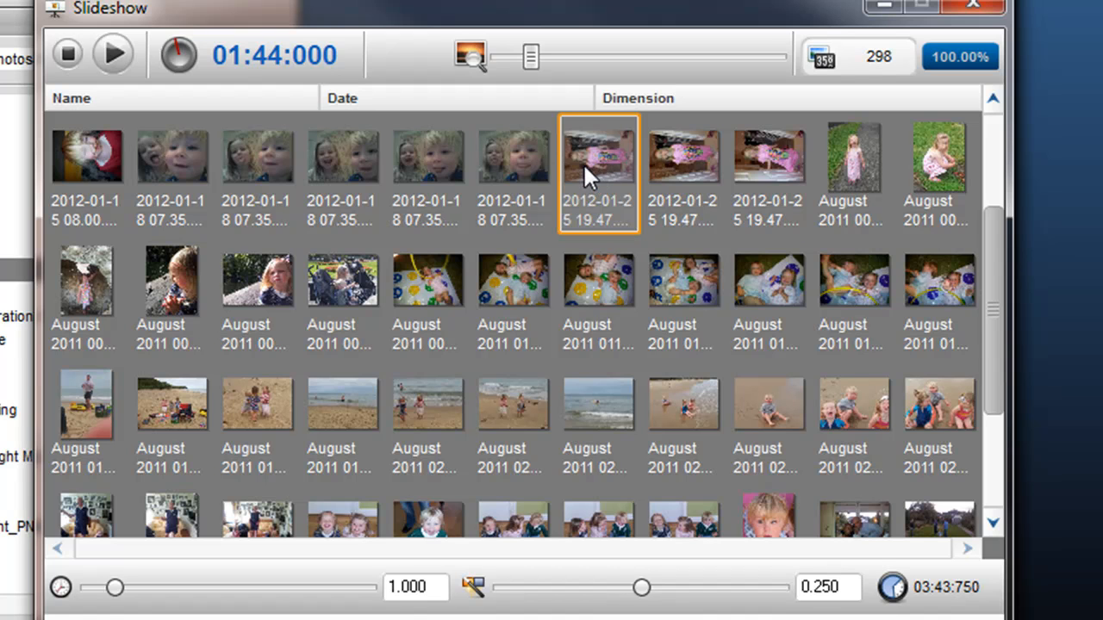
mouse_move(603, 181)
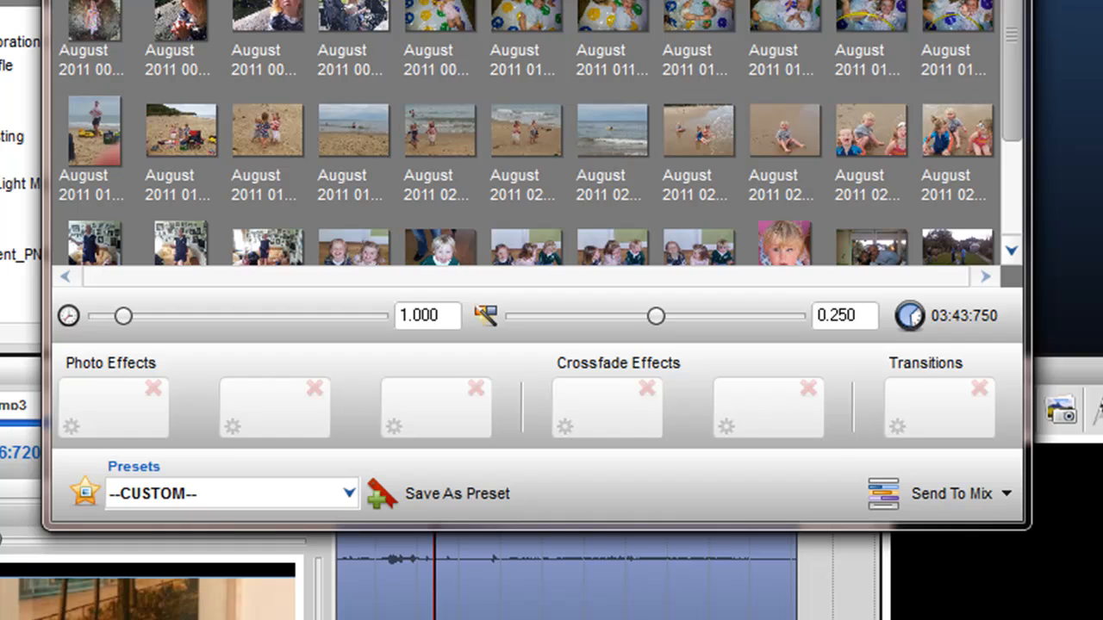
mouse_move(353, 35)
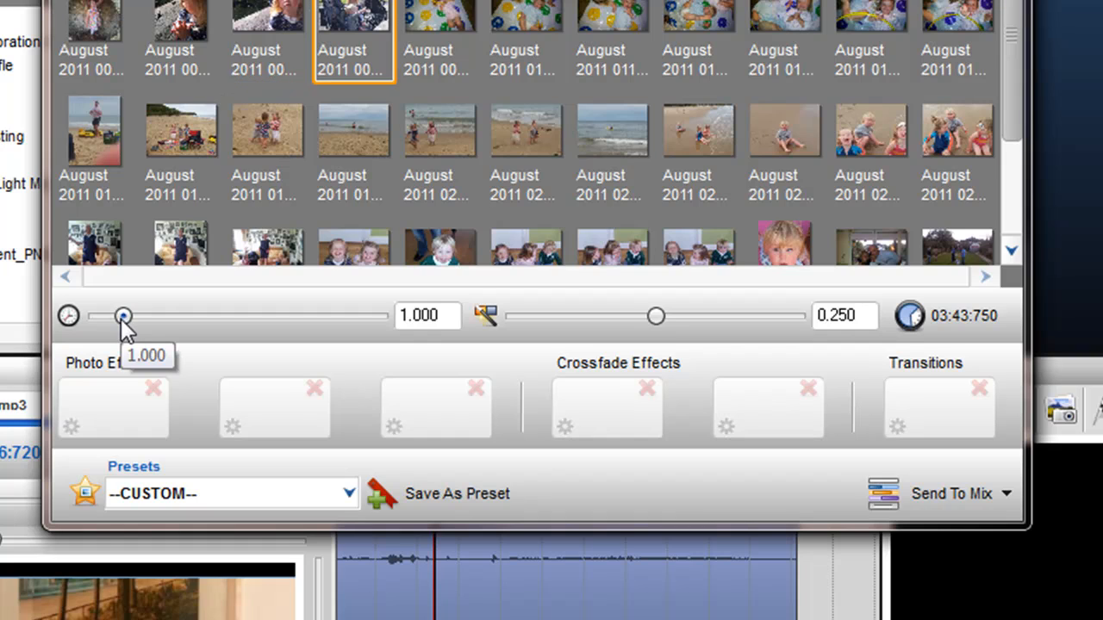
Try out several photo durations with the slider, then enter 4 seconds per photo.
left_click_drag(124, 316, 144, 316)
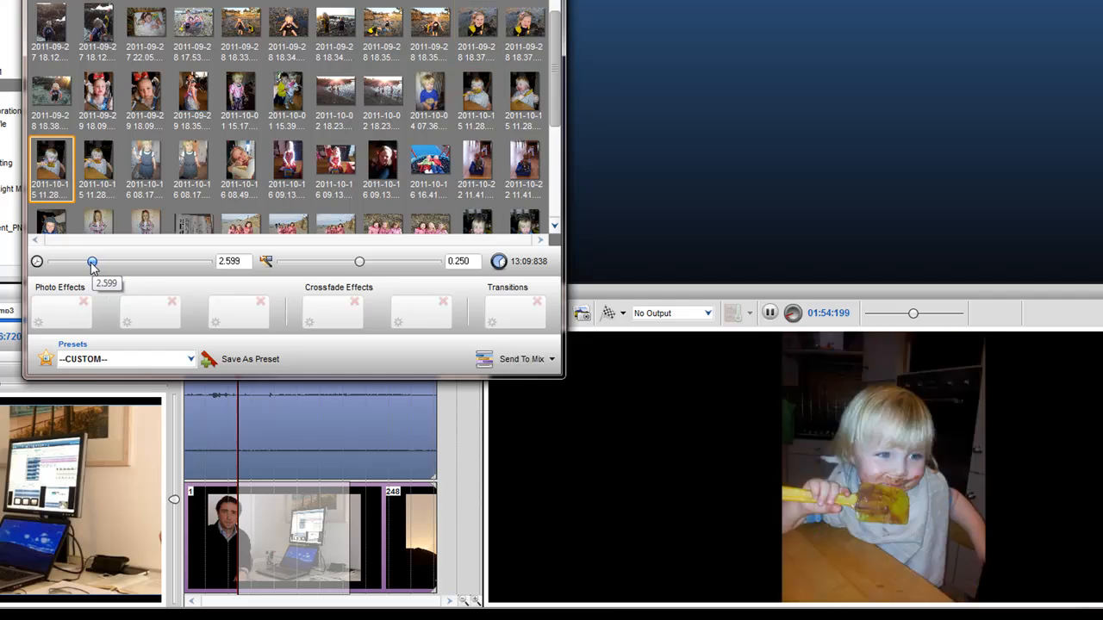
left_click_drag(92, 261, 71, 261)
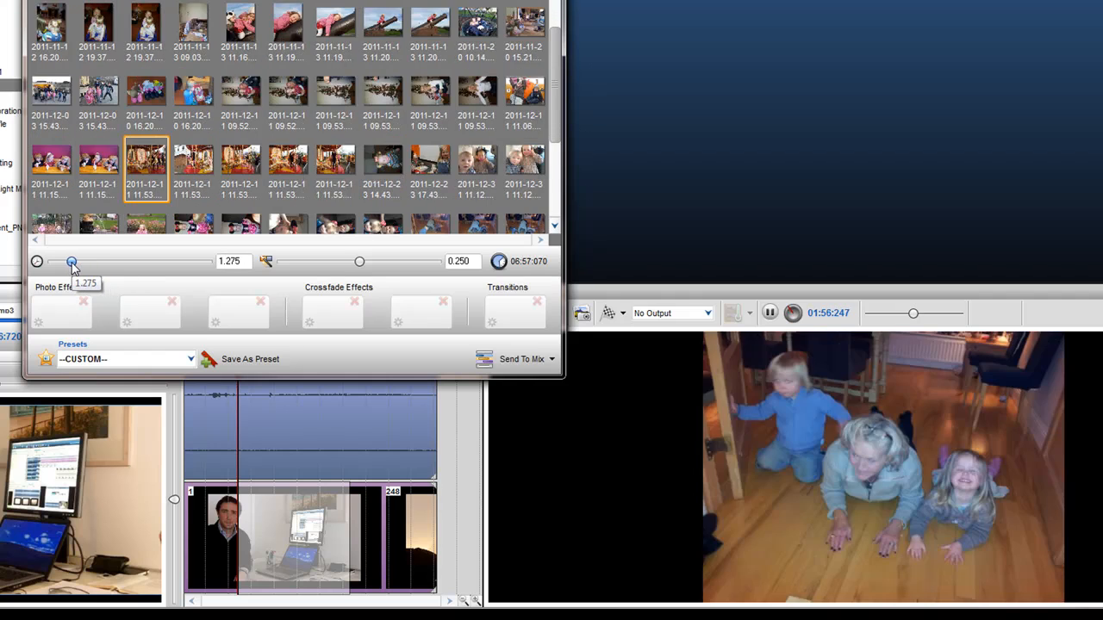
left_click_drag(71, 262, 53, 261)
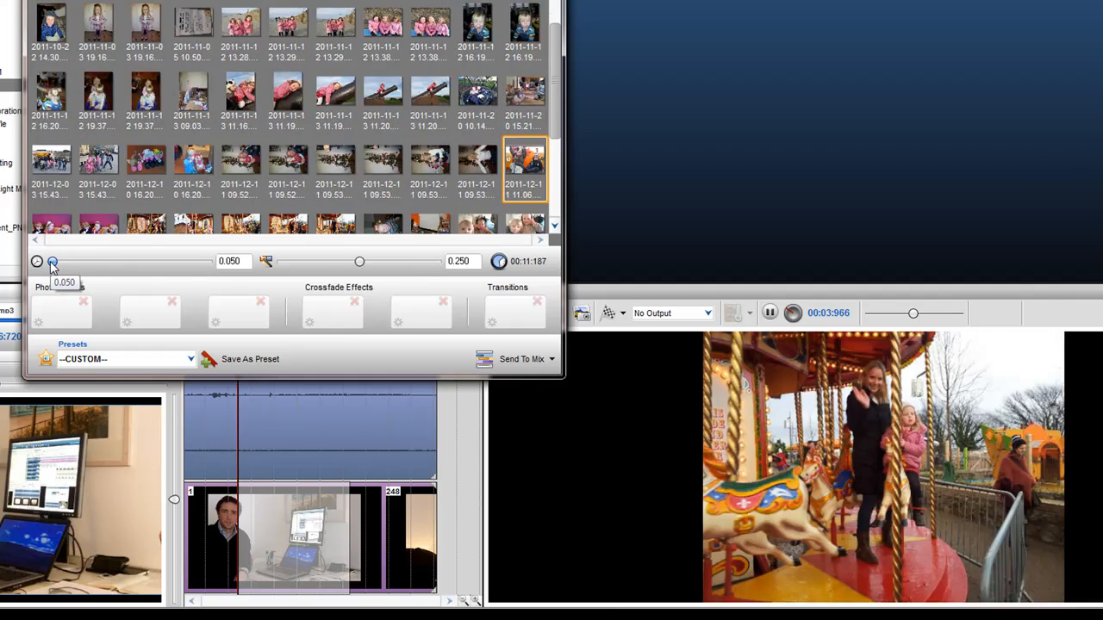
left_click_drag(52, 262, 54, 261)
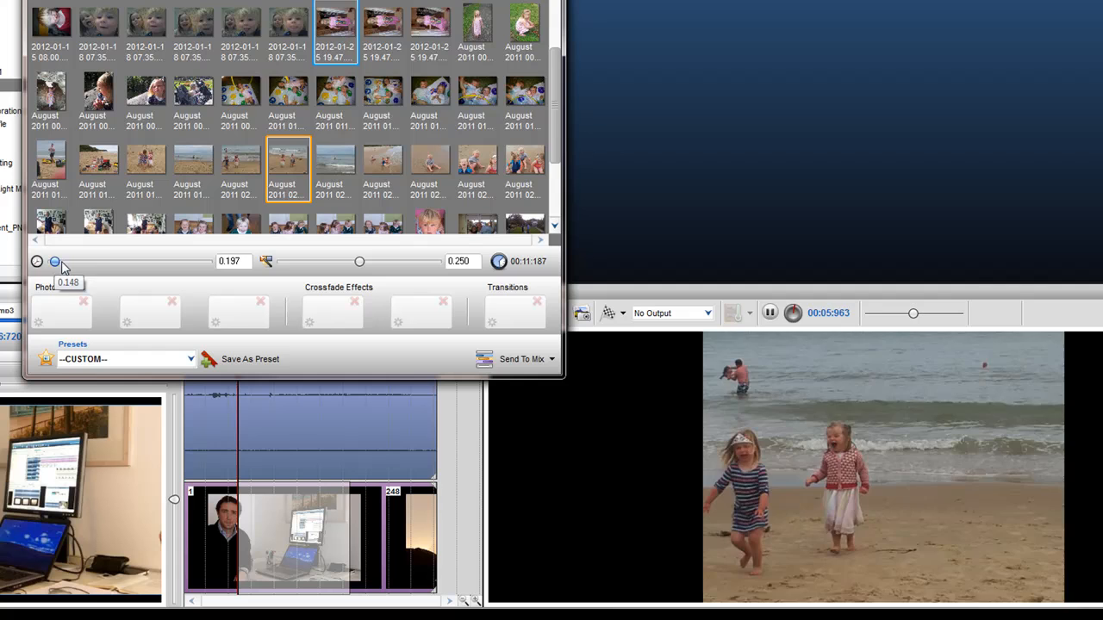
left_click_drag(54, 262, 131, 261)
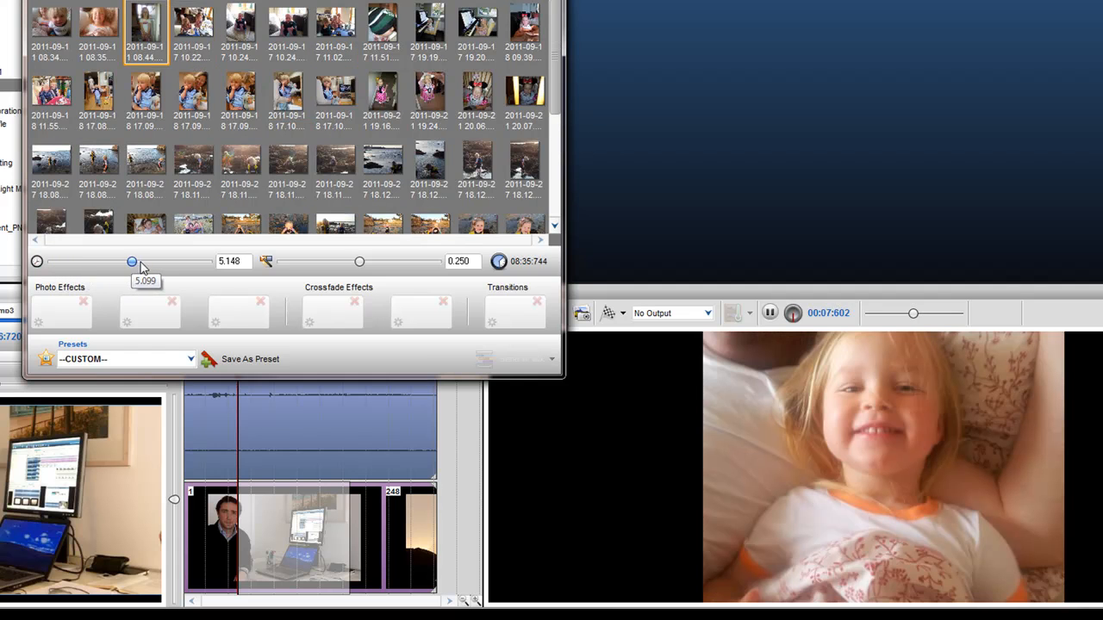
left_click_drag(131, 261, 179, 261)
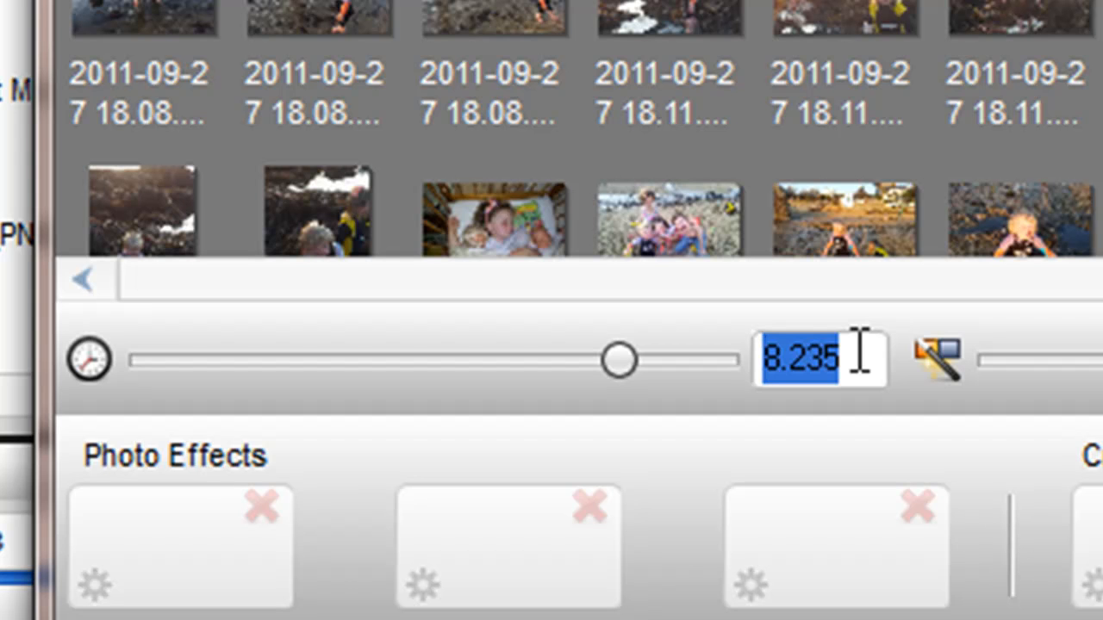
type("4.000")
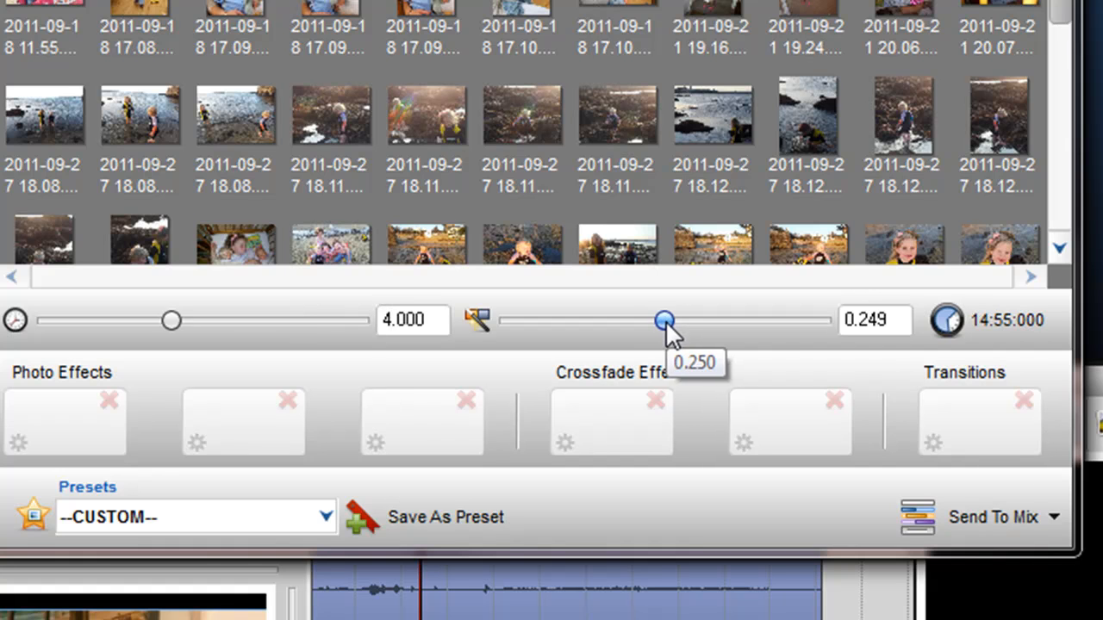
Adjust the crossfade slider back and forth, settling at 0.428 seconds.
left_click_drag(664, 321, 636, 321)
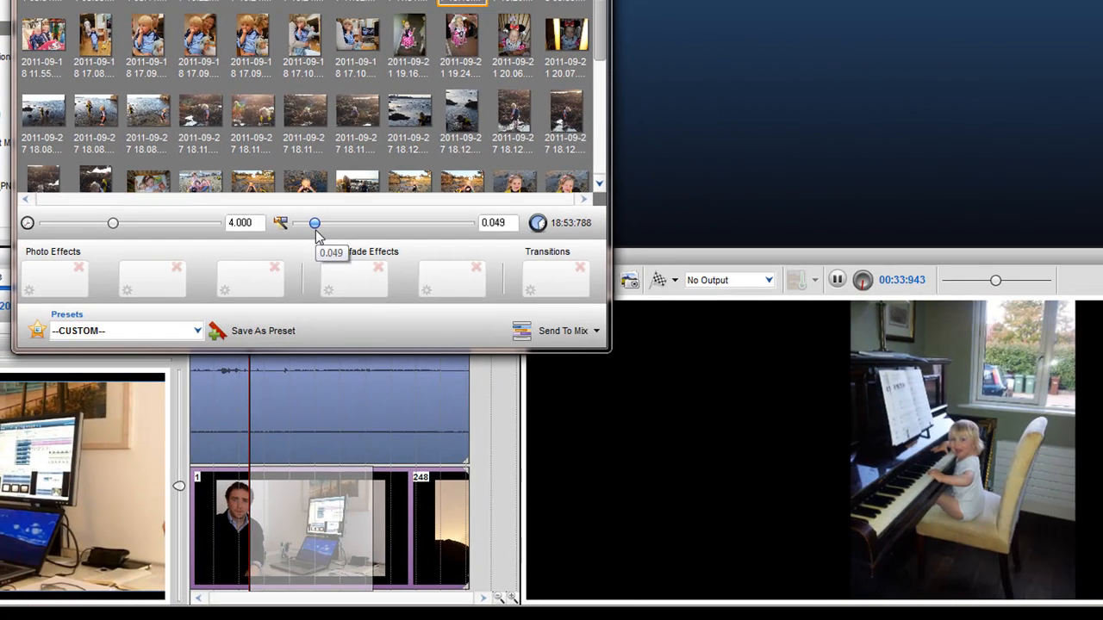
left_click_drag(315, 223, 297, 223)
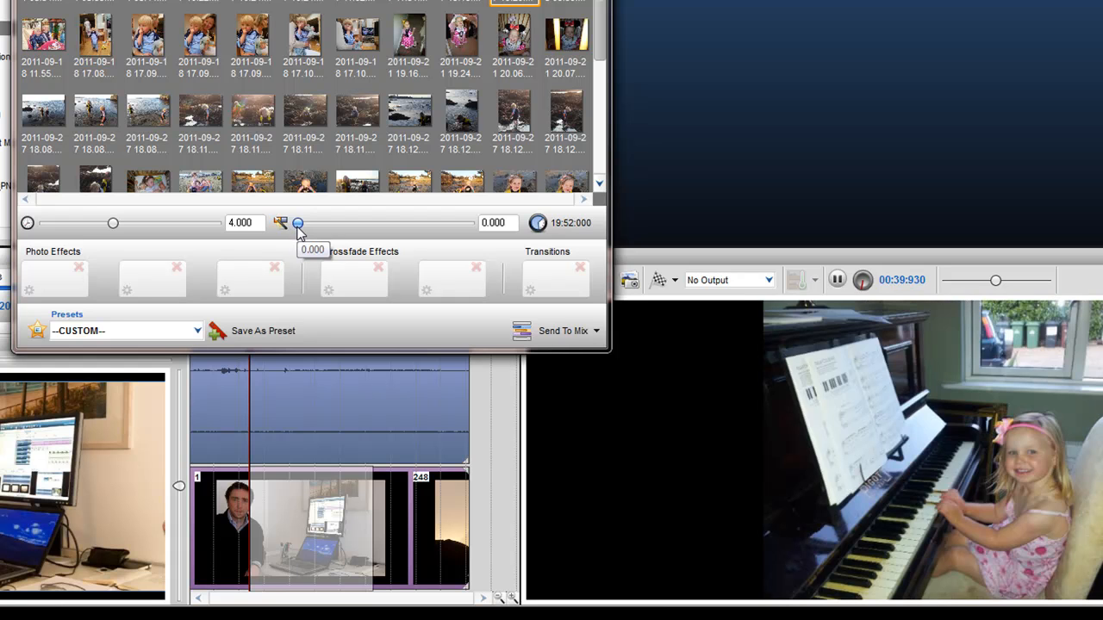
left_click_drag(298, 223, 391, 223)
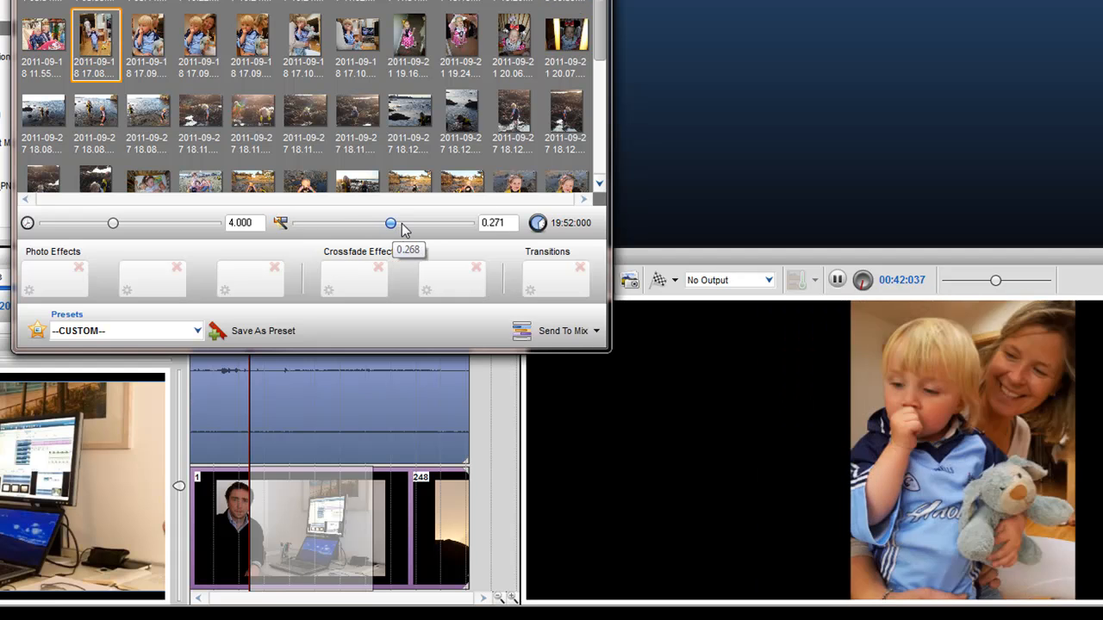
left_click_drag(391, 223, 442, 223)
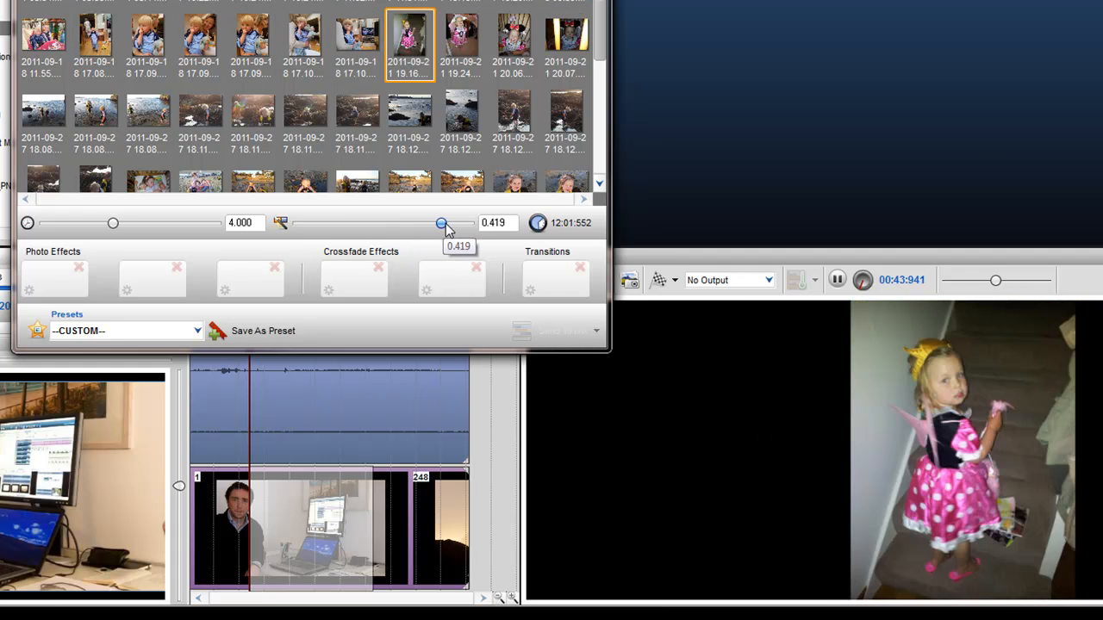
left_click_drag(441, 223, 446, 224)
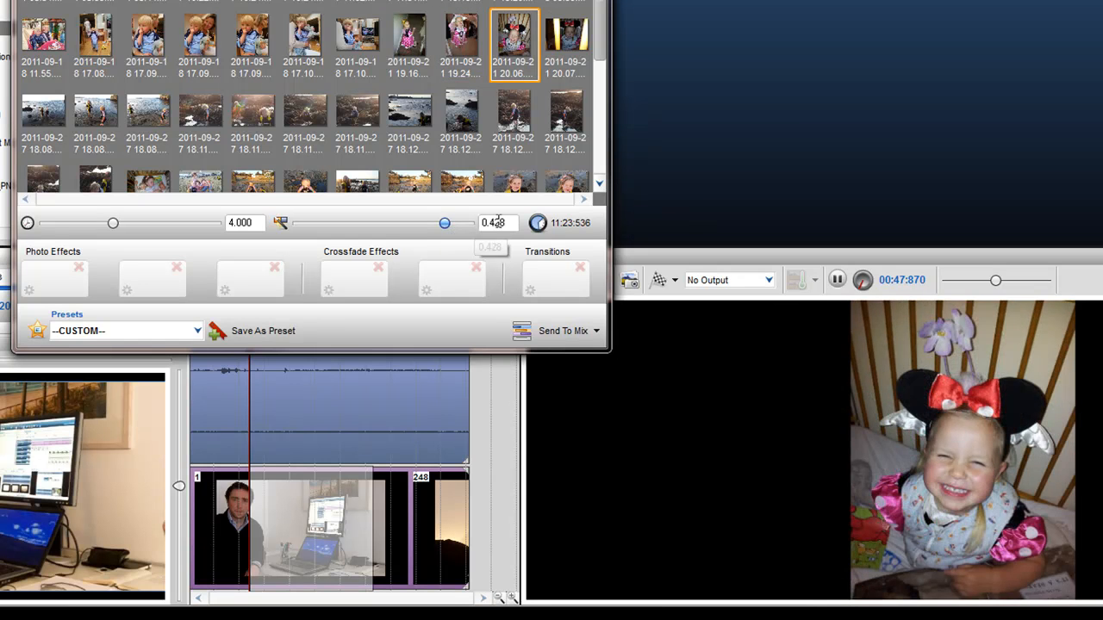
left_click(567, 35)
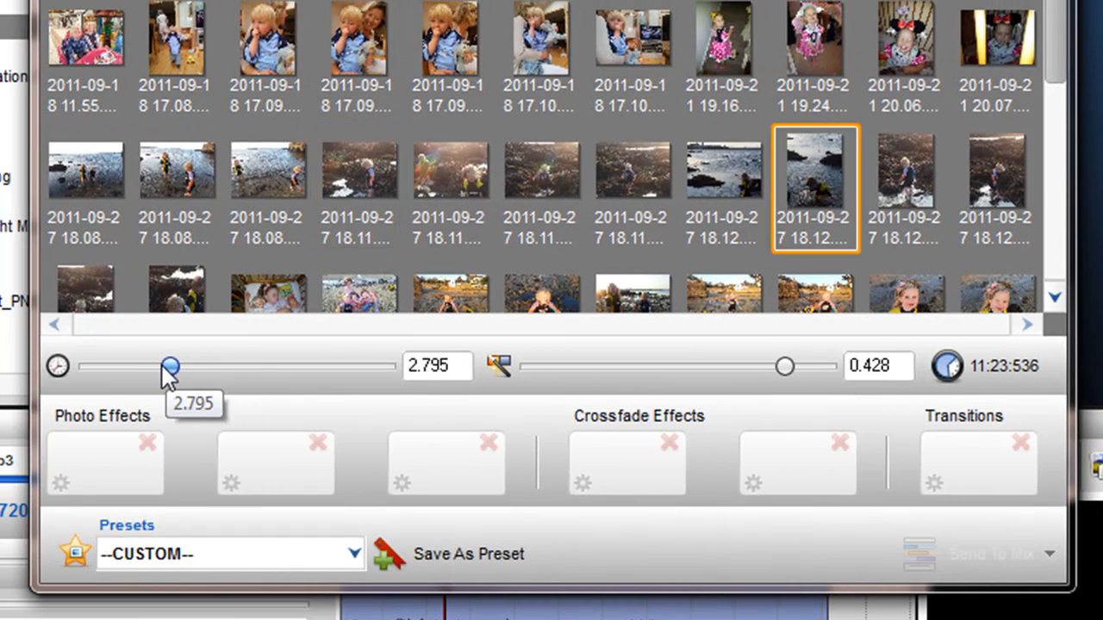
Set photo duration to 2.011 seconds and the crossfade to 0.288 seconds.
left_click_drag(170, 367, 148, 367)
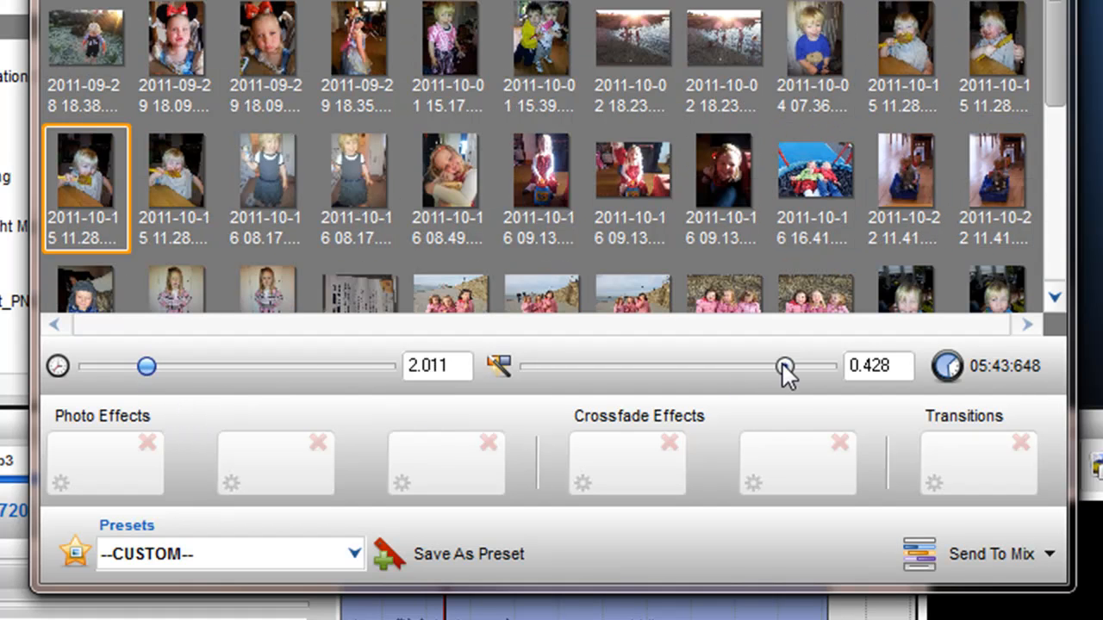
left_click_drag(784, 366, 780, 366)
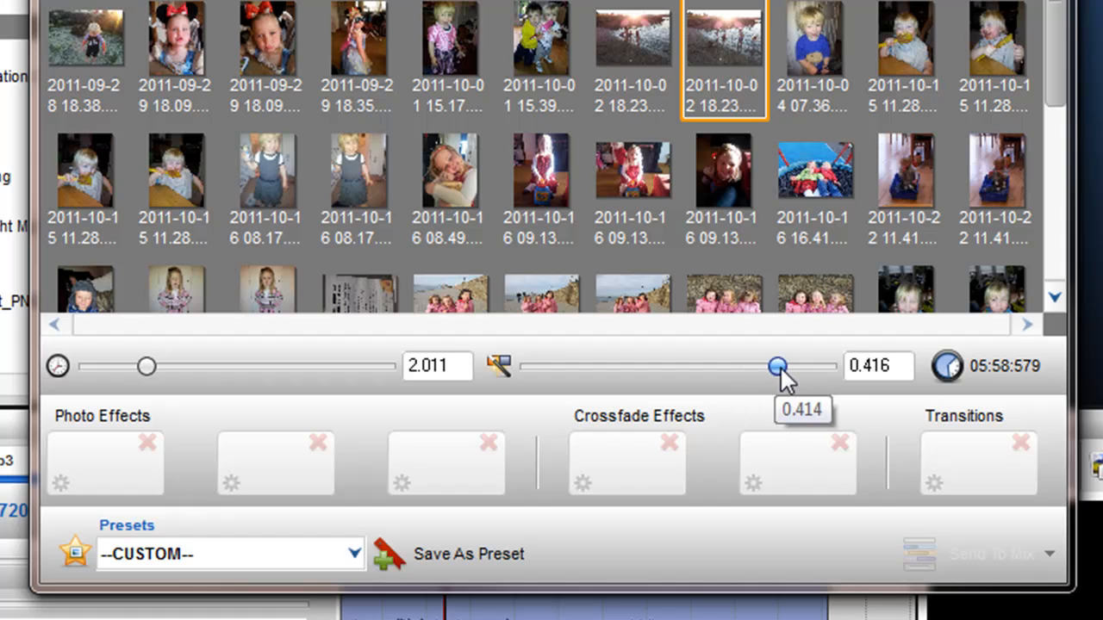
left_click_drag(778, 365, 713, 365)
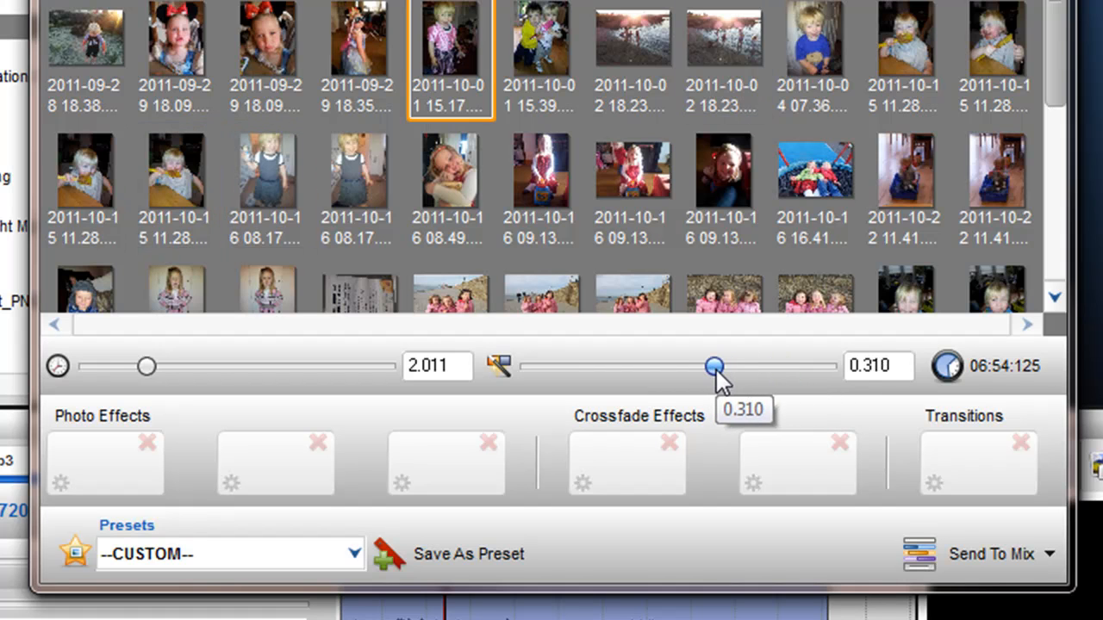
left_click(632, 39)
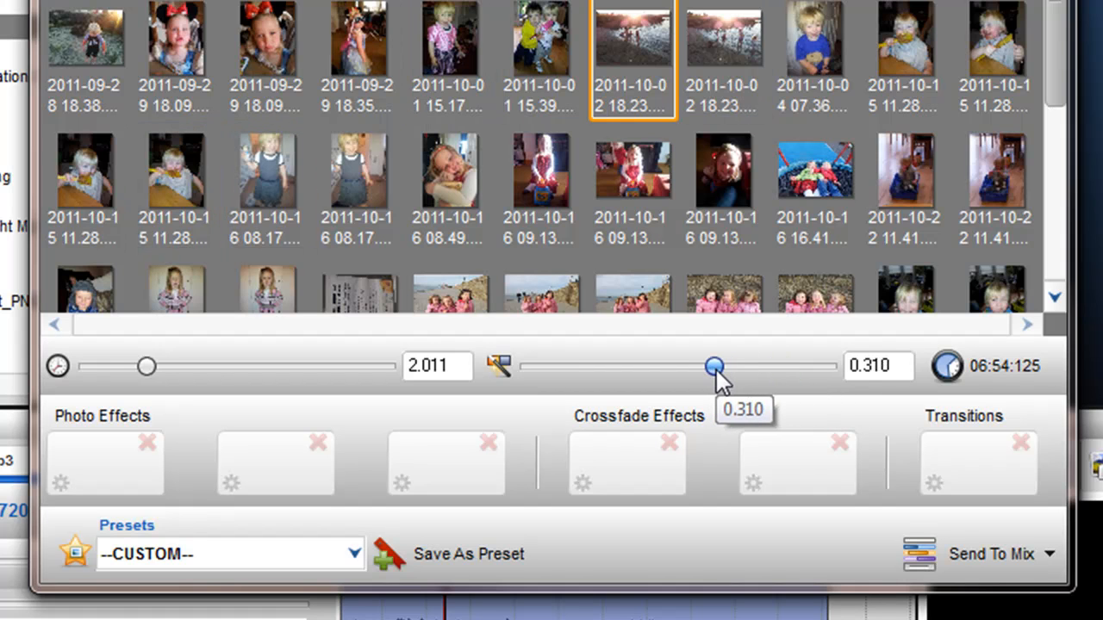
left_click(723, 39)
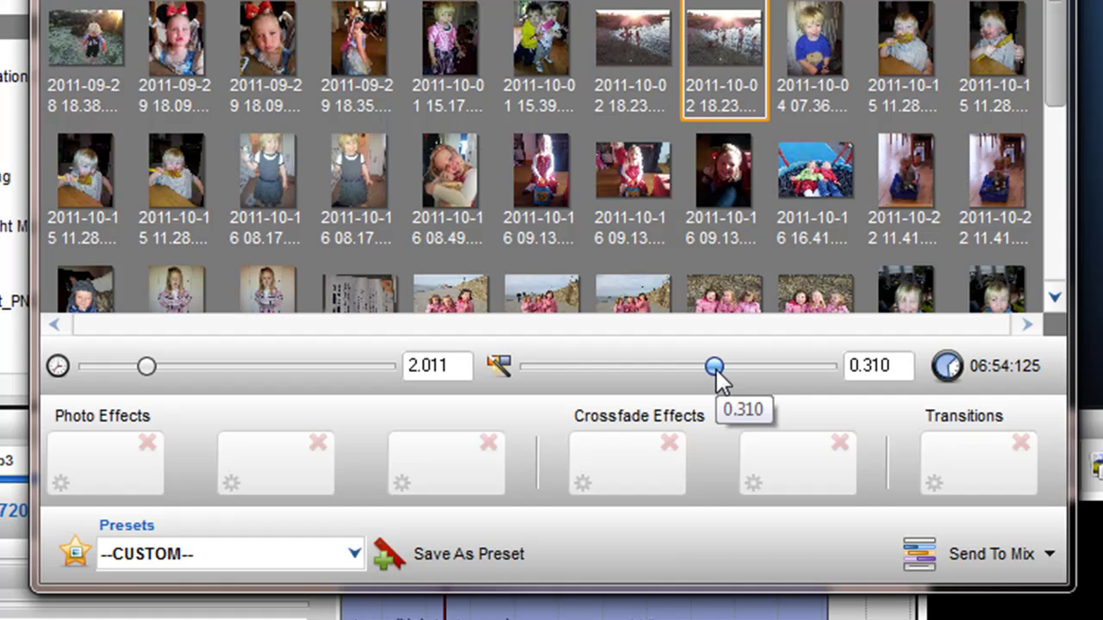
left_click(905, 39)
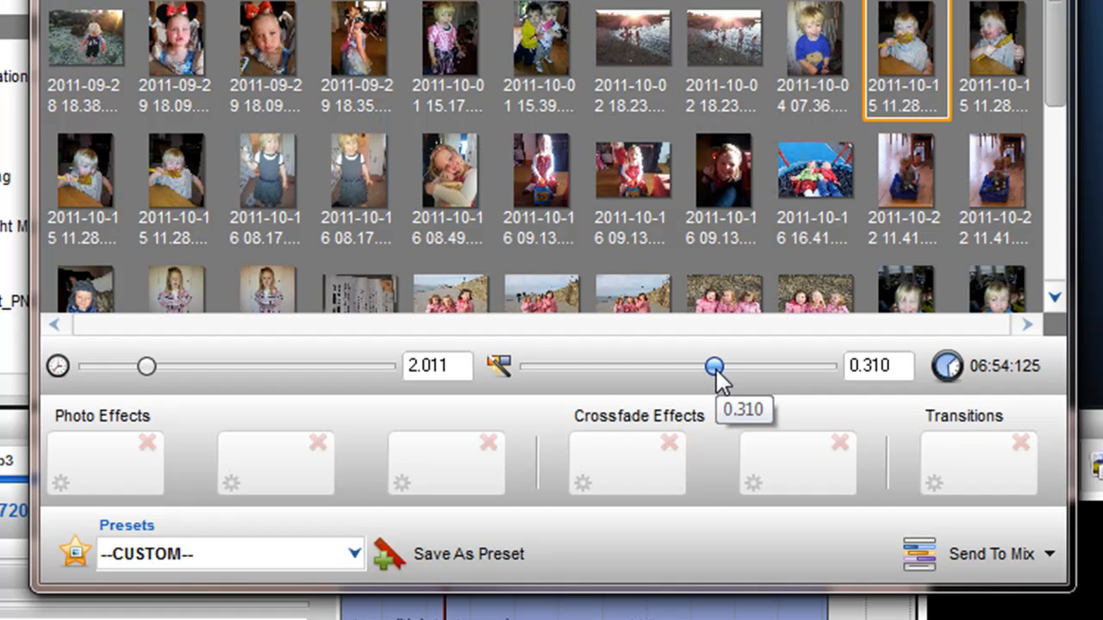
left_click_drag(715, 366, 702, 367)
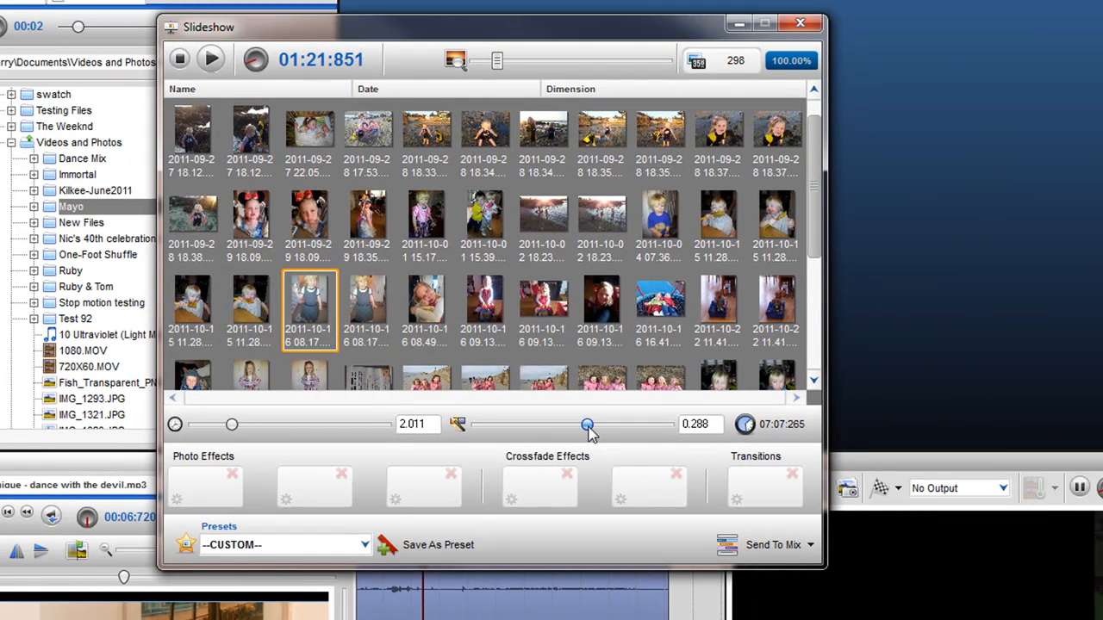
Send the Mayo slideshow to Mix 3 and scrub the playhead through the photos.
left_click(367, 311)
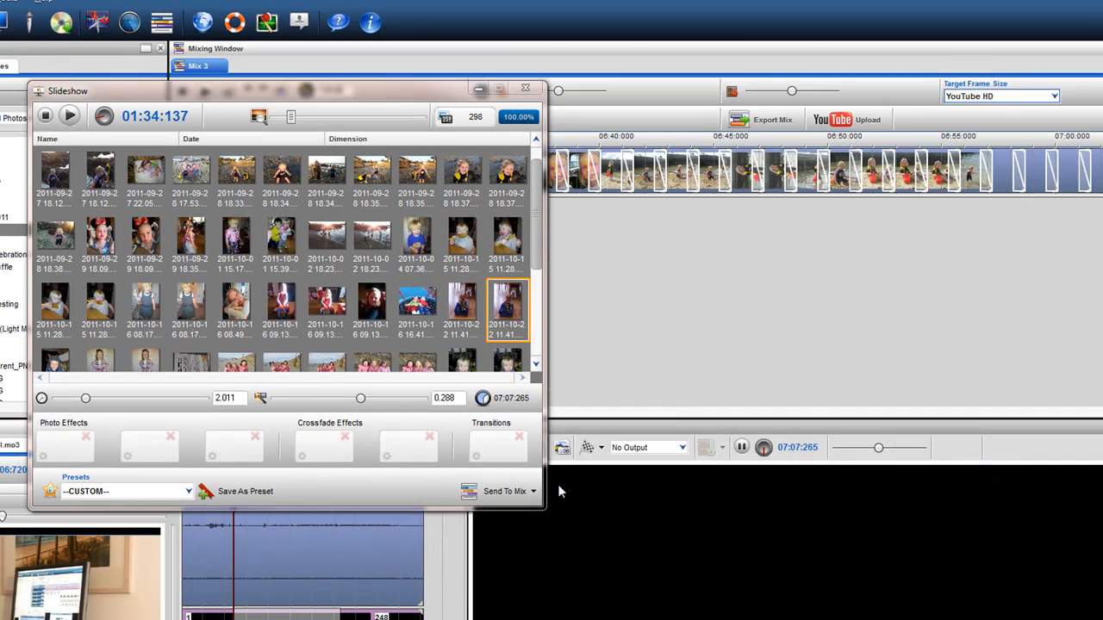
left_click(69, 115)
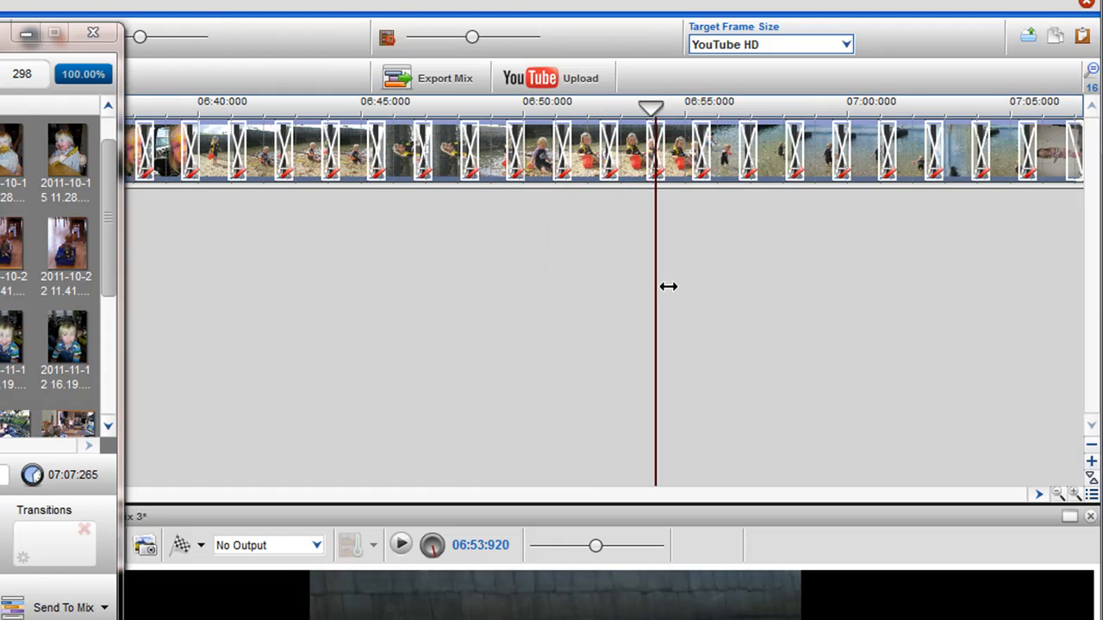
left_click_drag(655, 109, 482, 109)
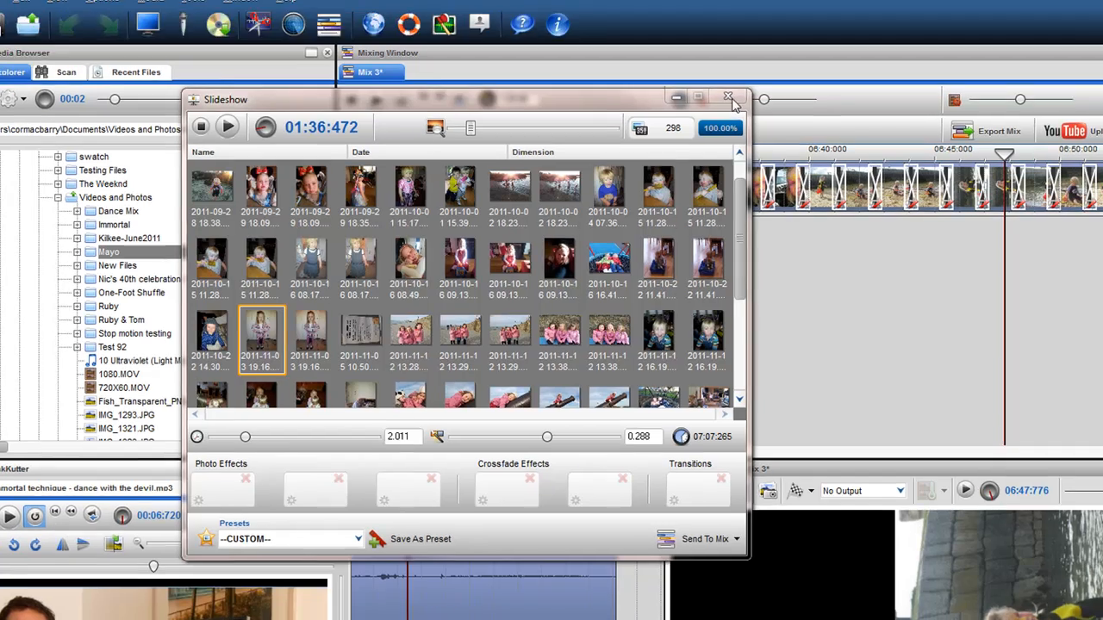
Close the current slideshow and create a fresh one from the Mayo folder.
left_click(728, 97)
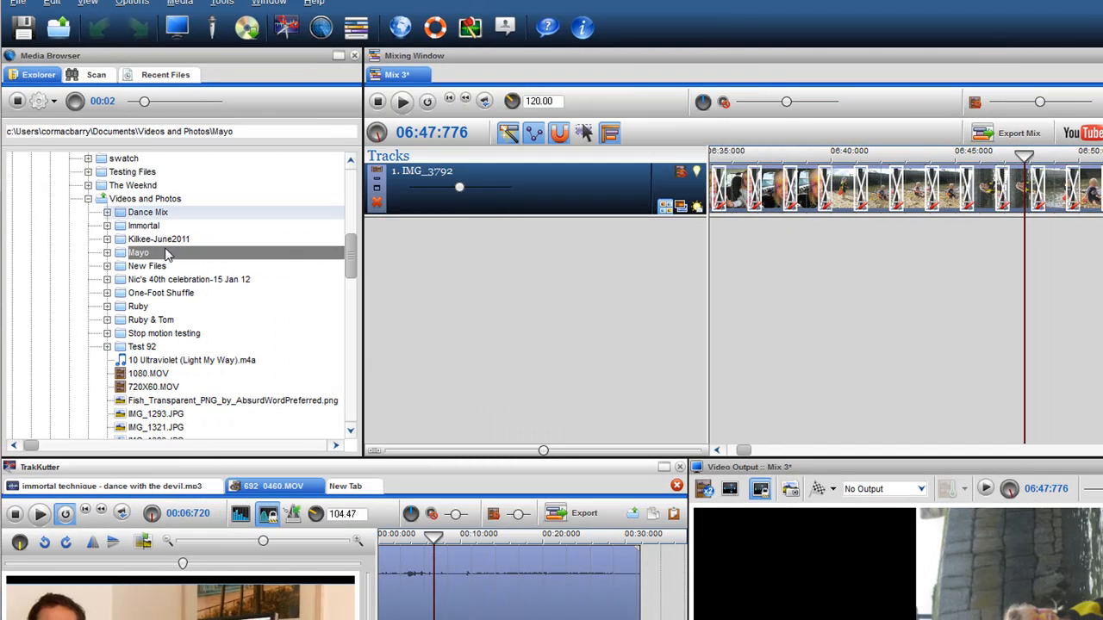
right_click(139, 252)
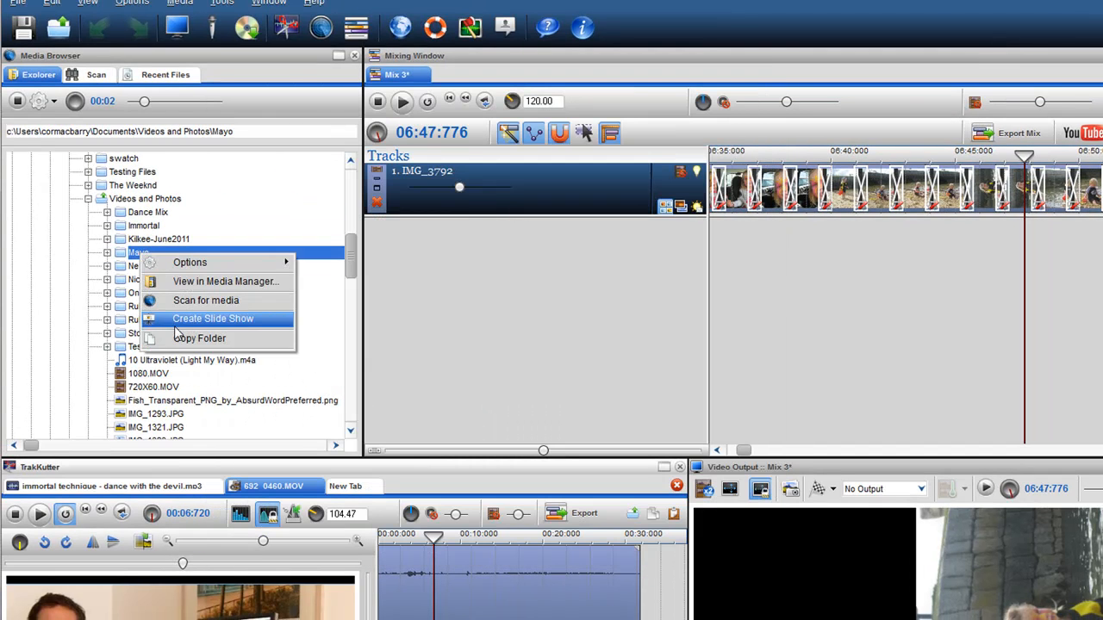
left_click(212, 318)
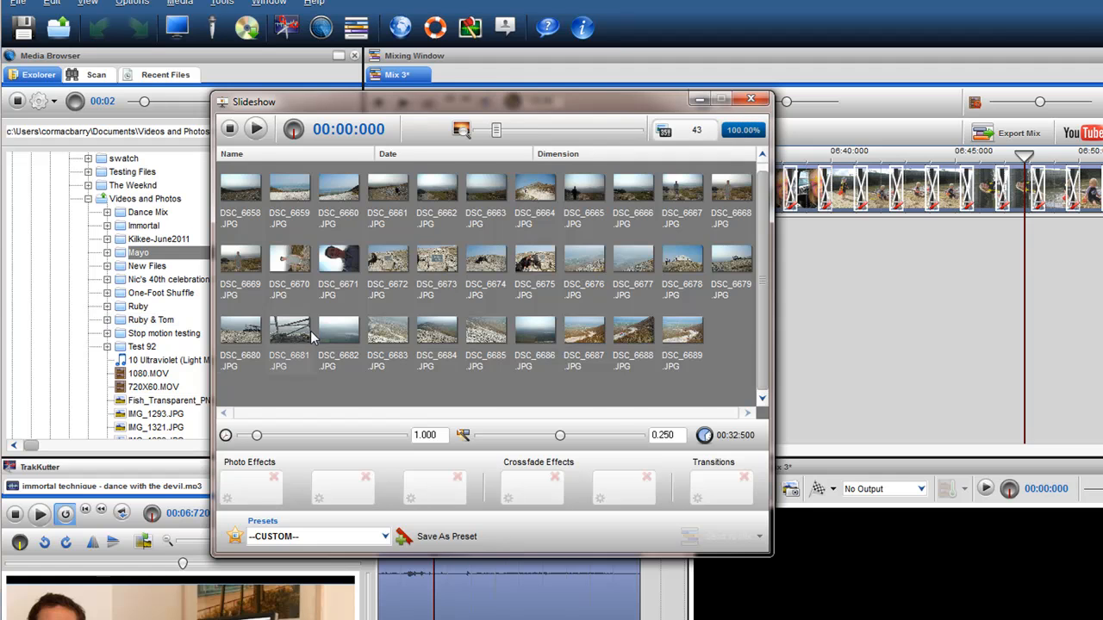
scroll("up", 3)
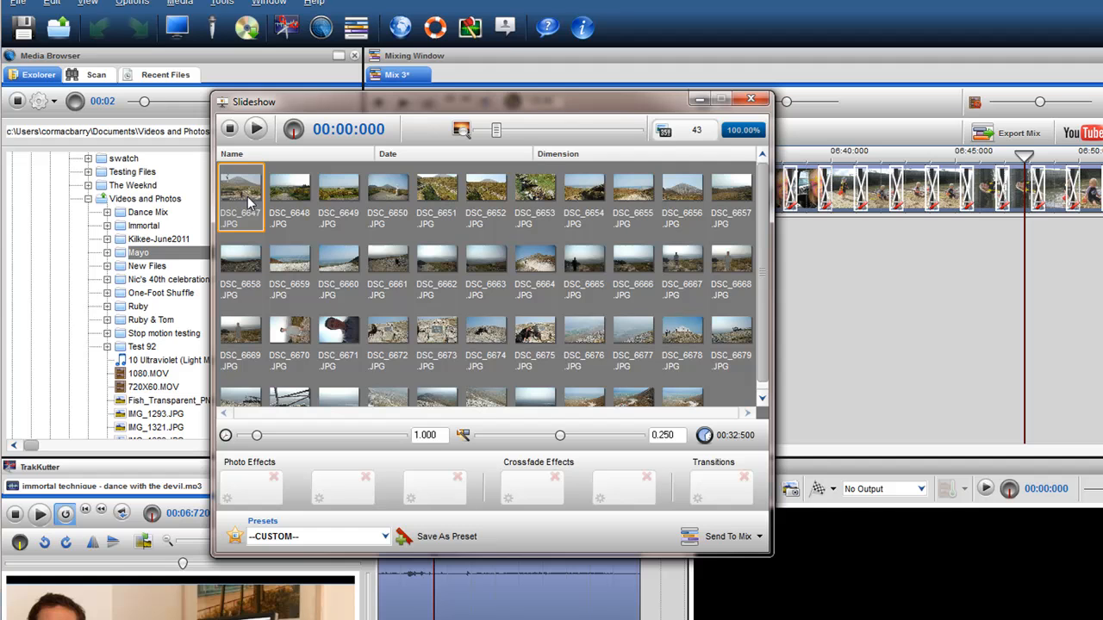
Move DSC_6647 and DSC_6664–DSC_6672 to the start of the slideshow.
left_click(255, 128)
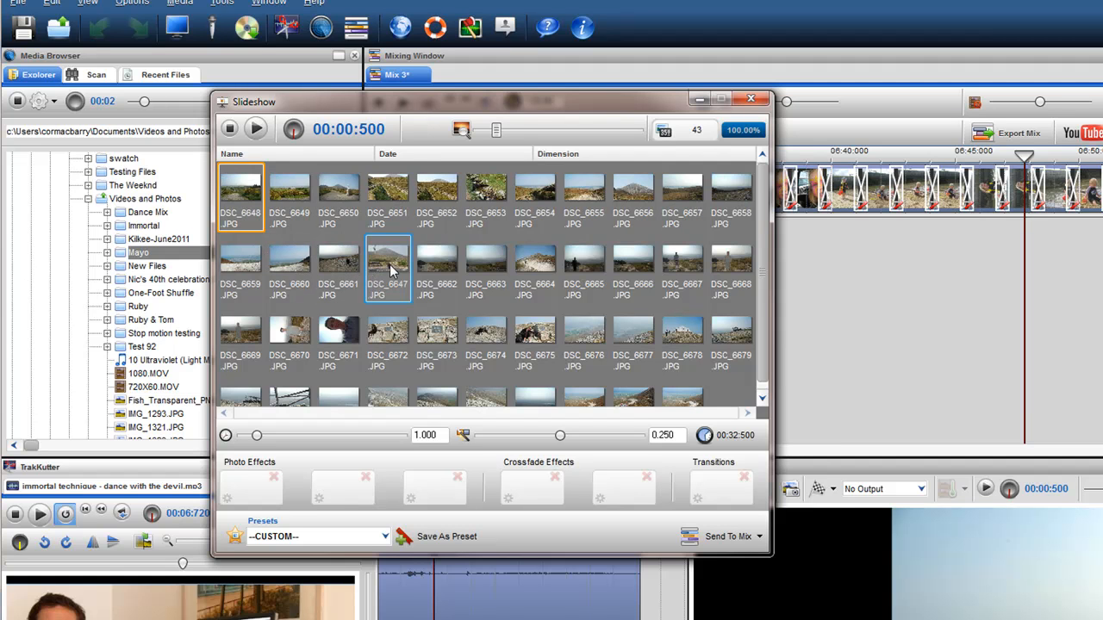
left_click(485, 267)
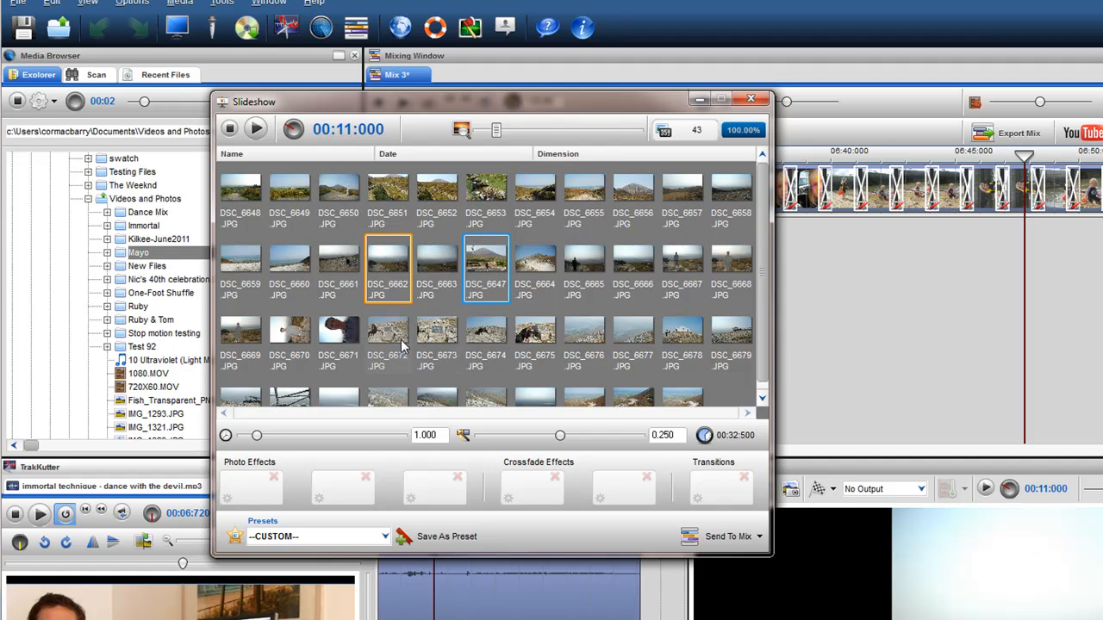
left_click(387, 336)
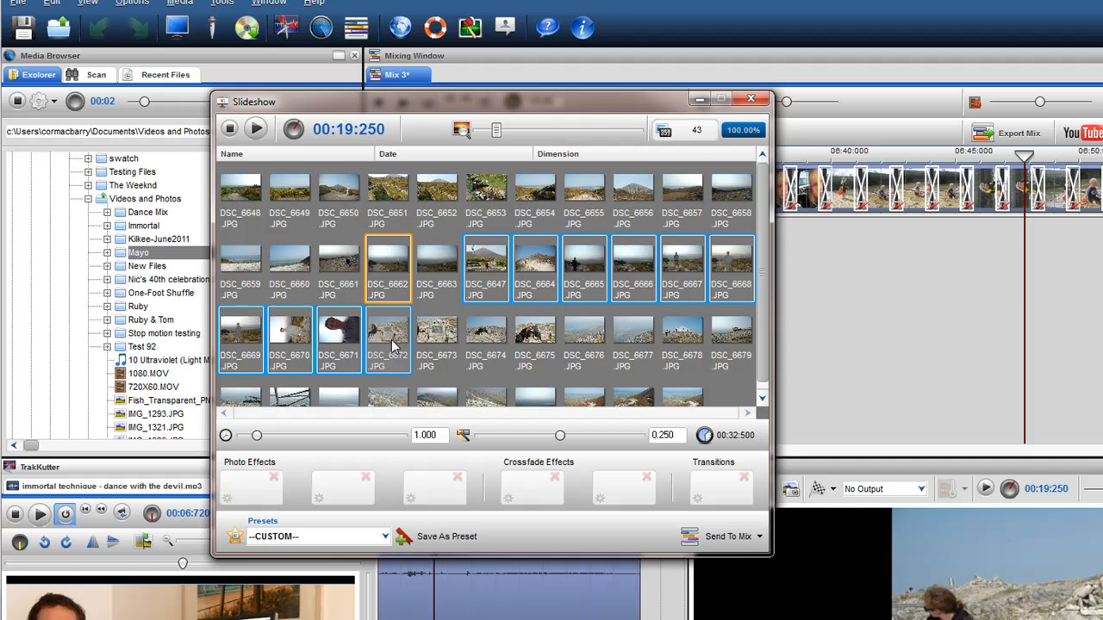
left_click(486, 267)
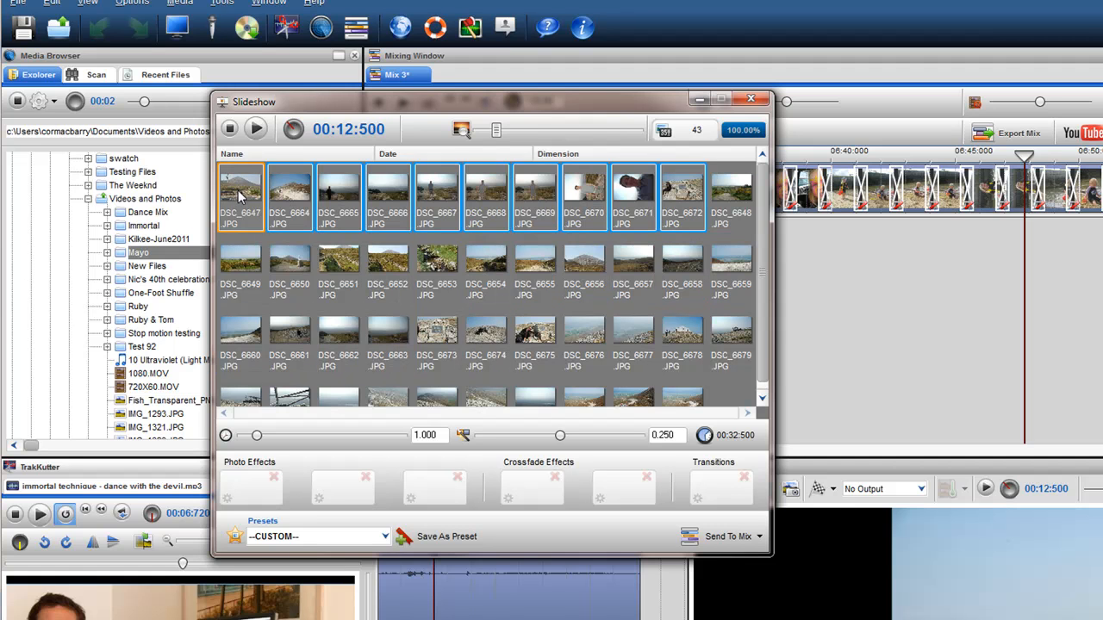
left_click(486, 268)
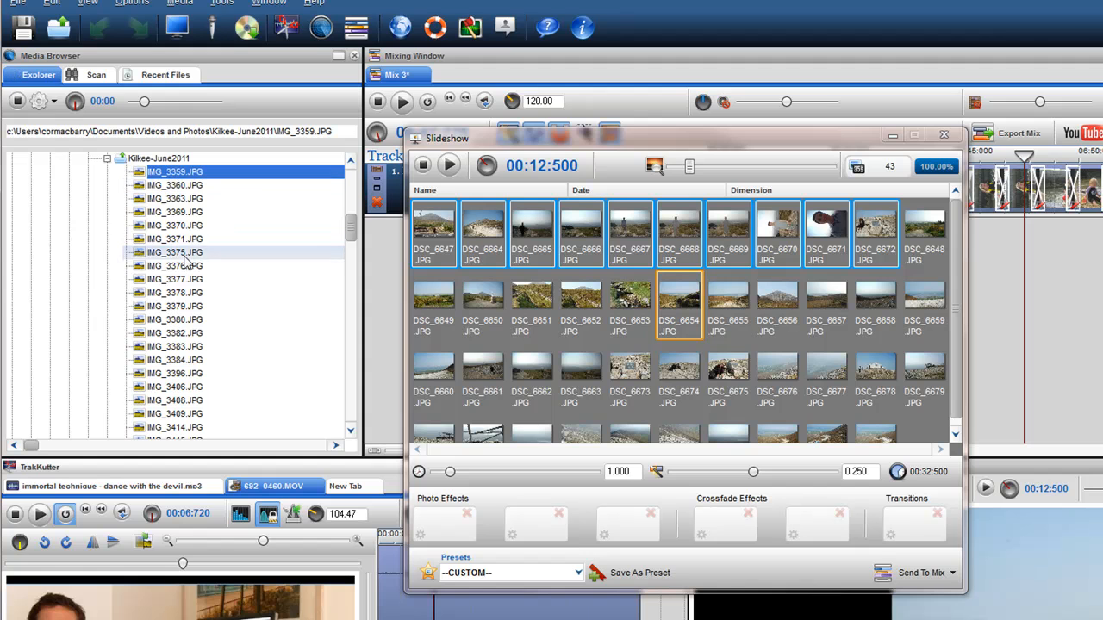
Append IMG_3359–IMG_3375, then the whole Kilkee-June2011 folder, to the slideshow.
left_click(176, 252)
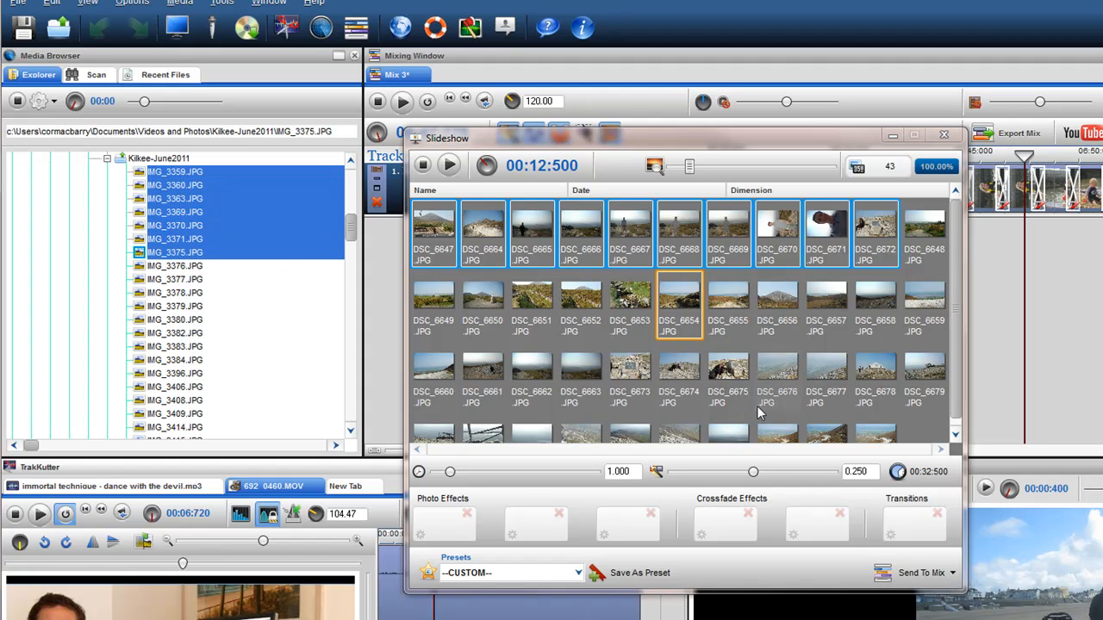
left_click(776, 375)
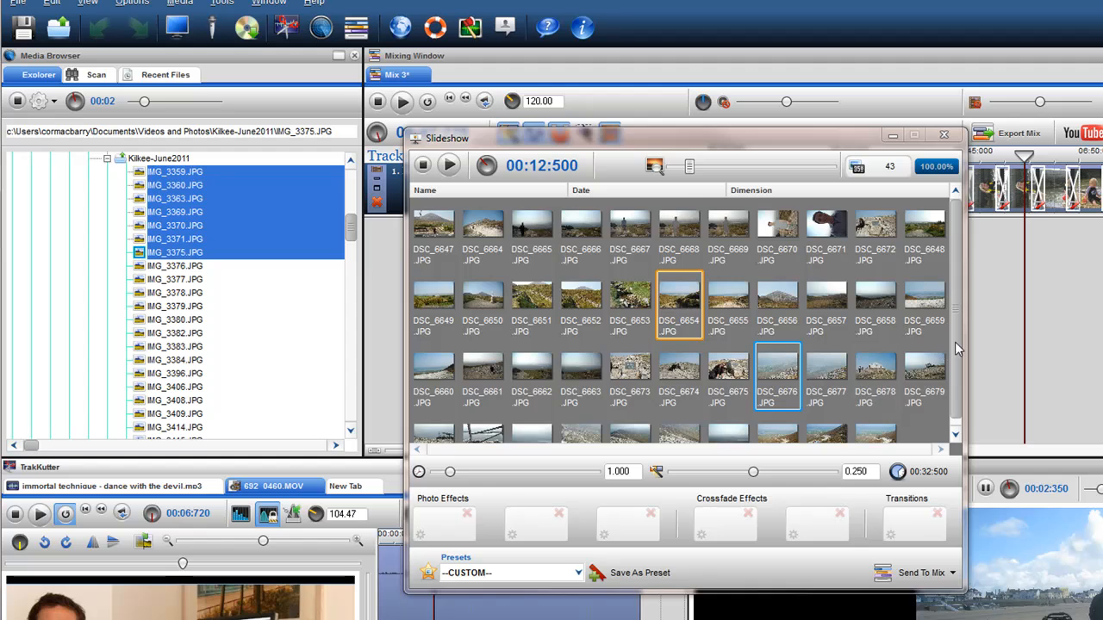
scroll("down", 3)
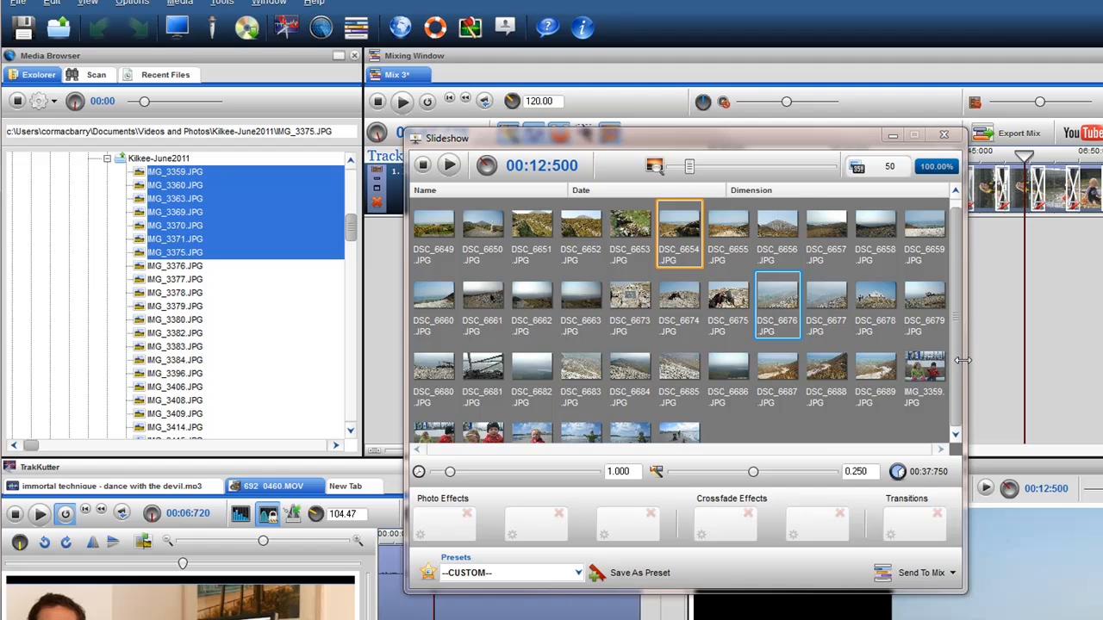
scroll("down", 3)
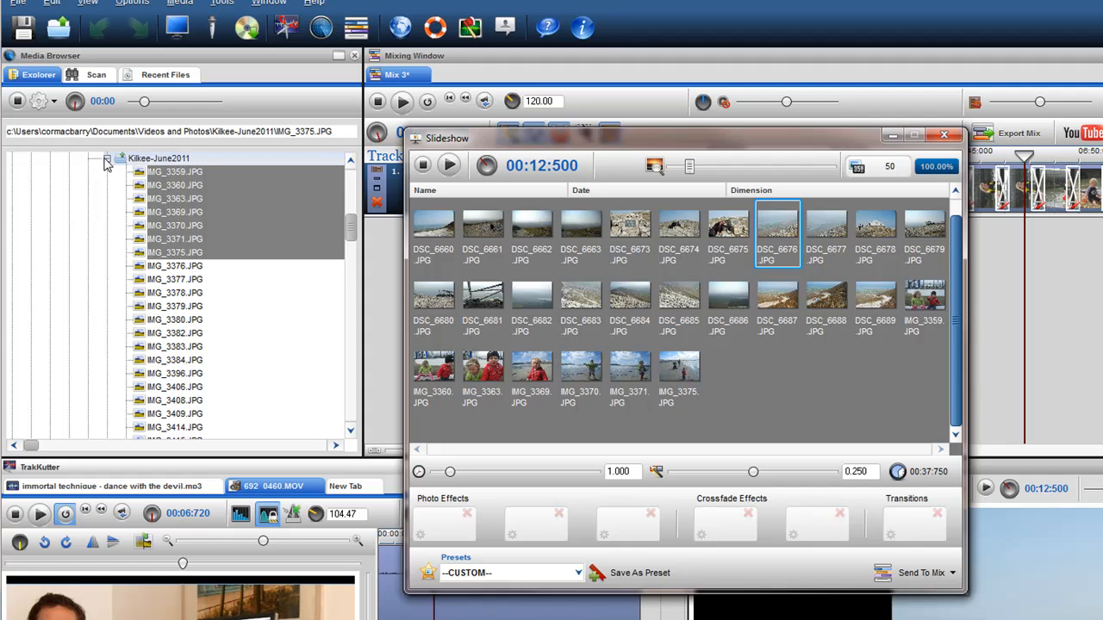
left_click(107, 163)
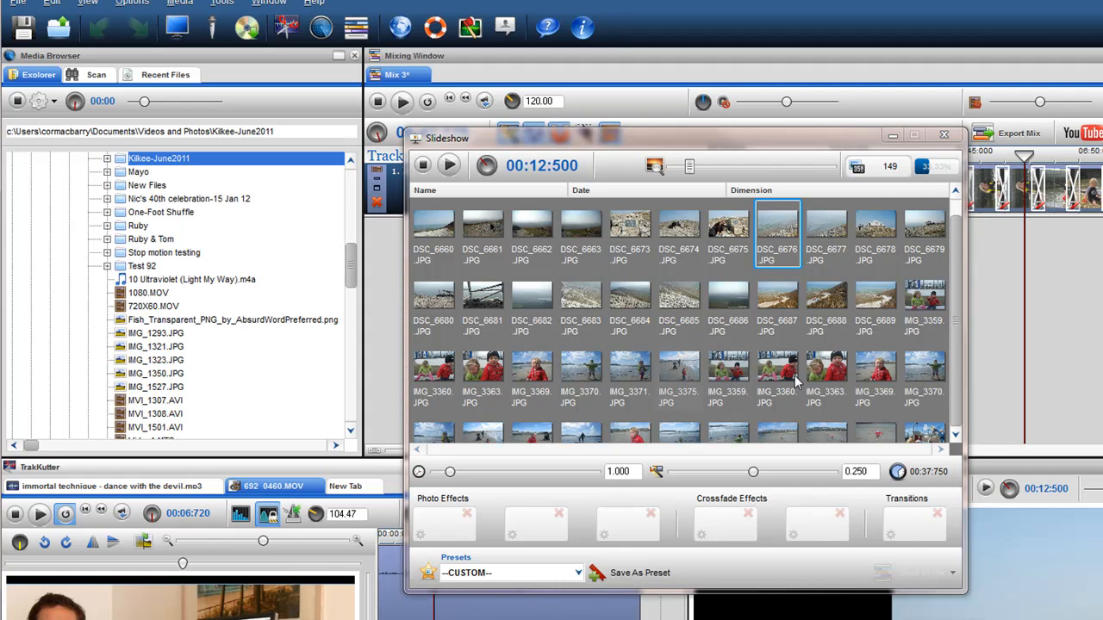
scroll("down", 3)
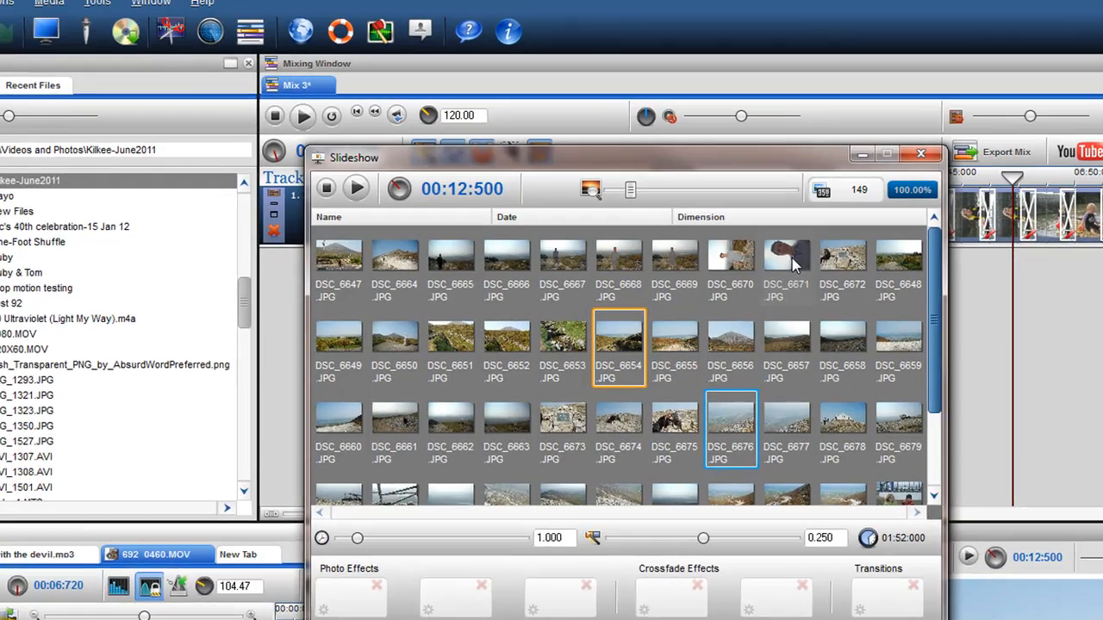
Open DSC_6671's properties and set its orientation to 90°.
left_click(785, 255)
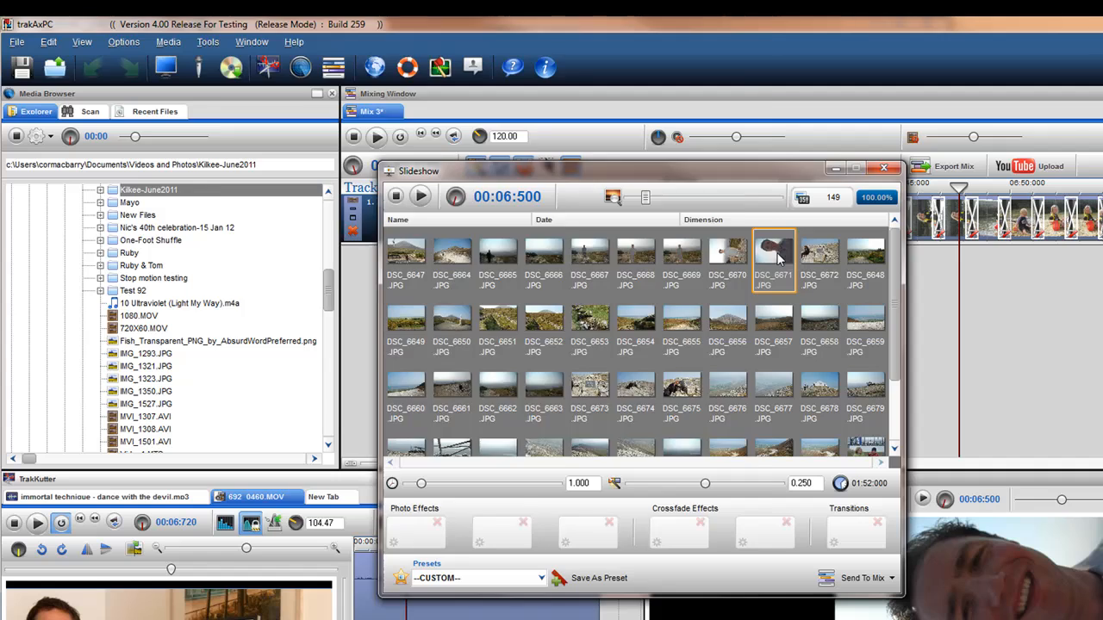
double_click(773, 255)
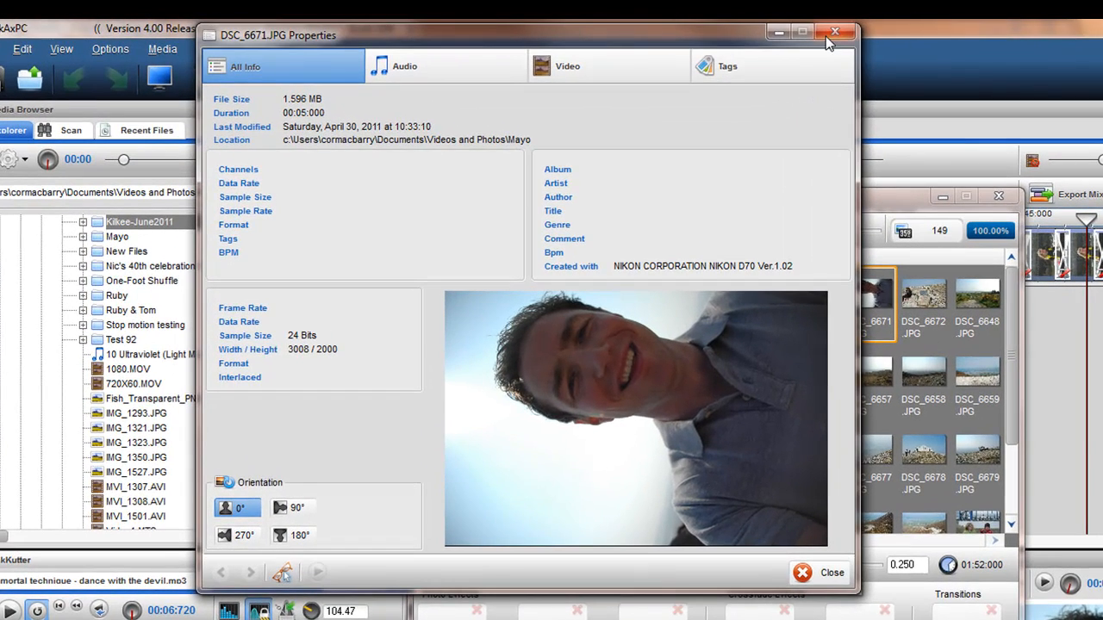
left_click(834, 32)
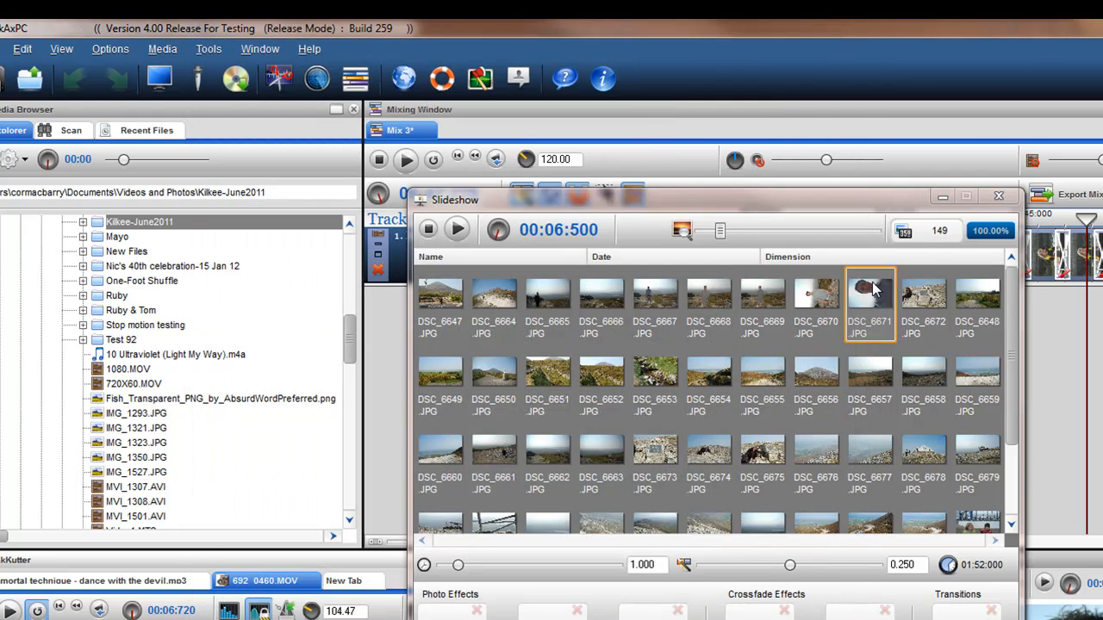
right_click(871, 293)
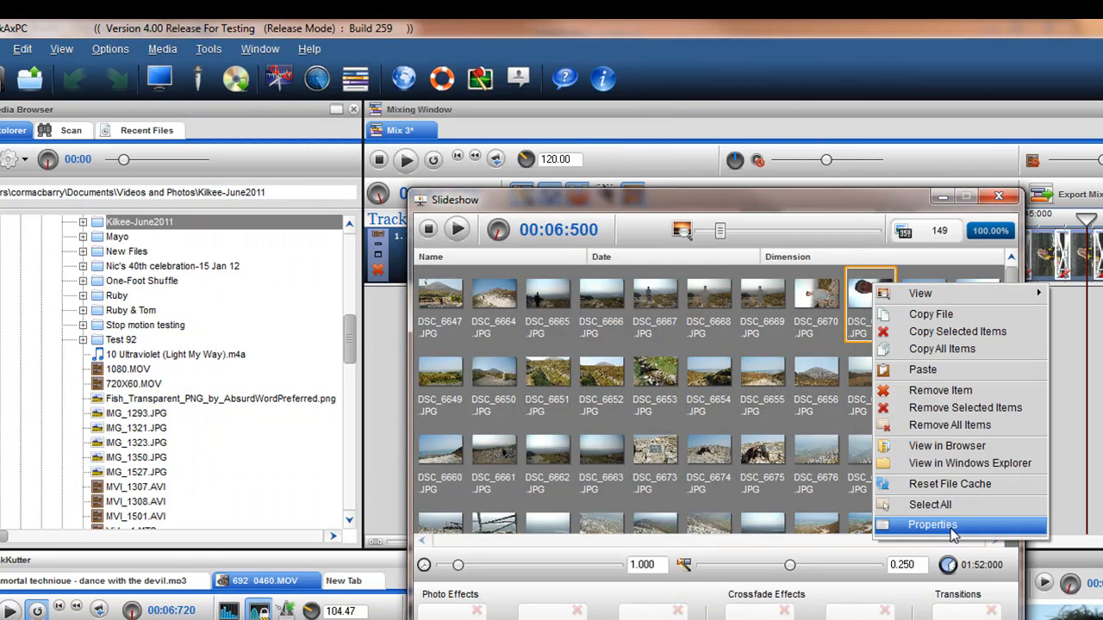
left_click(932, 525)
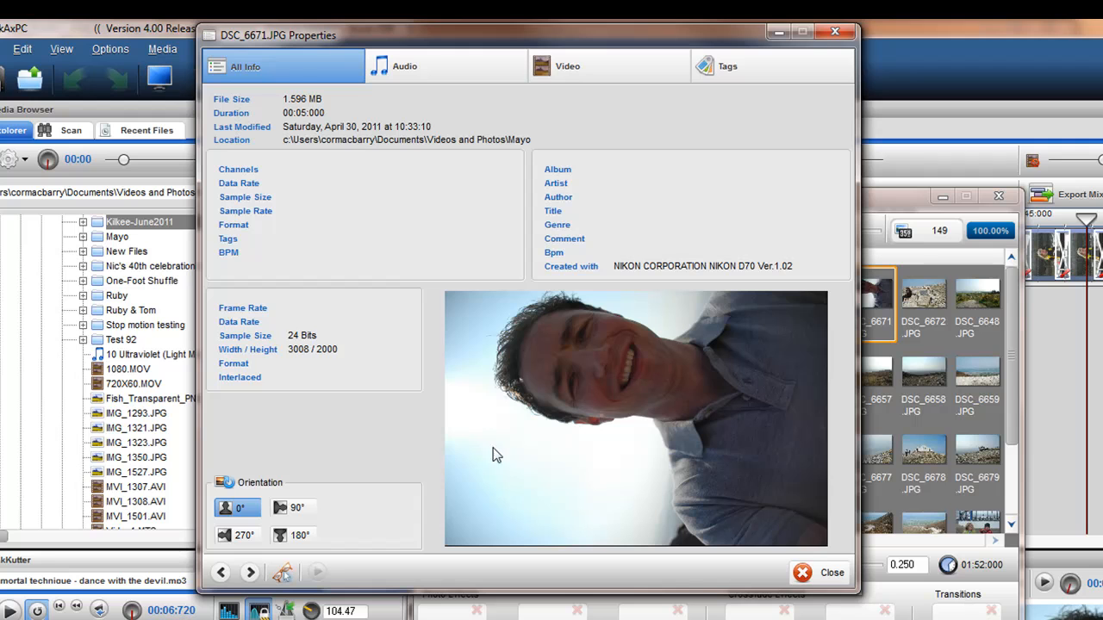
mouse_move(293, 507)
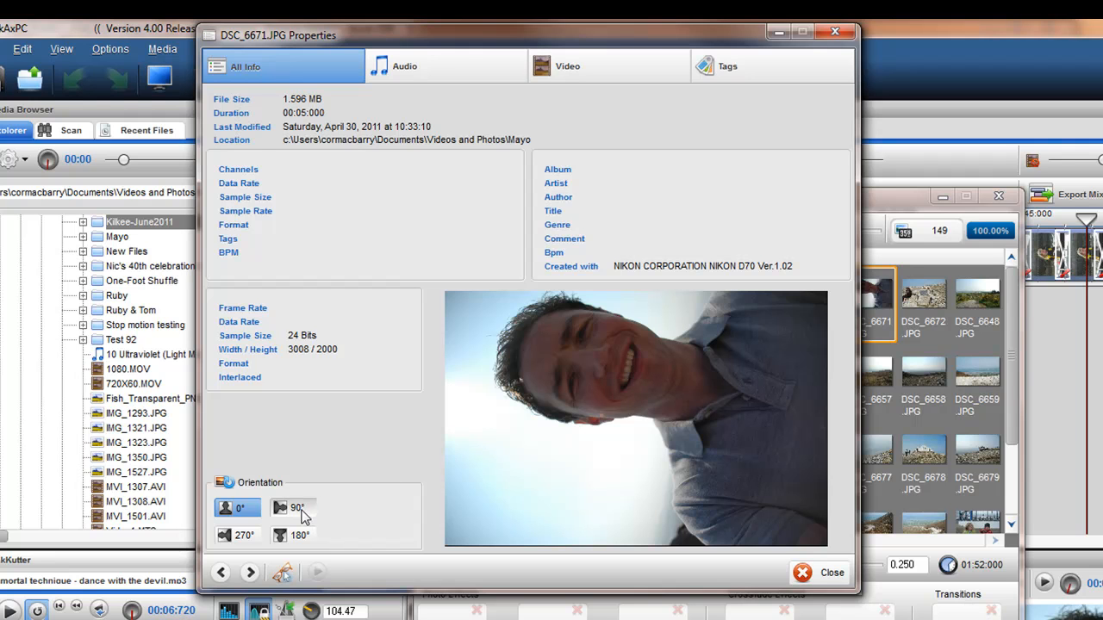
left_click(293, 507)
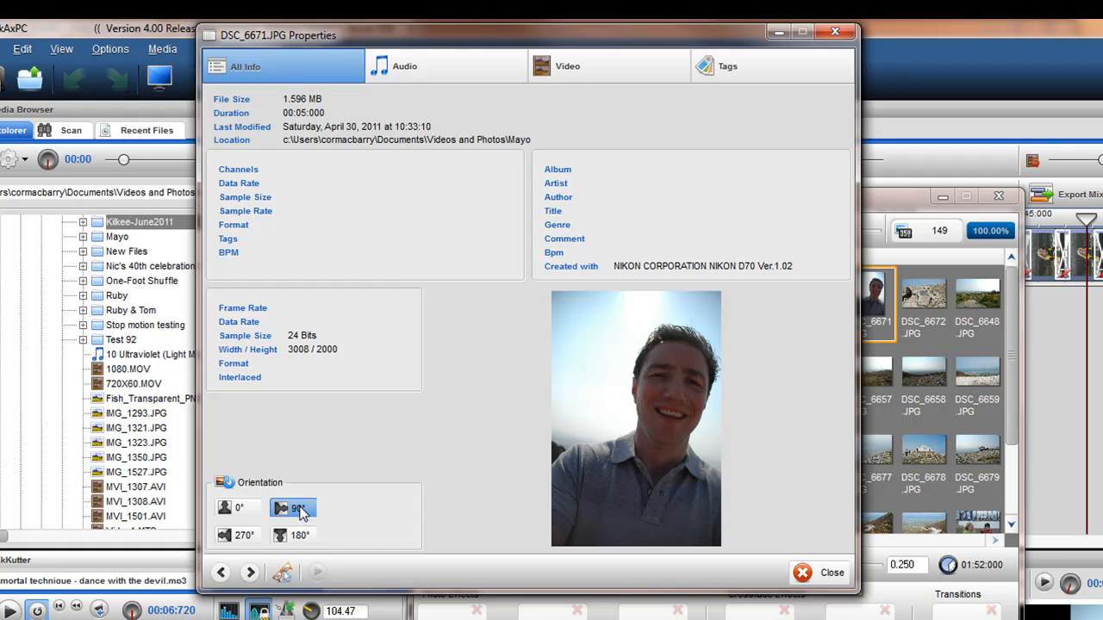
Browse through neighbouring photos' details, then close the Properties dialog.
left_click(250, 572)
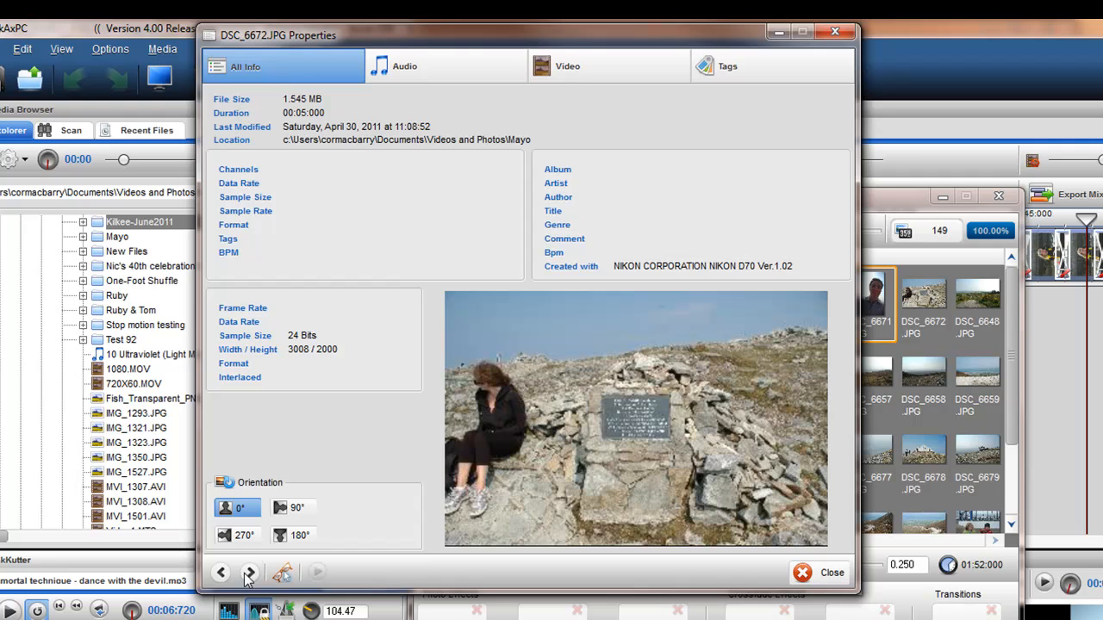
left_click(220, 572)
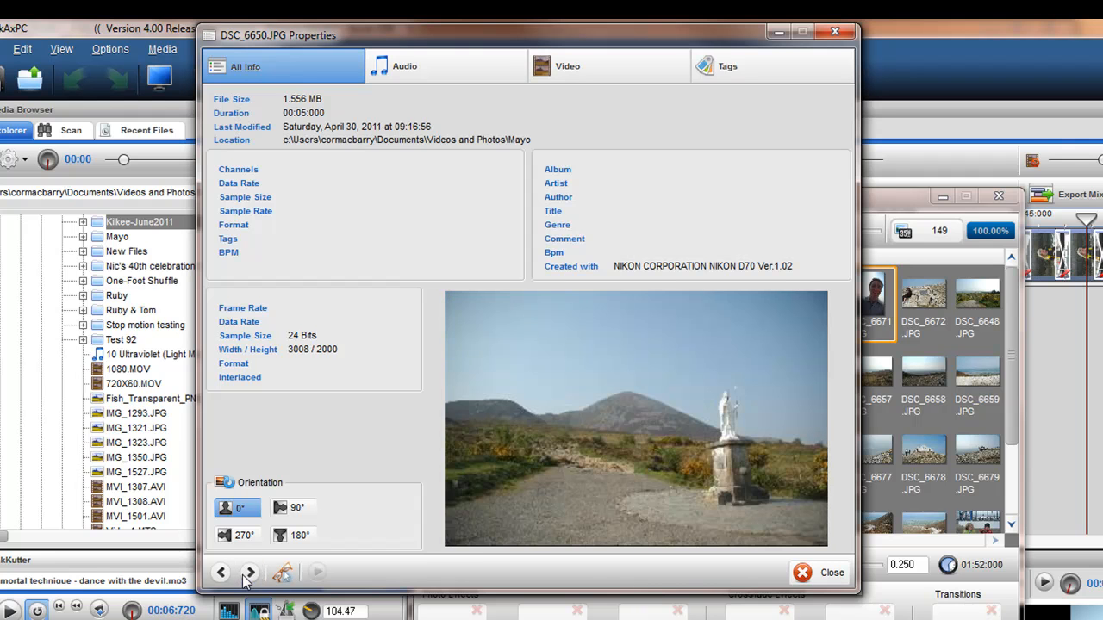
left_click(249, 572)
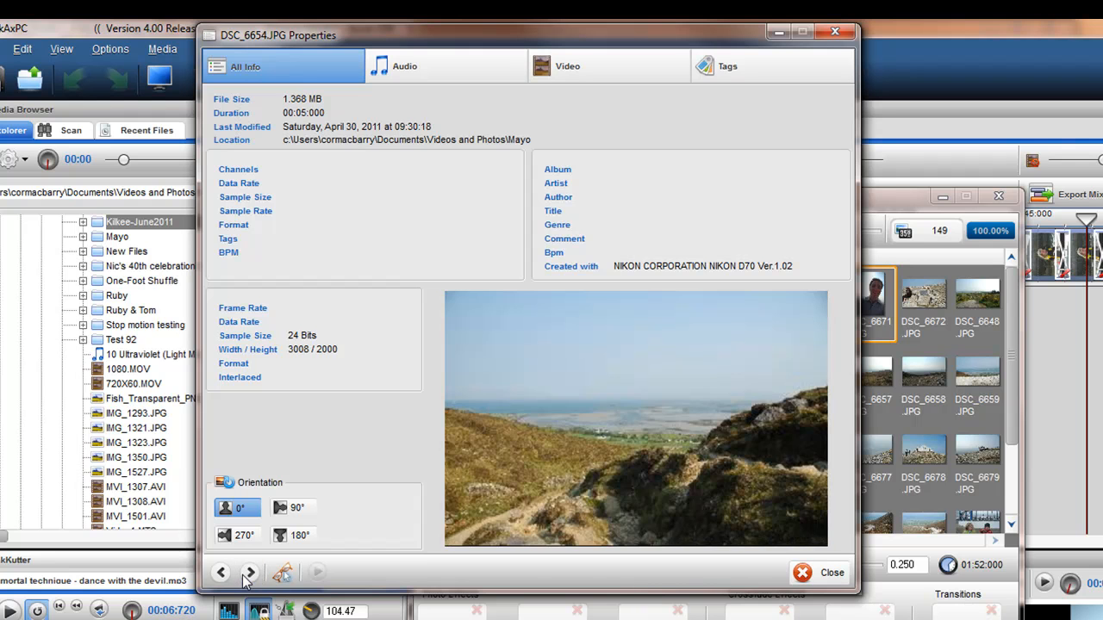
left_click(249, 572)
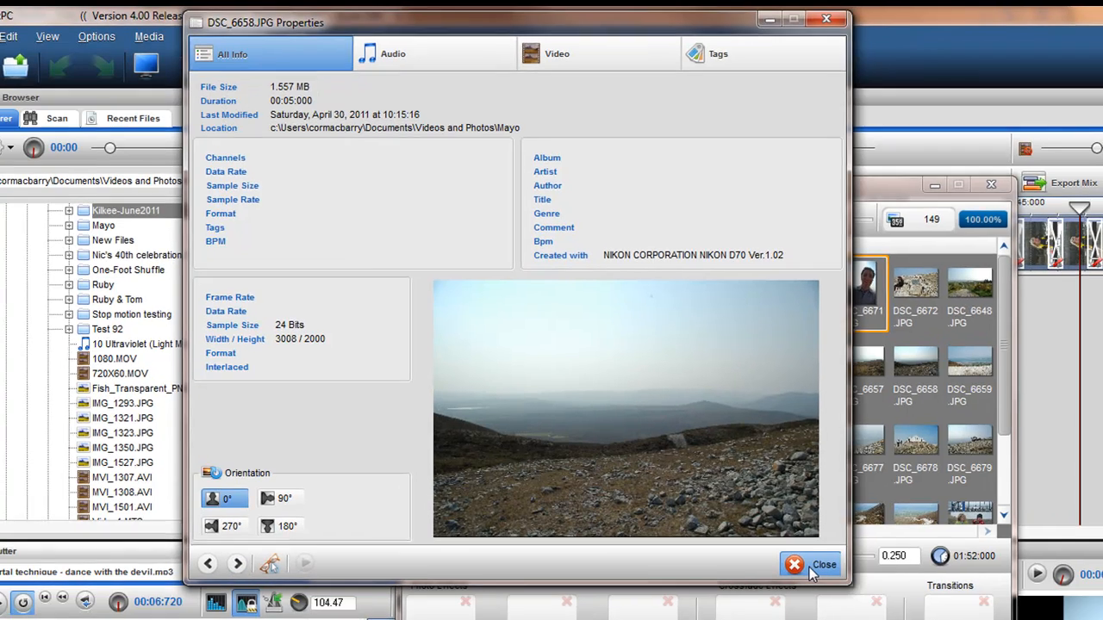
left_click(810, 565)
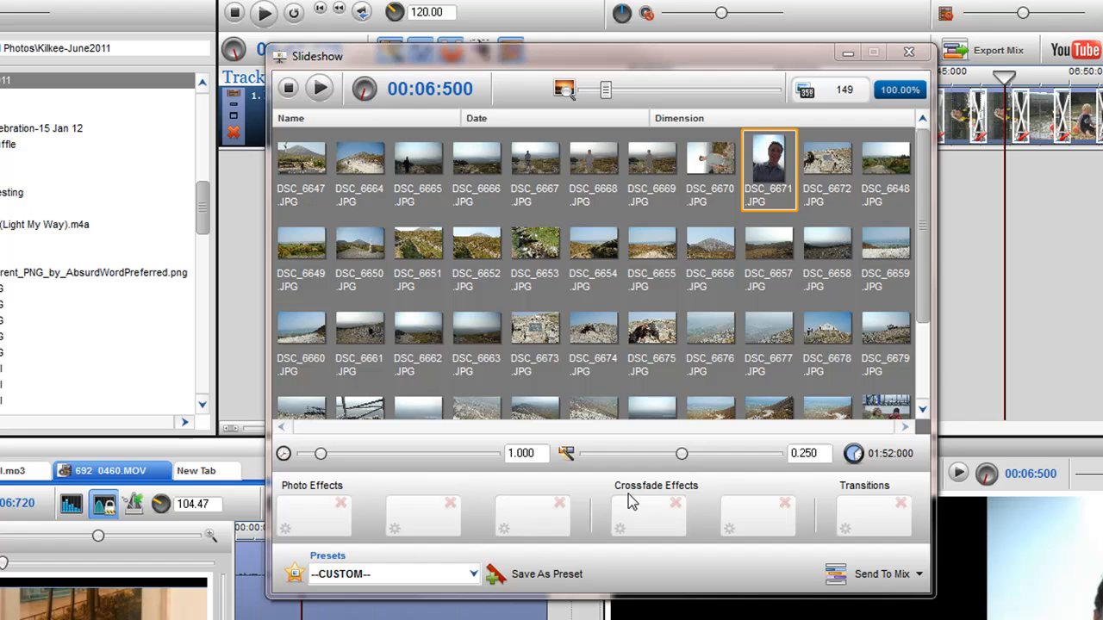
mouse_move(383, 515)
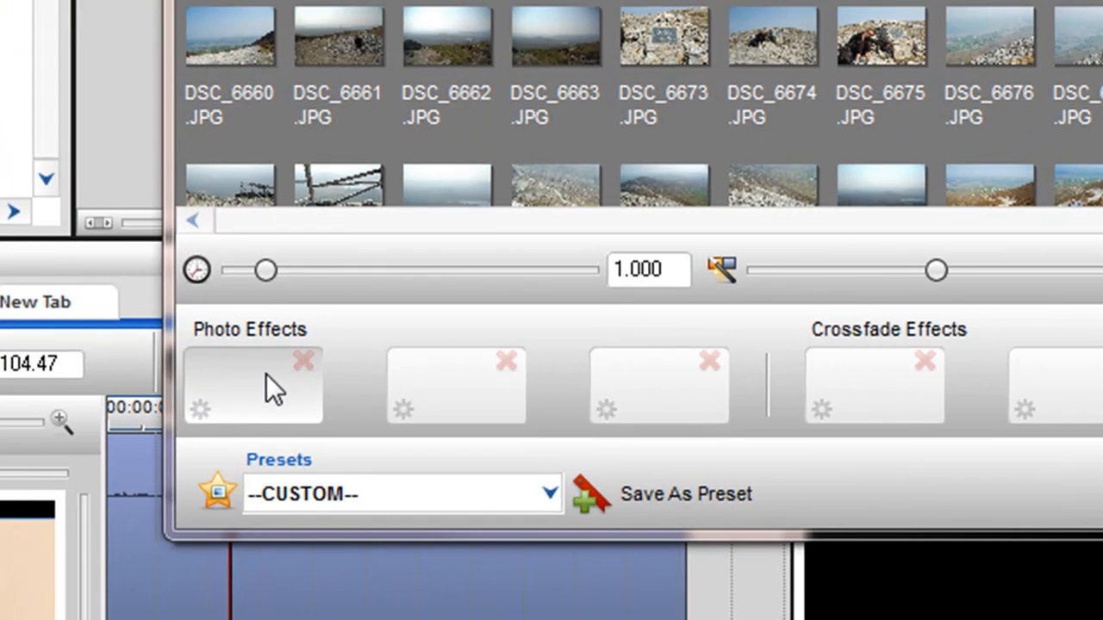
mouse_move(271, 392)
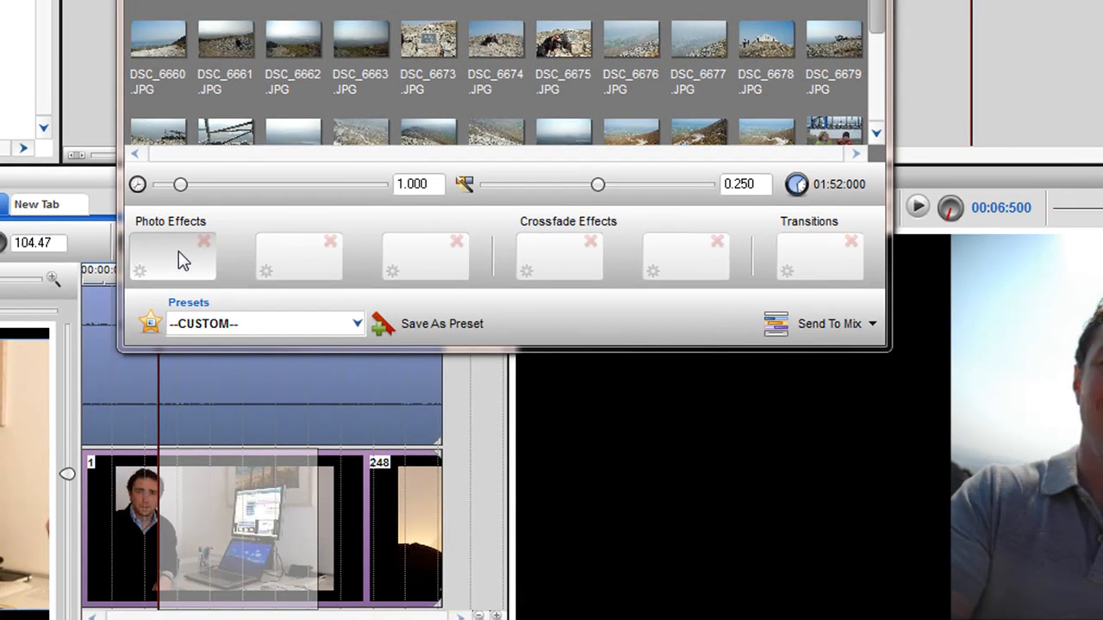
Apply the Tinge photo effect to the photos, preview it, and open its parameters.
left_click(172, 257)
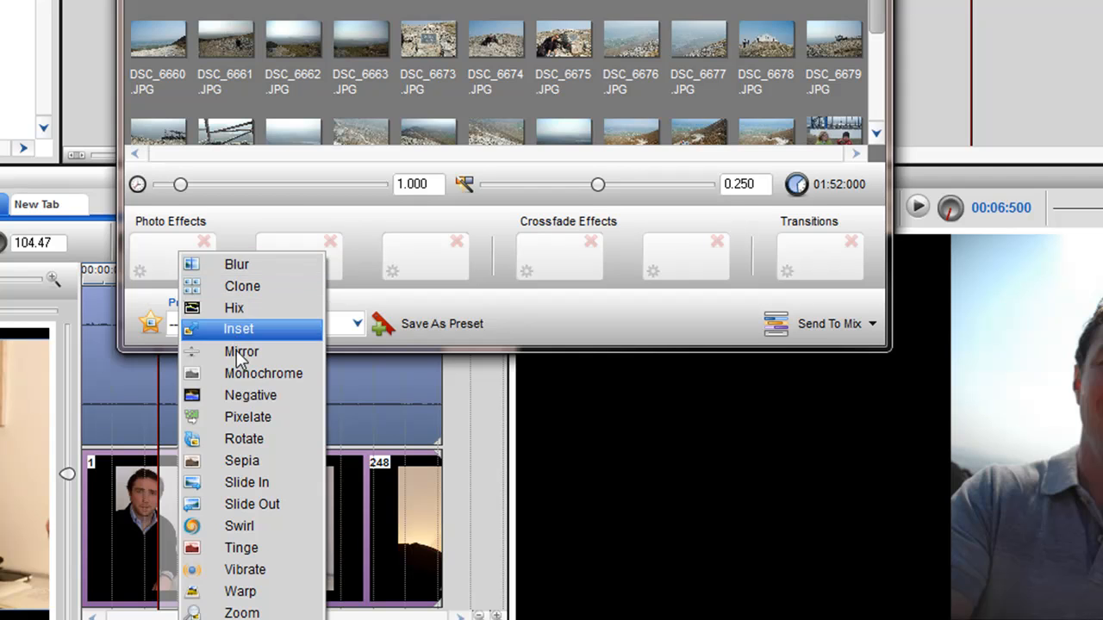
mouse_move(250, 547)
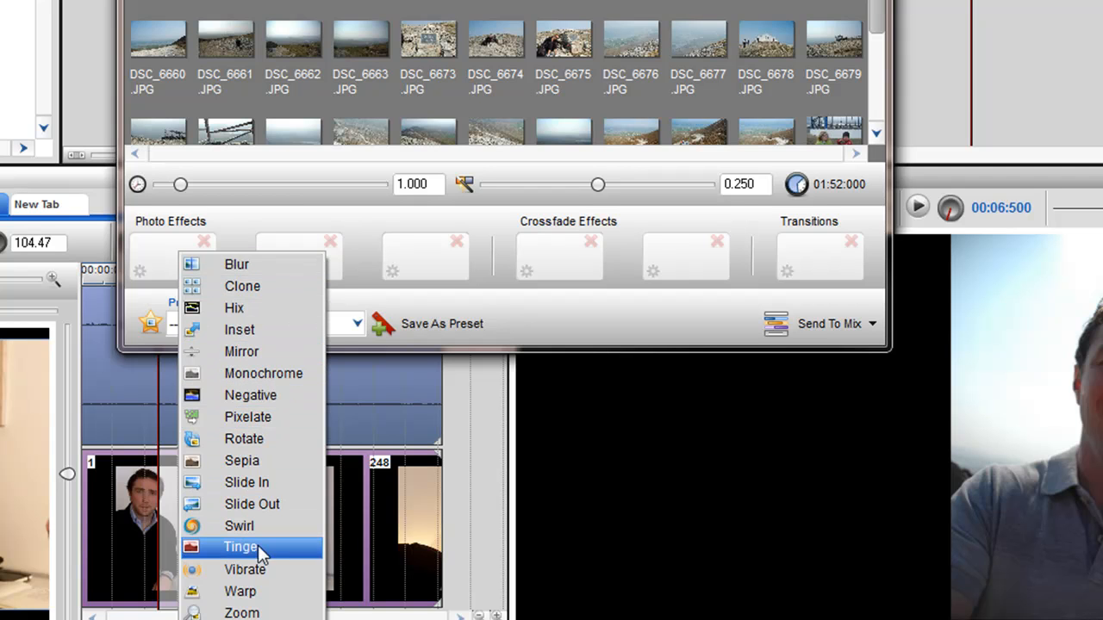
left_click(240, 546)
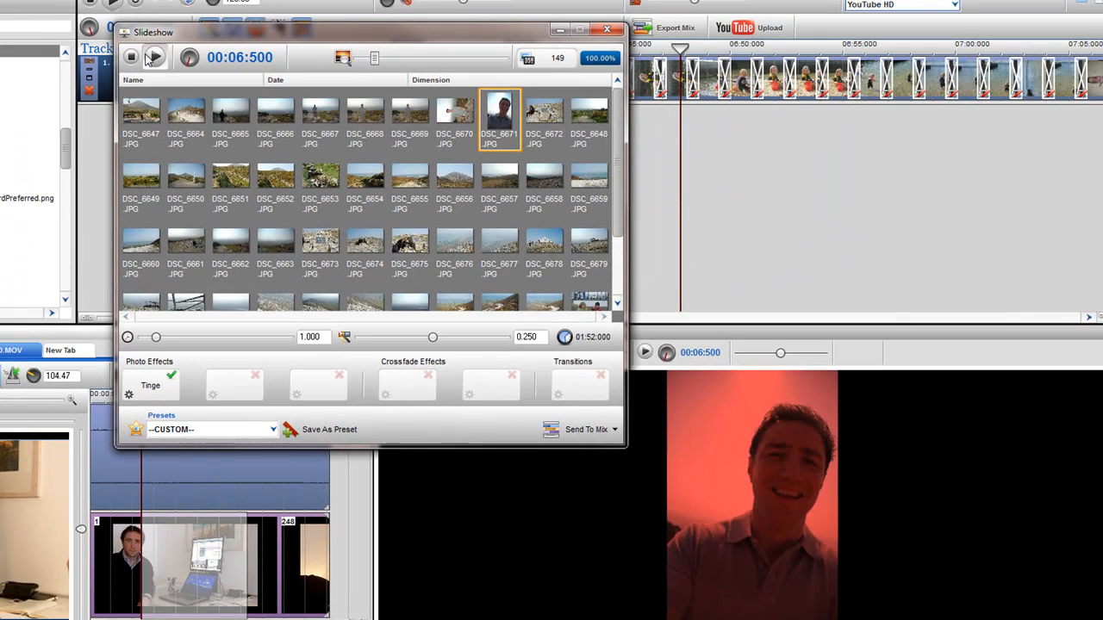
left_click(130, 57)
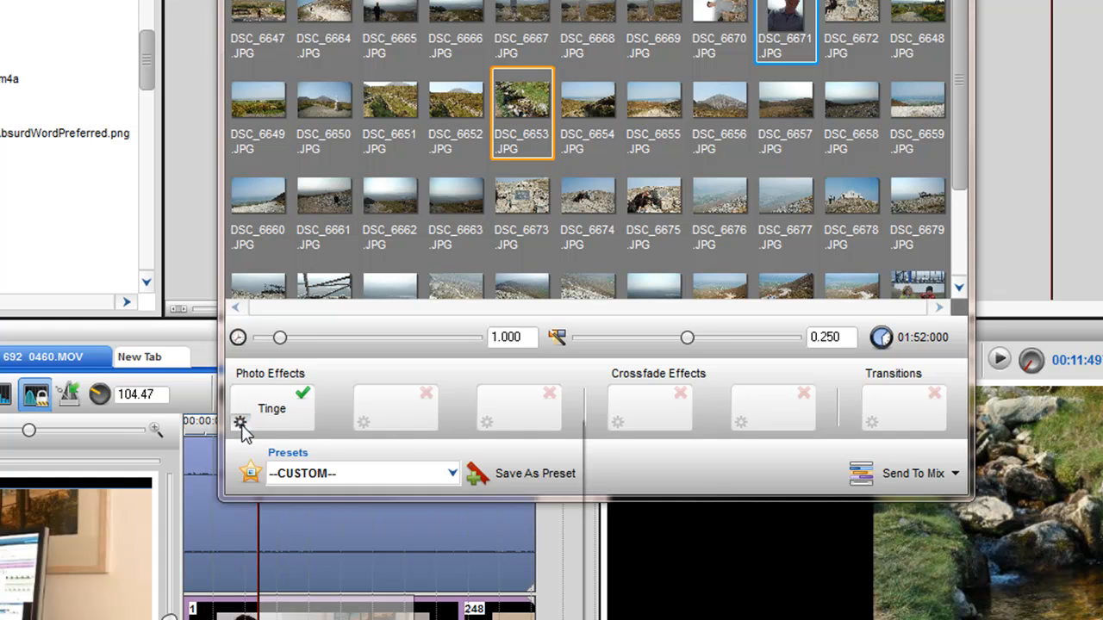
left_click(239, 424)
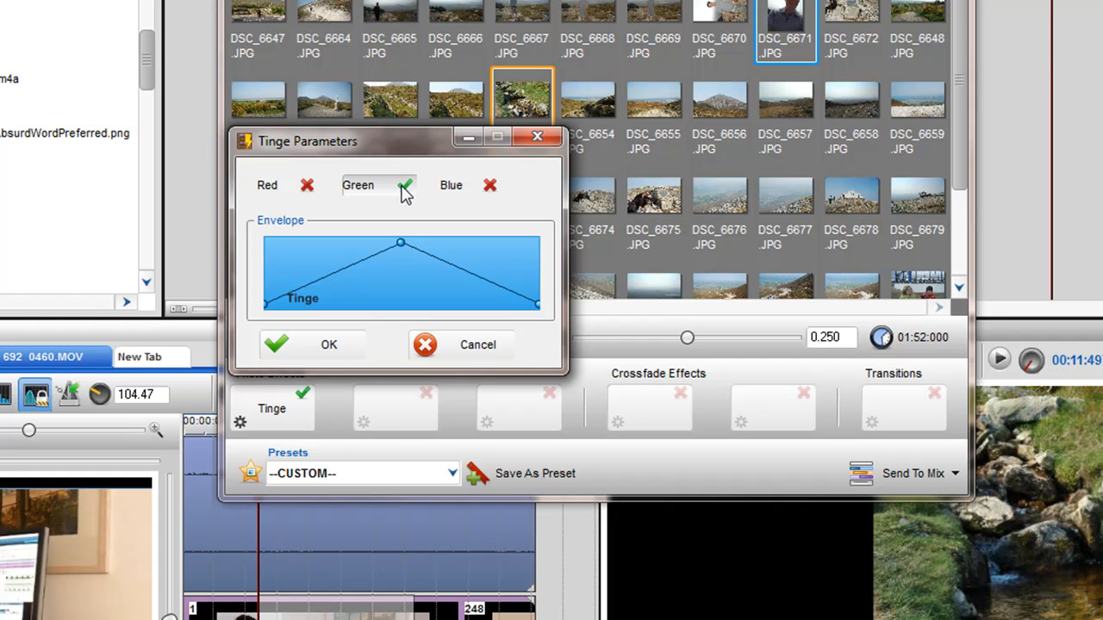
Switch the Tinge colour to blue and drag envelope nodes to new tinge levels.
left_click(491, 185)
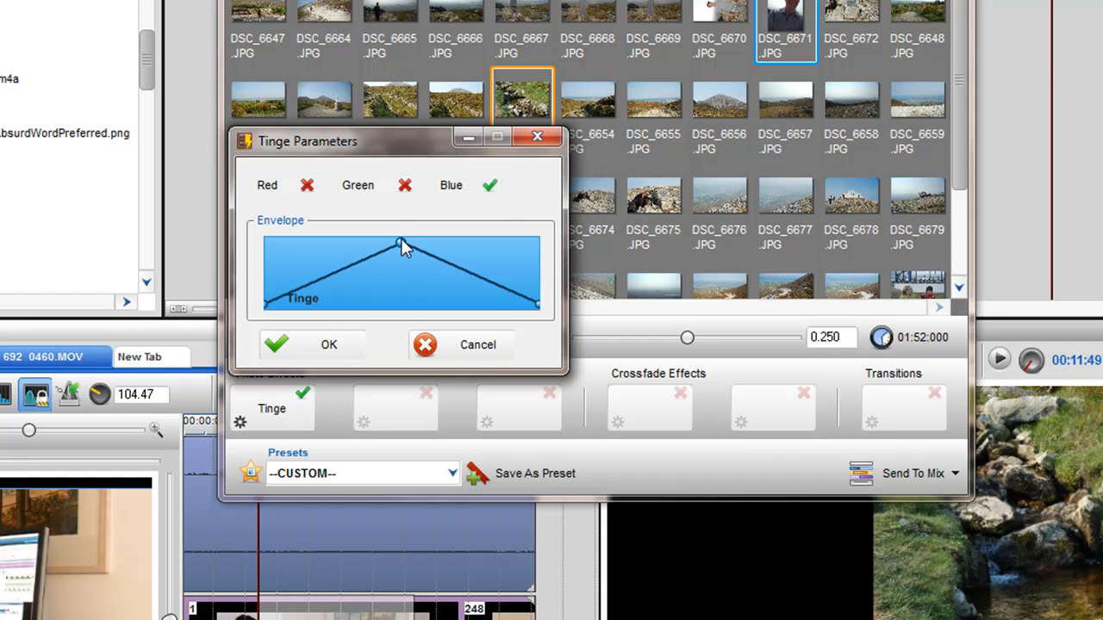
mouse_move(403, 250)
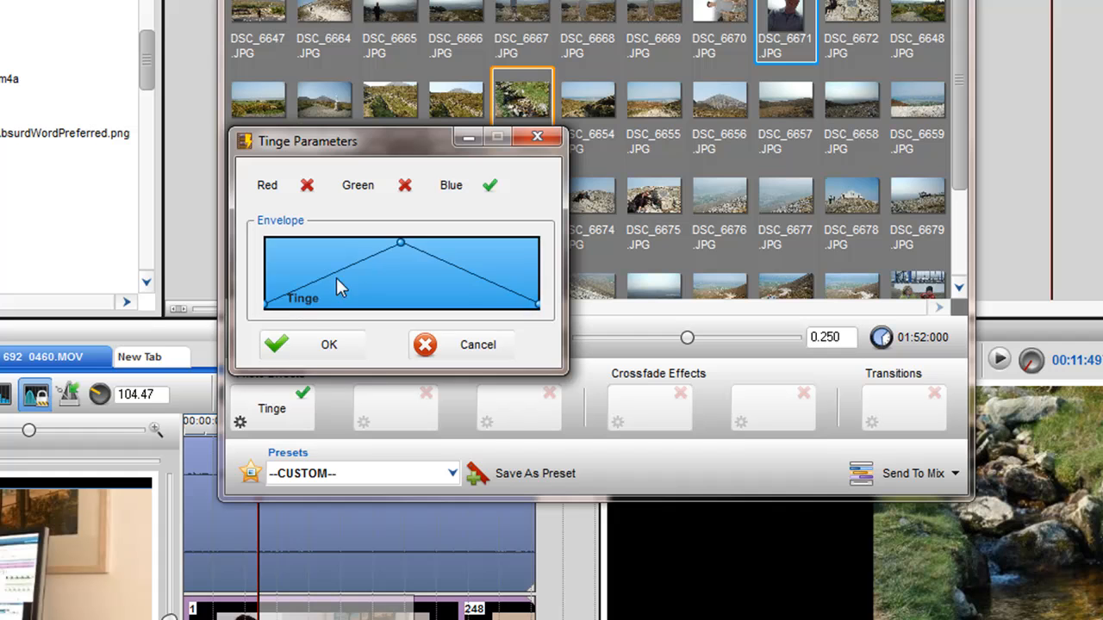
mouse_move(537, 307)
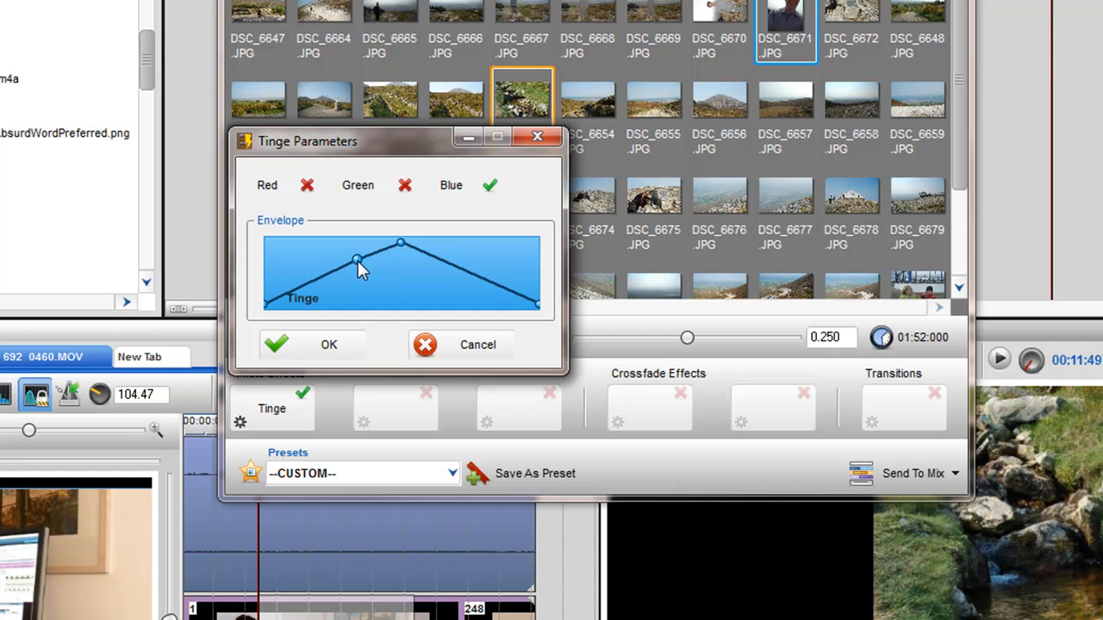
mouse_move(357, 261)
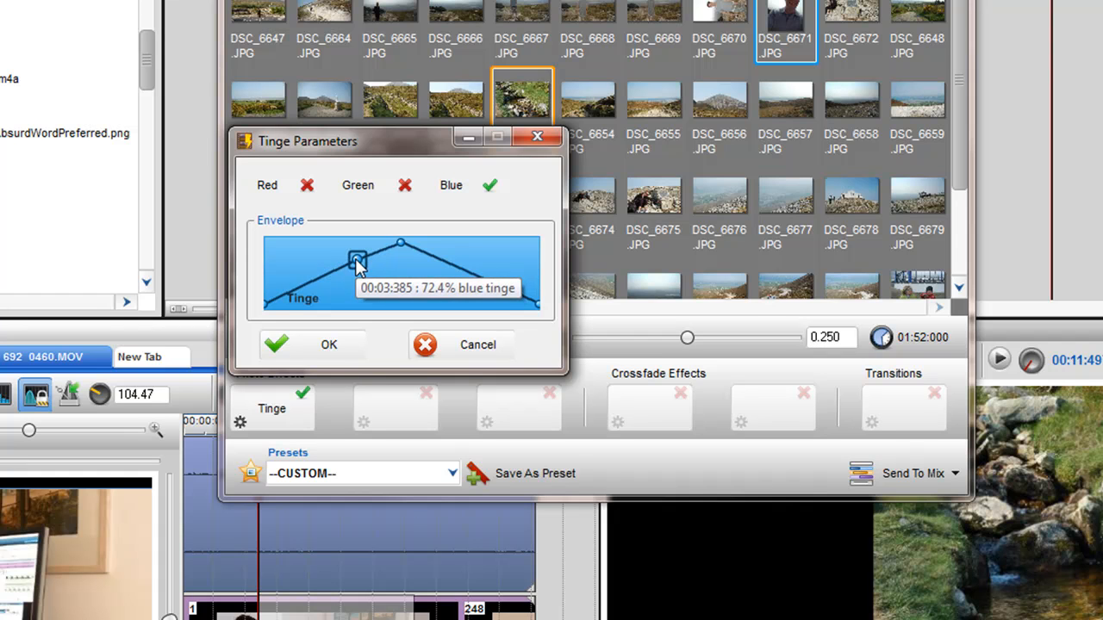
left_click_drag(357, 263, 378, 284)
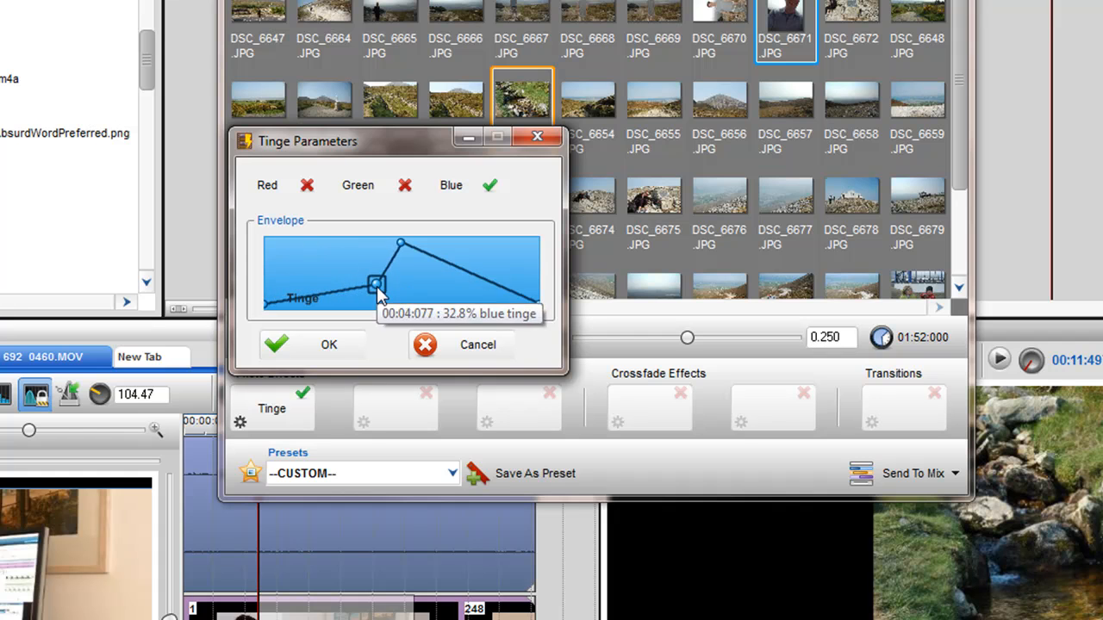
left_click_drag(378, 284, 401, 244)
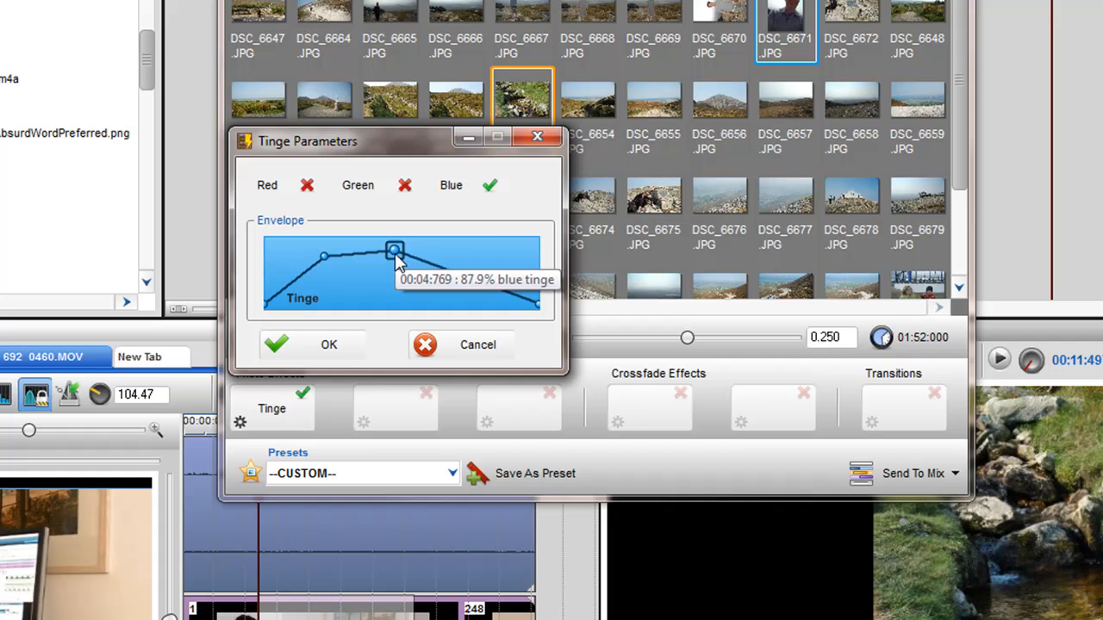
left_click_drag(395, 250, 422, 242)
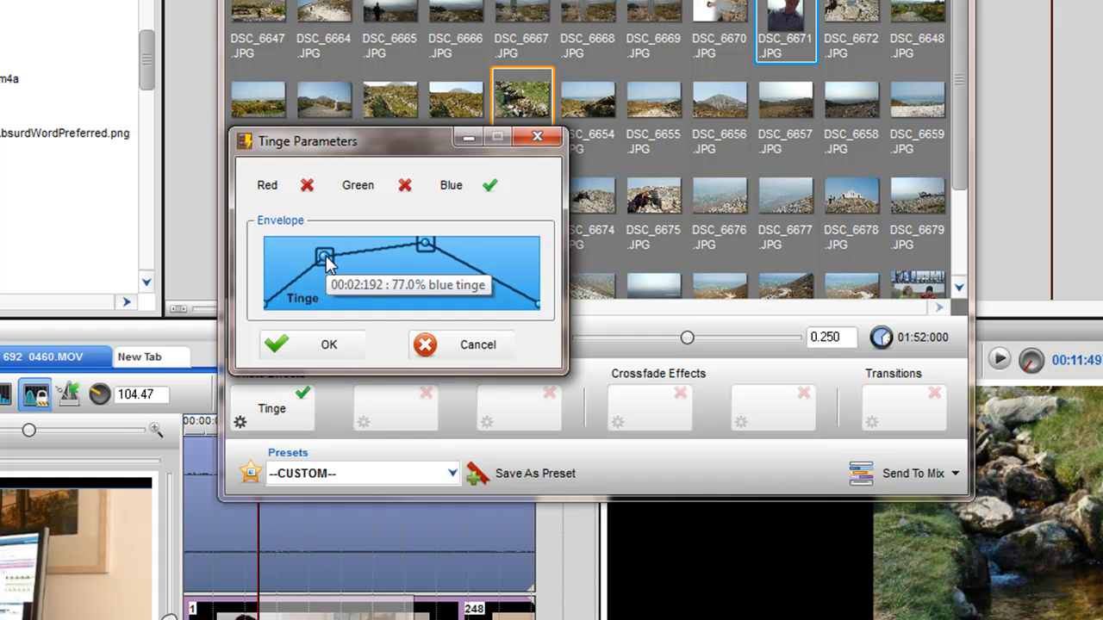
right_click(325, 258)
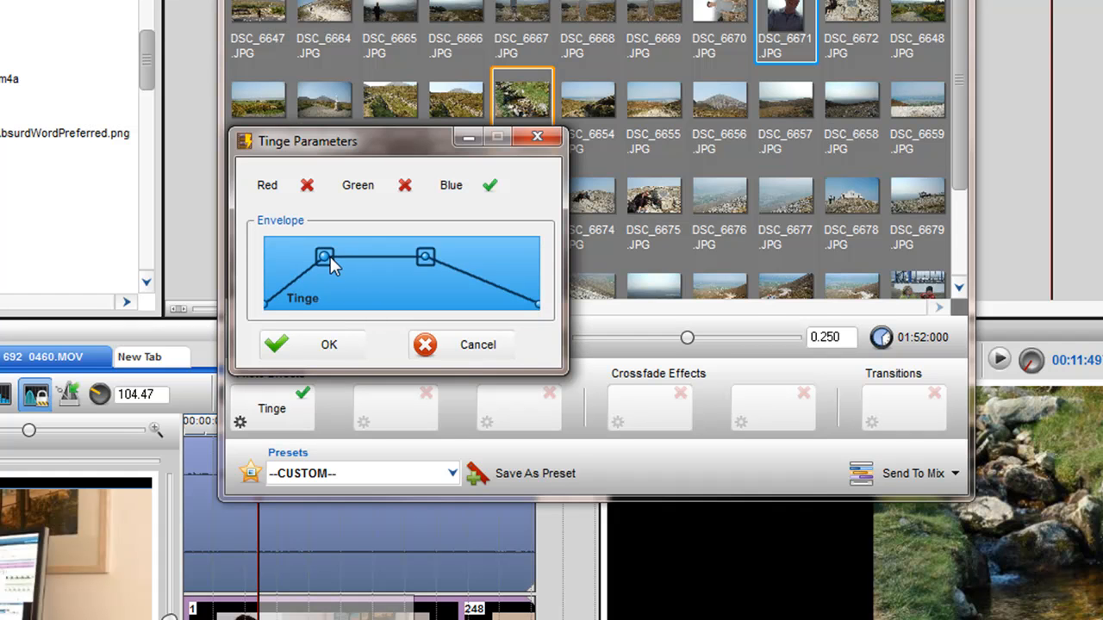
Lower the left node and reshape the envelope into a smooth rise to full tinge.
left_click_drag(325, 257, 336, 287)
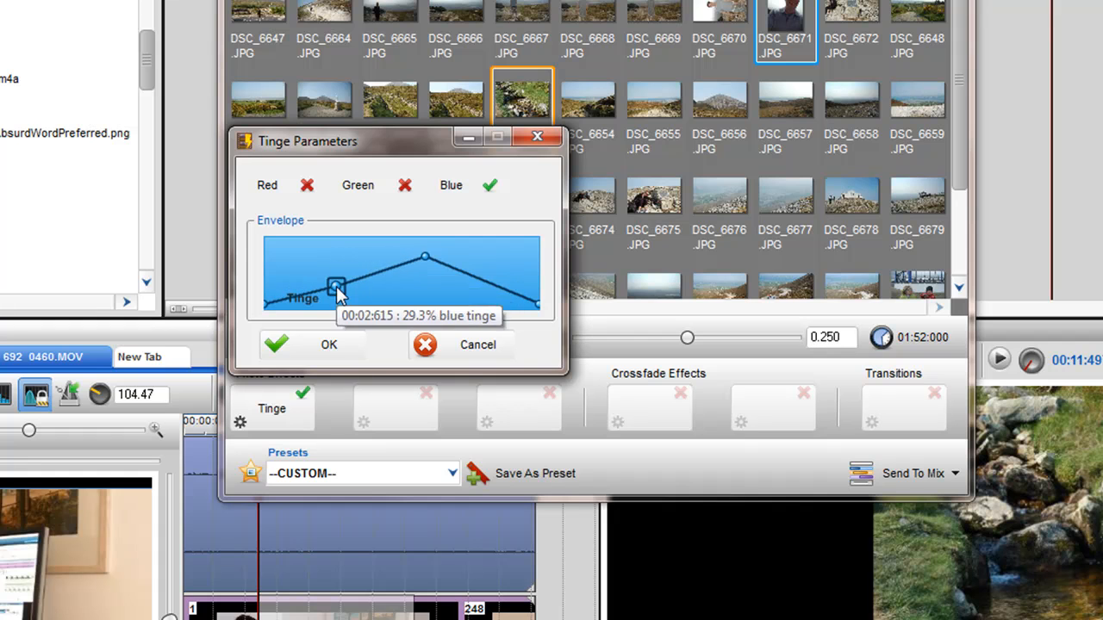
right_click(336, 287)
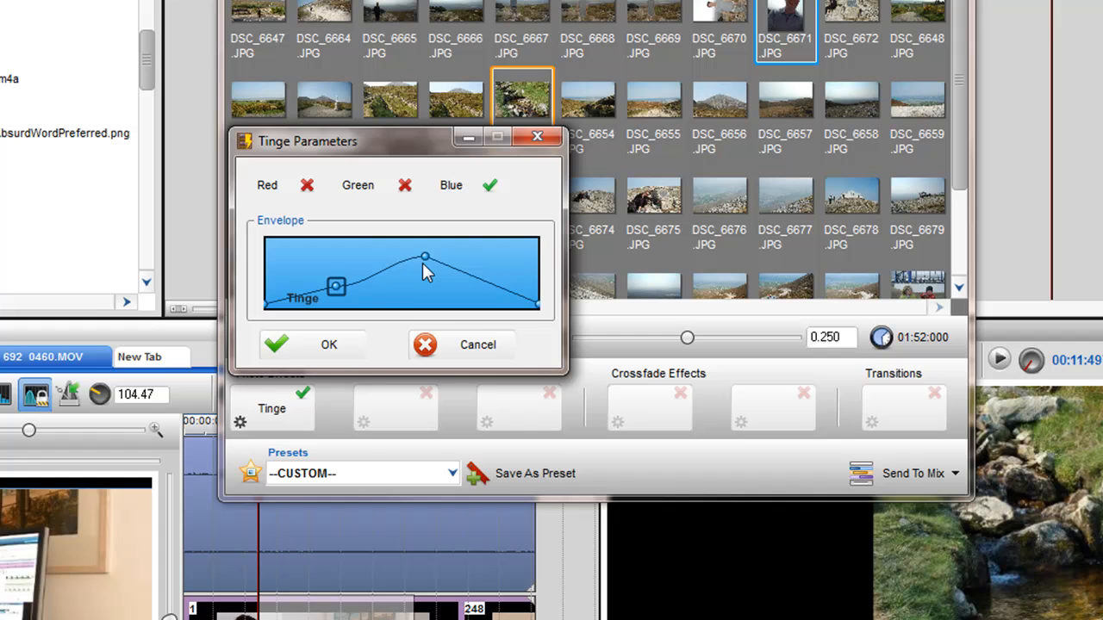
left_click_drag(424, 256, 412, 285)
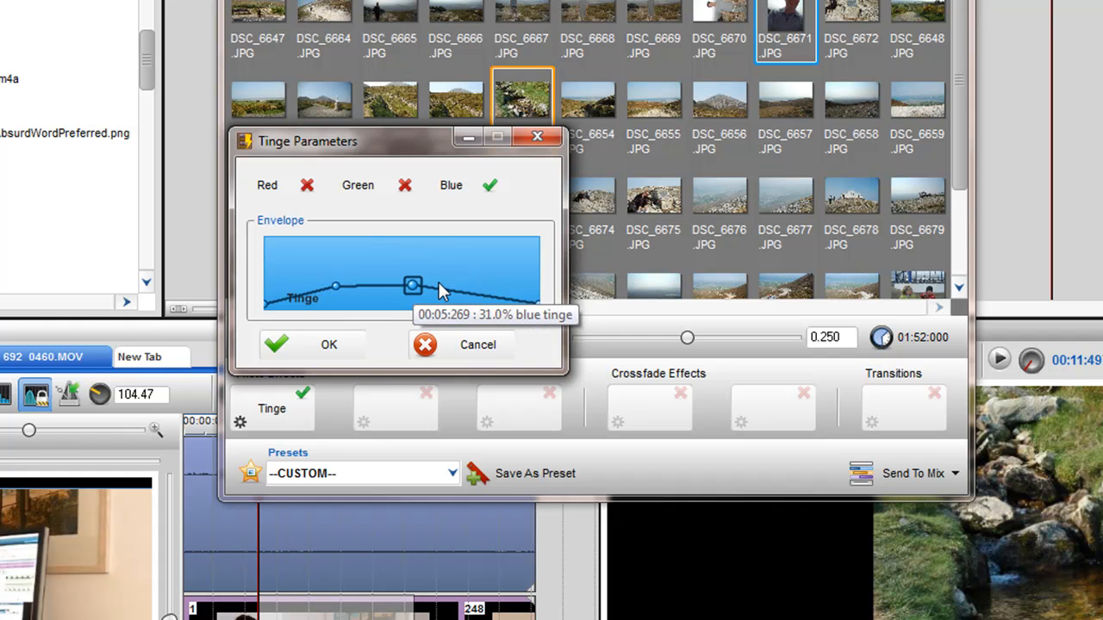
left_click_drag(412, 285, 398, 244)
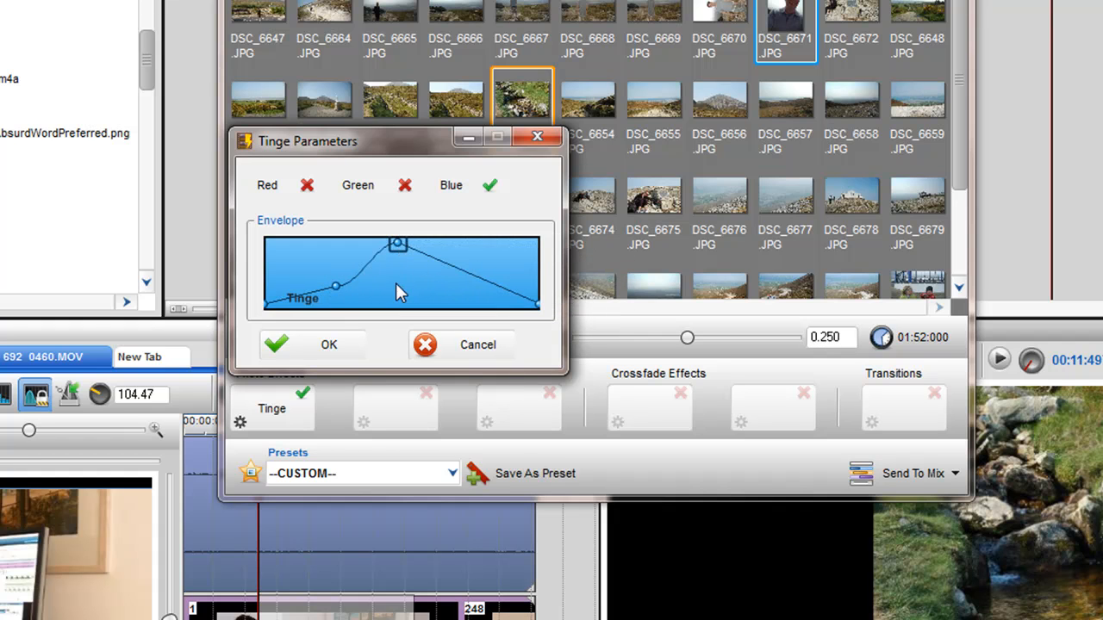
left_click_drag(397, 244, 387, 263)
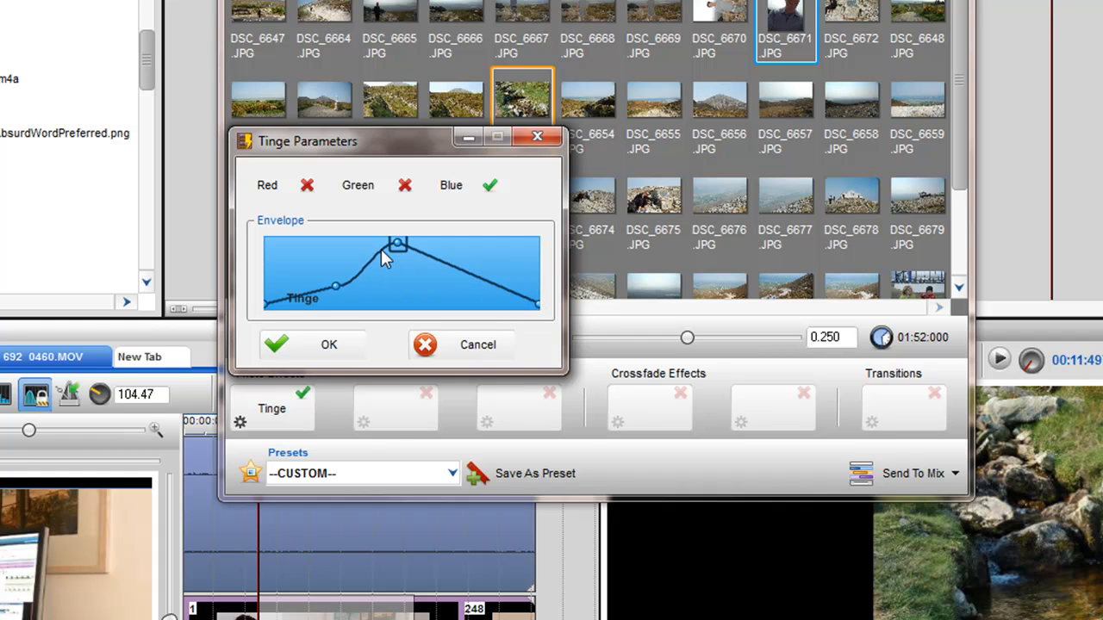
right_click(396, 250)
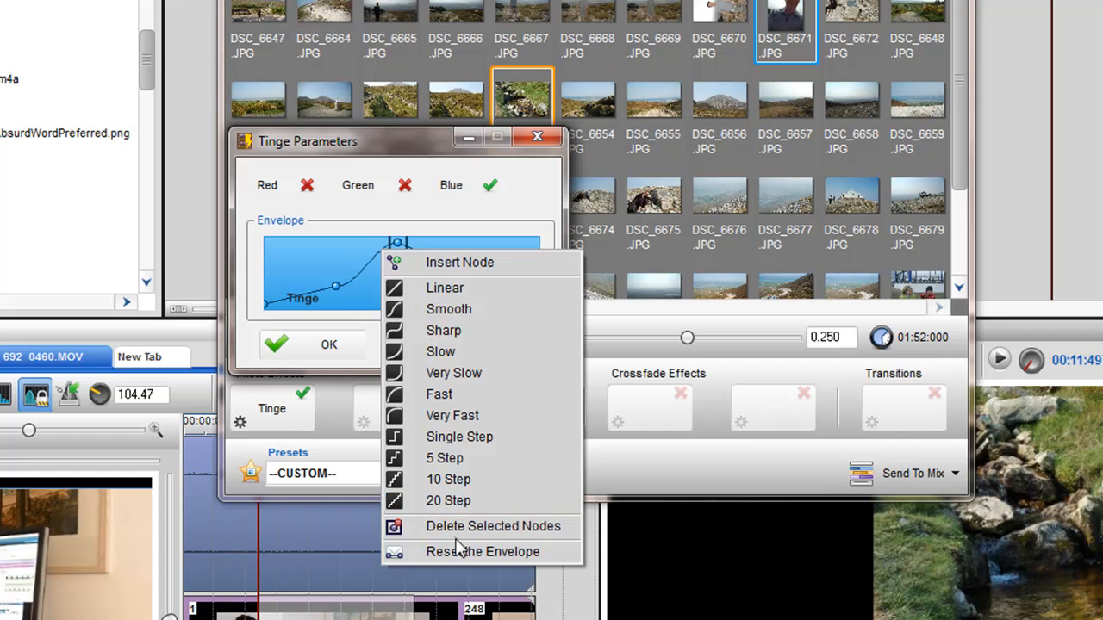
Reset the Tinge envelope, then drag its level down and back up.
left_click(483, 552)
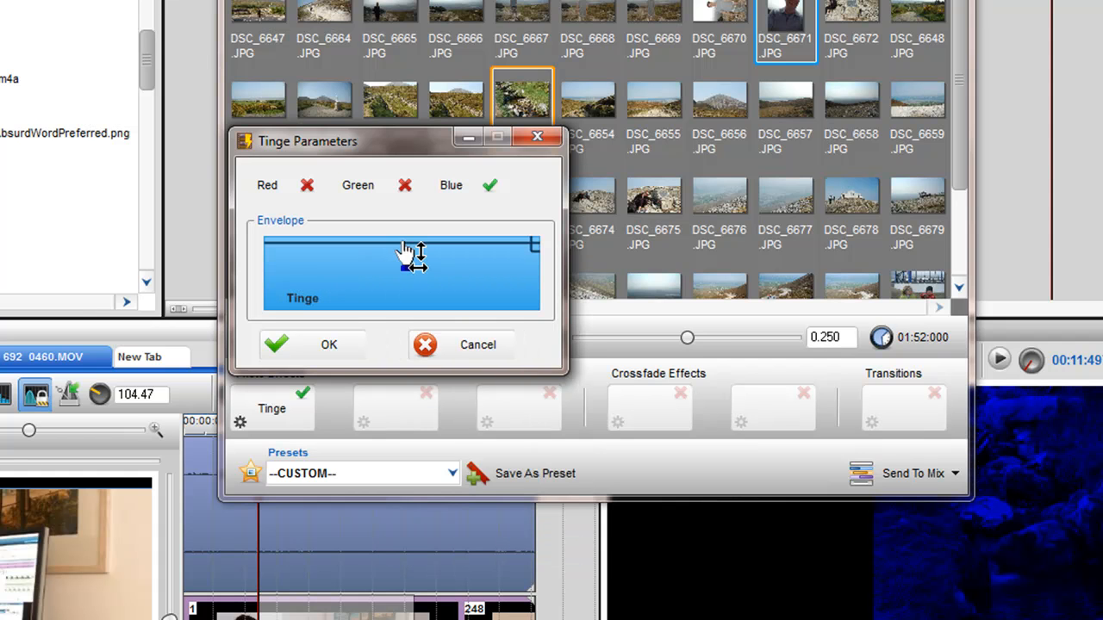
left_click_drag(409, 250, 409, 289)
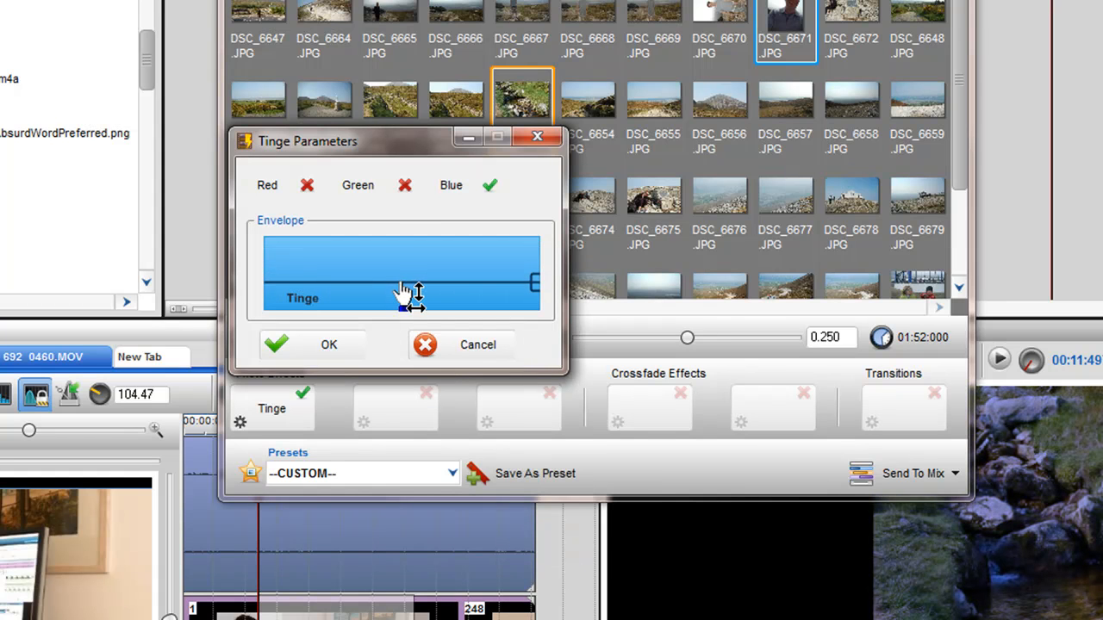
left_click_drag(409, 289, 416, 266)
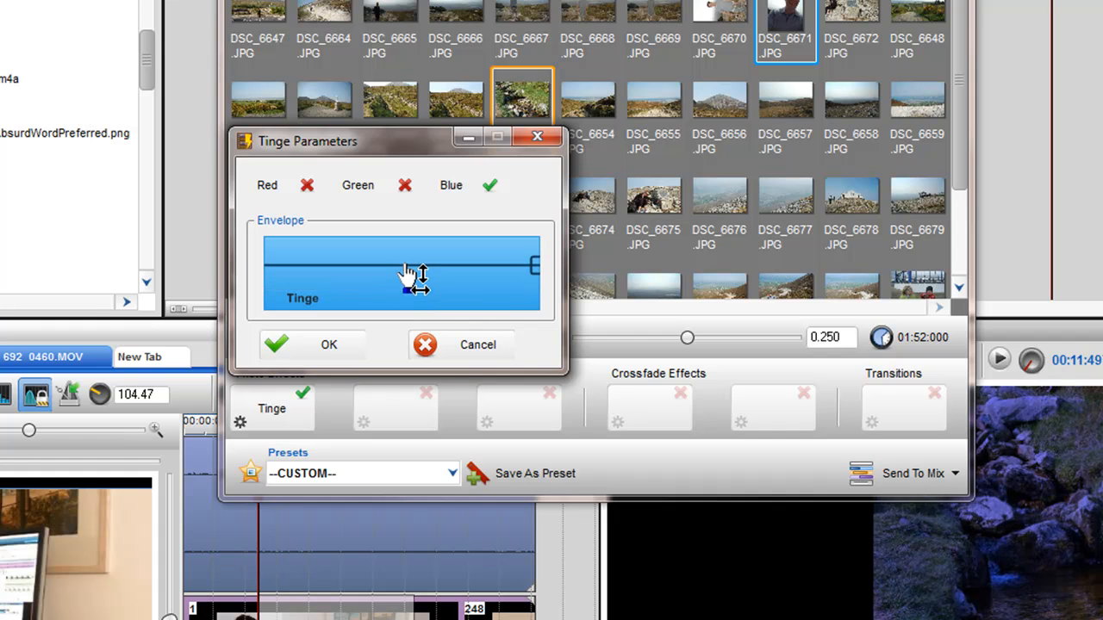
left_click_drag(418, 266, 404, 278)
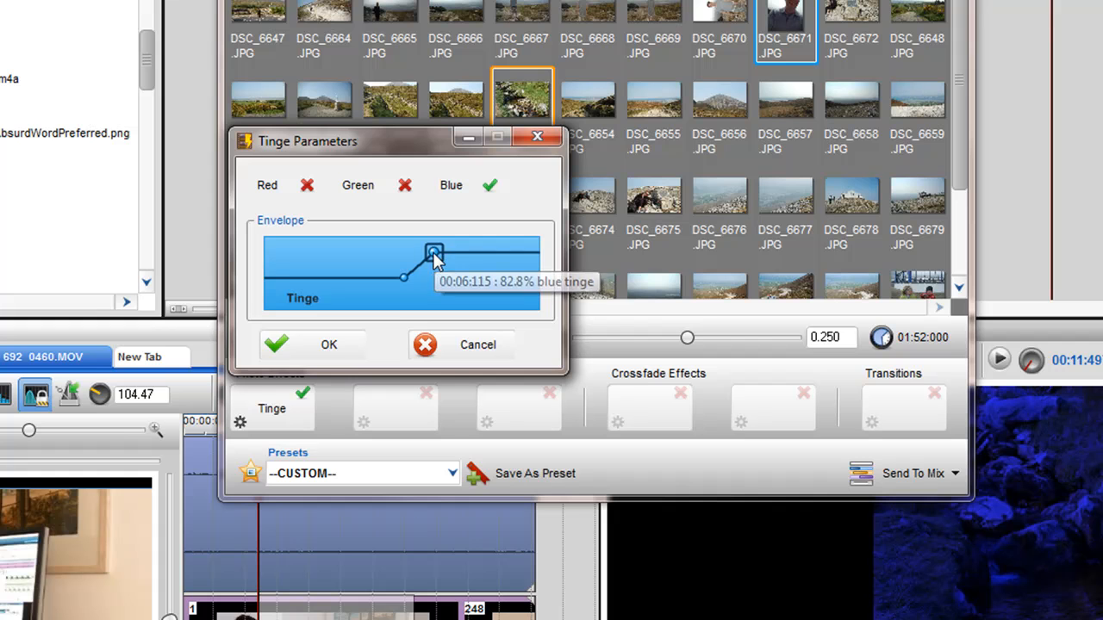
Delete selected envelope nodes, rework the remaining nodes, and close the Tinge settings.
right_click(436, 254)
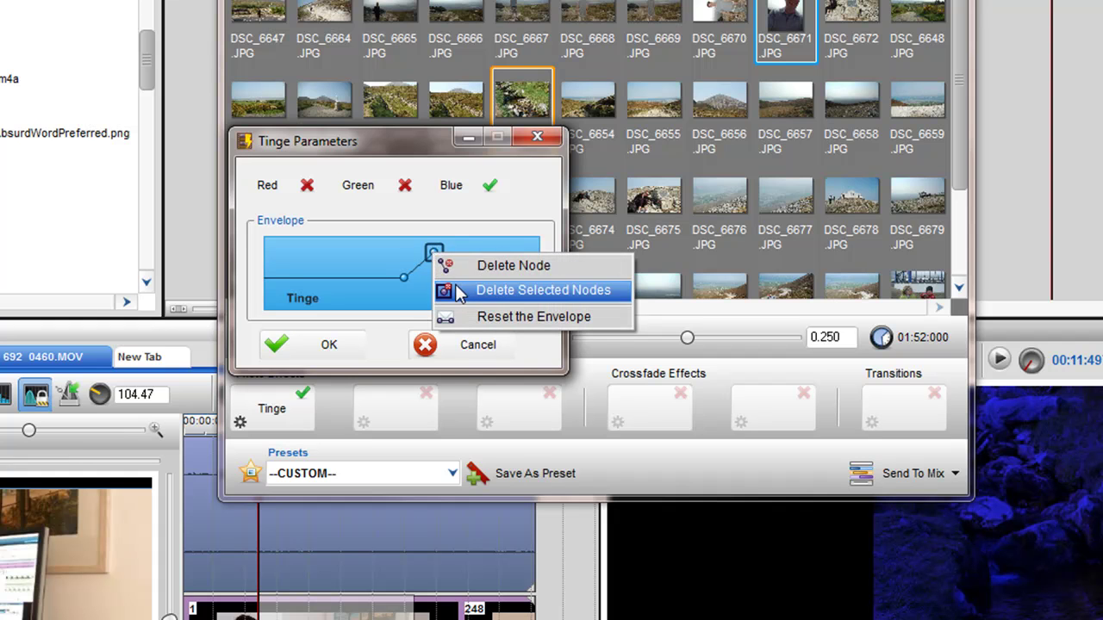
left_click(543, 290)
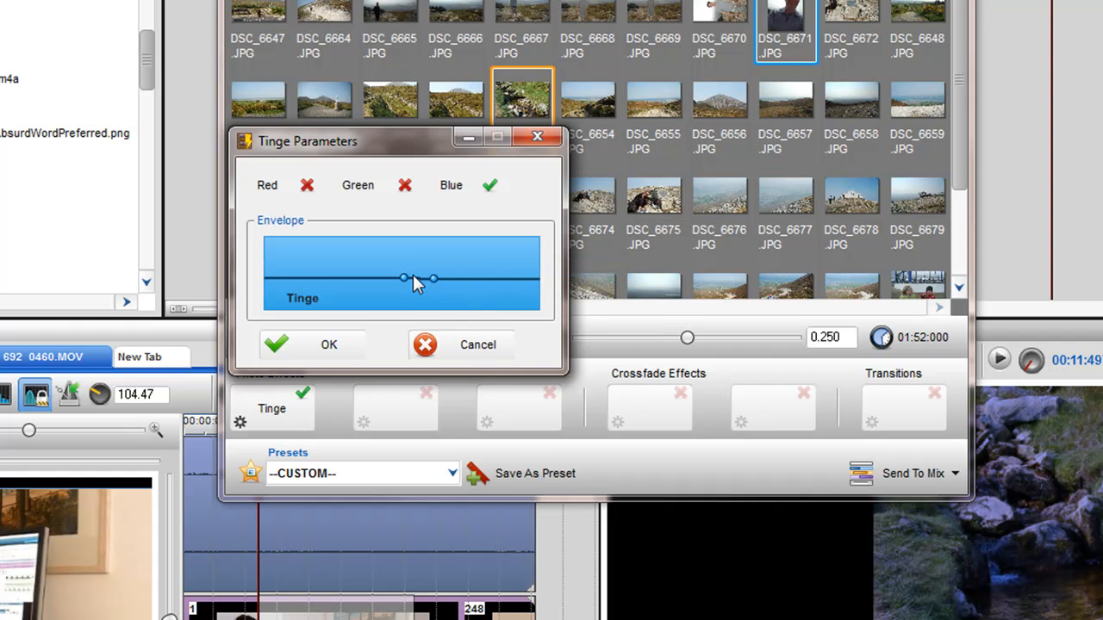
left_click_drag(402, 277, 371, 255)
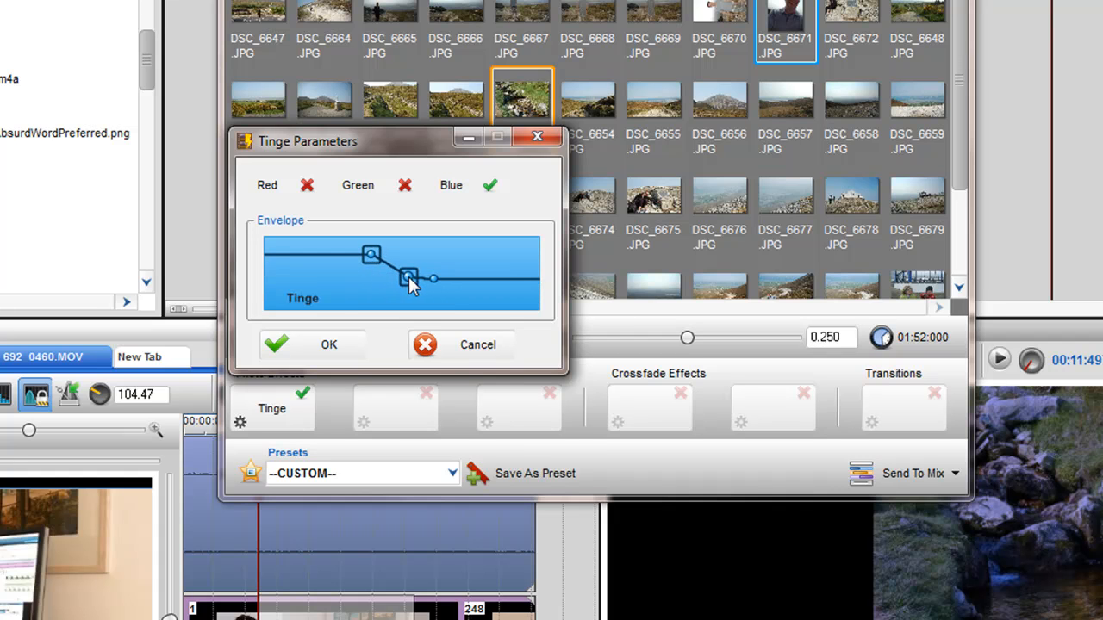
right_click(408, 277)
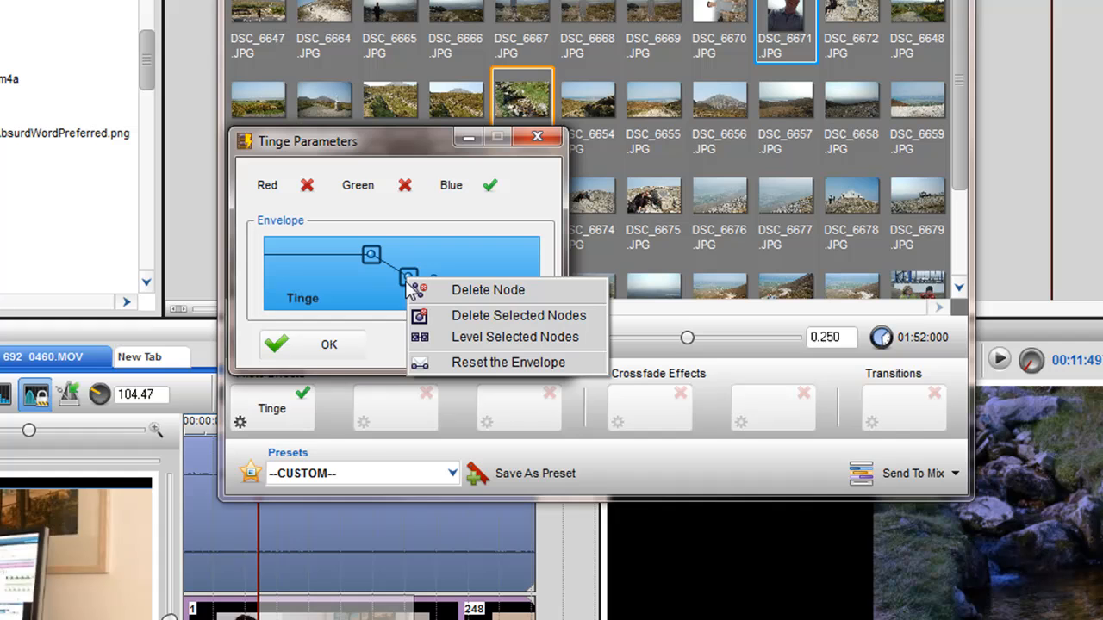
mouse_move(439, 315)
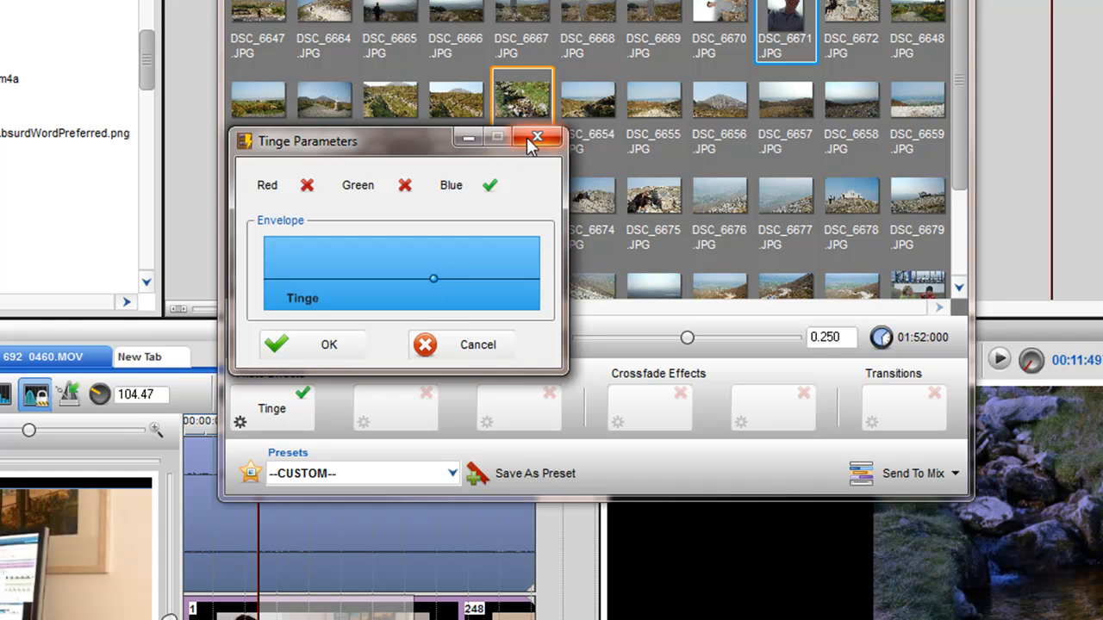
left_click(537, 137)
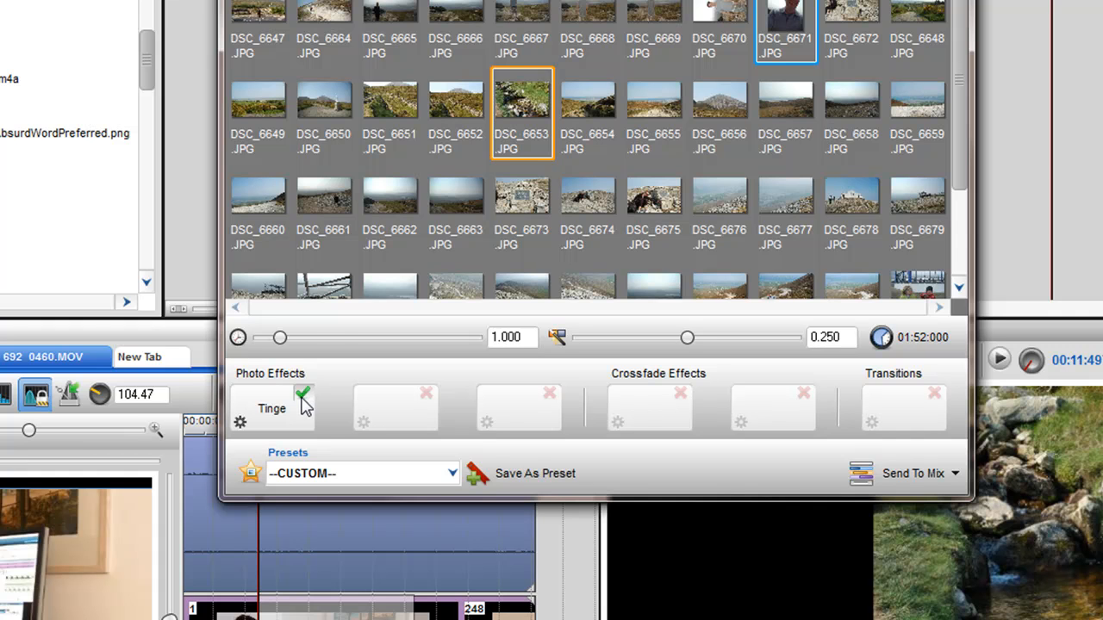
Clear the Tinge effect node from its photo effect slot.
left_click(303, 398)
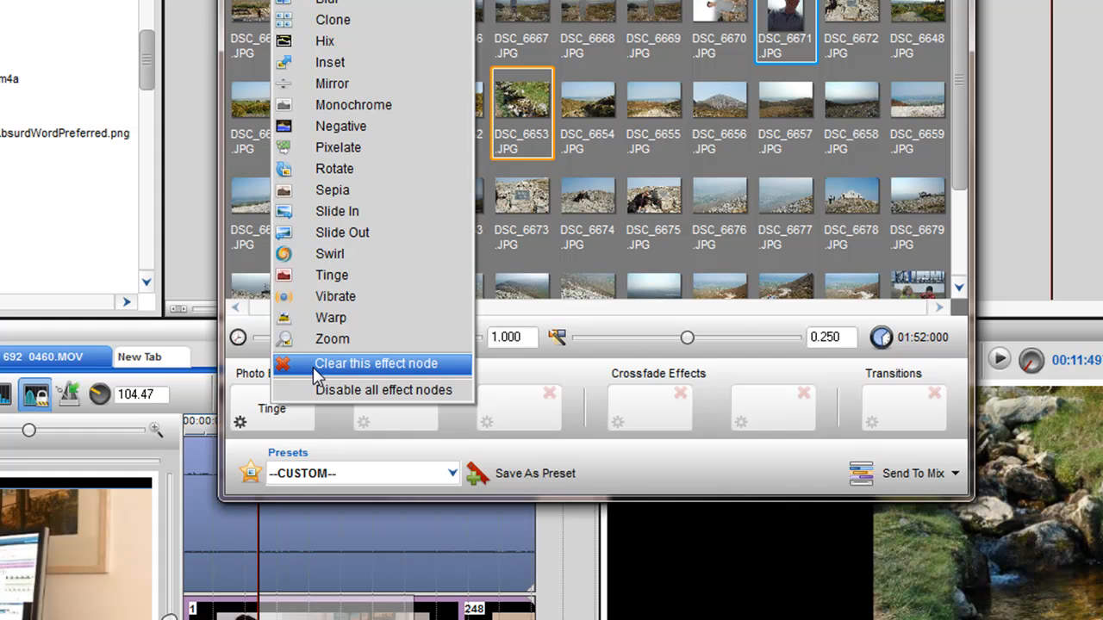
left_click(375, 363)
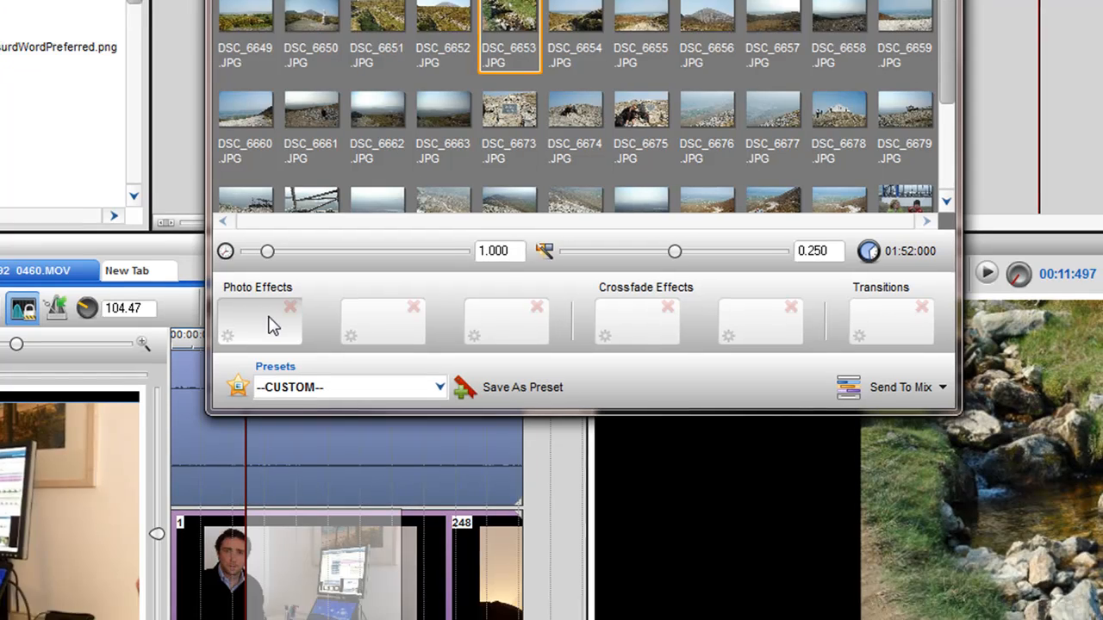
left_click(258, 323)
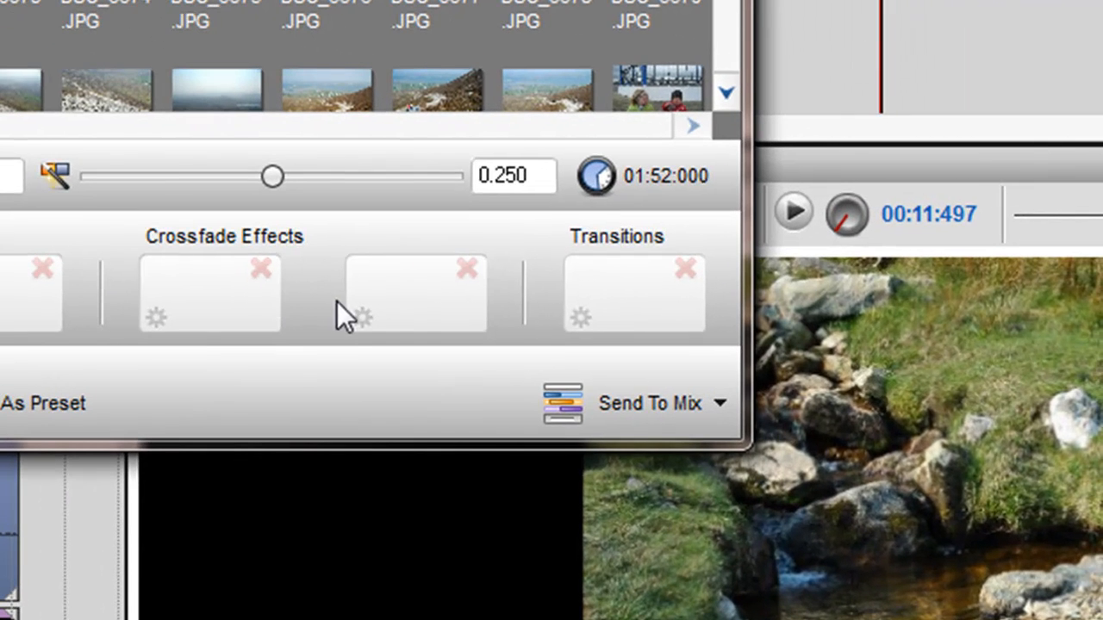
mouse_move(379, 310)
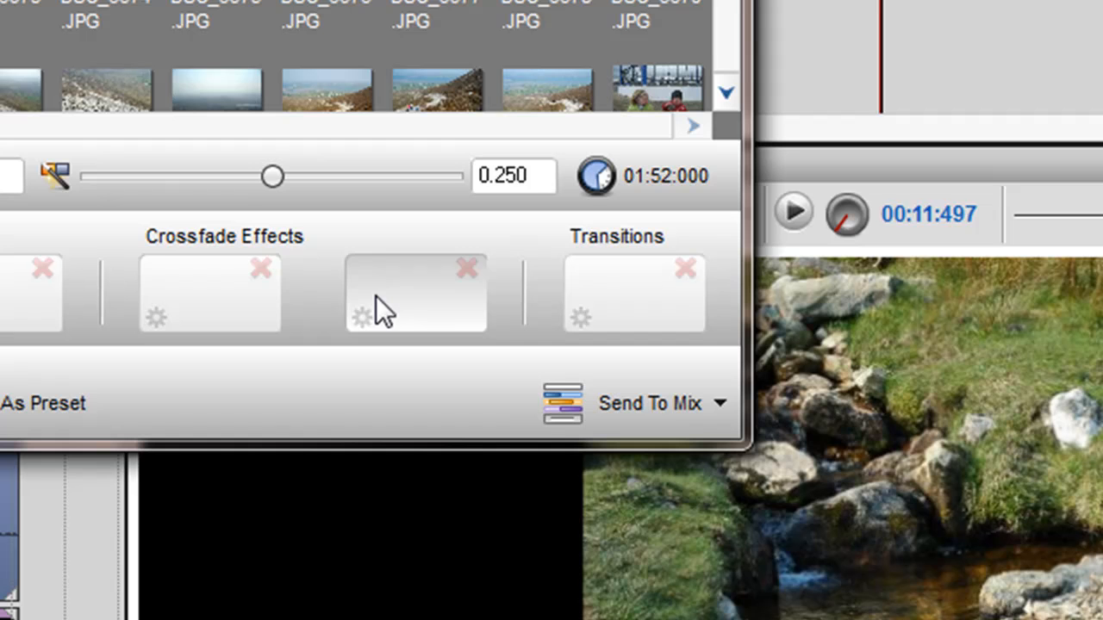
mouse_move(250, 318)
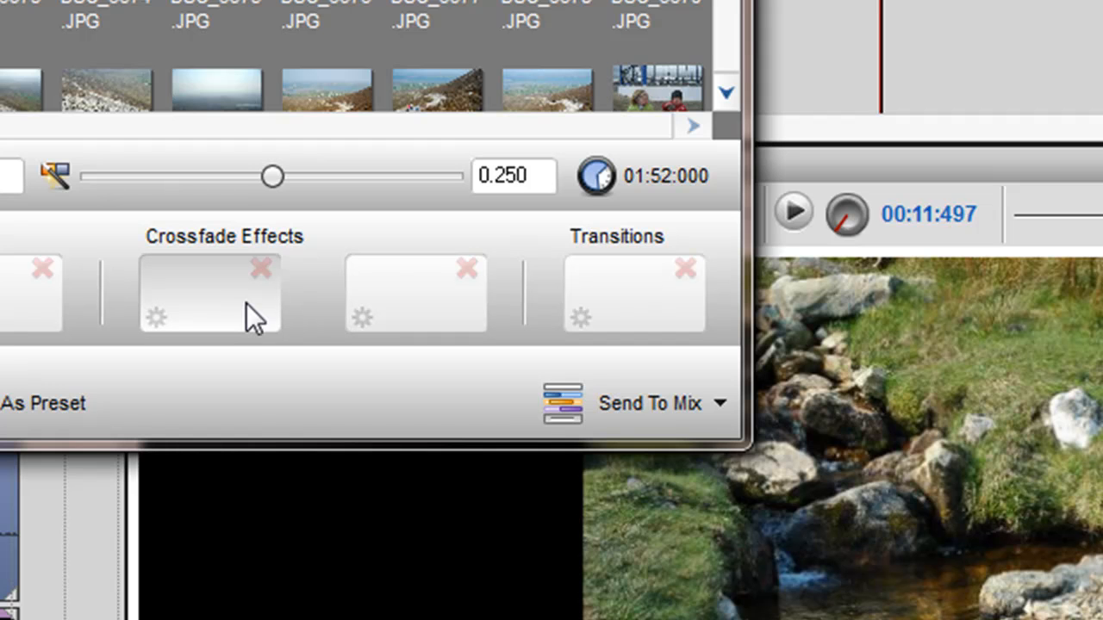
mouse_move(223, 308)
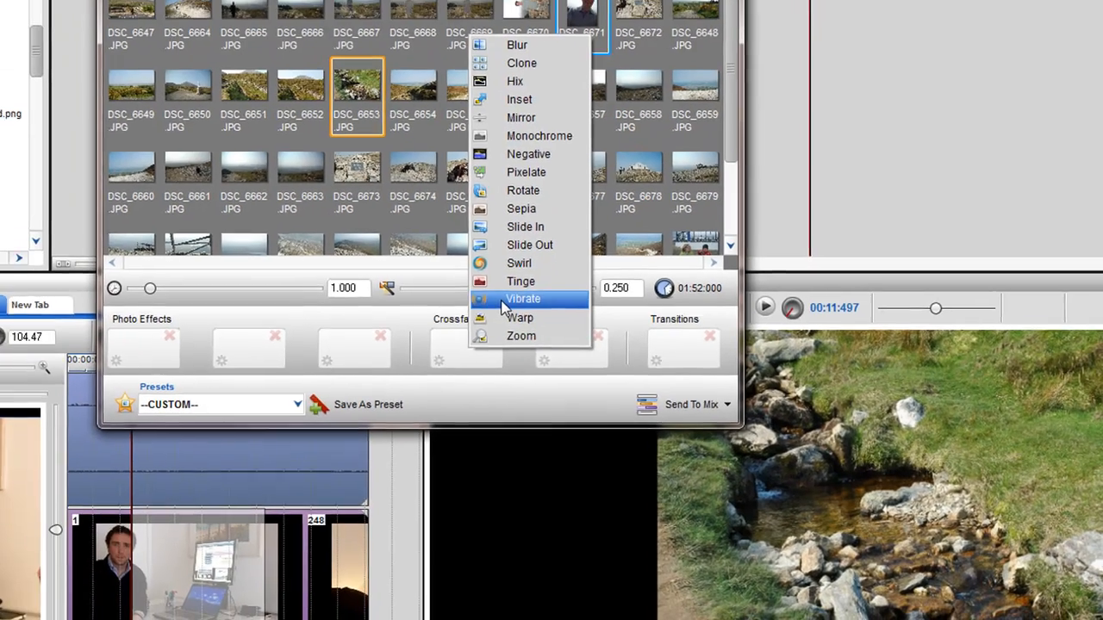
Add Vibrate crossfade, set horizontal range to about 9.85%, and adjust its envelope peak.
left_click(523, 299)
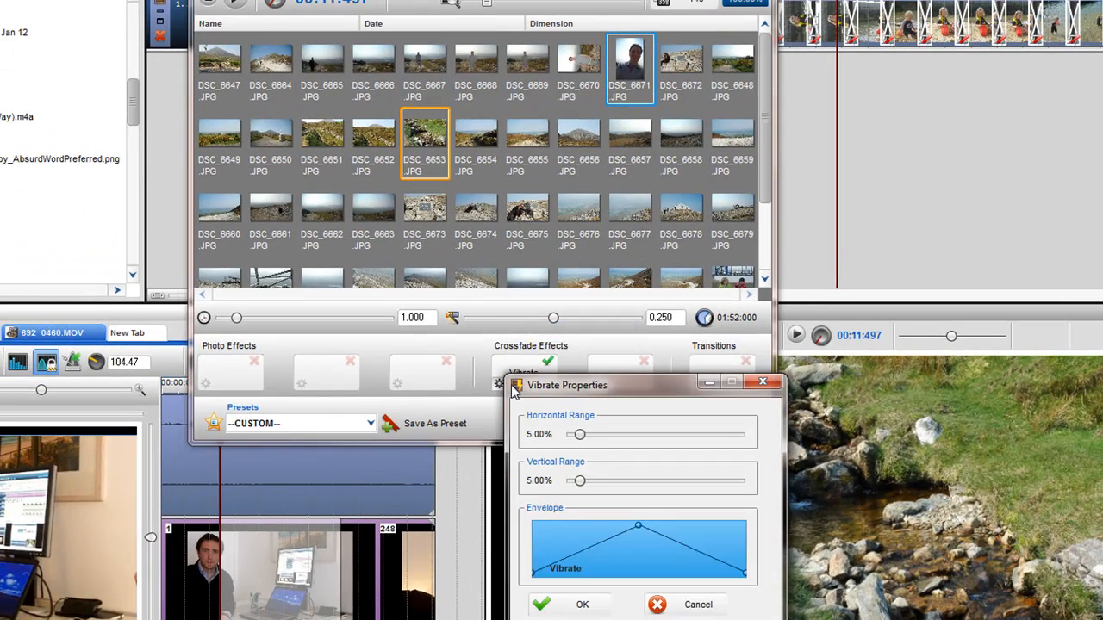
left_click_drag(568, 385, 128, 237)
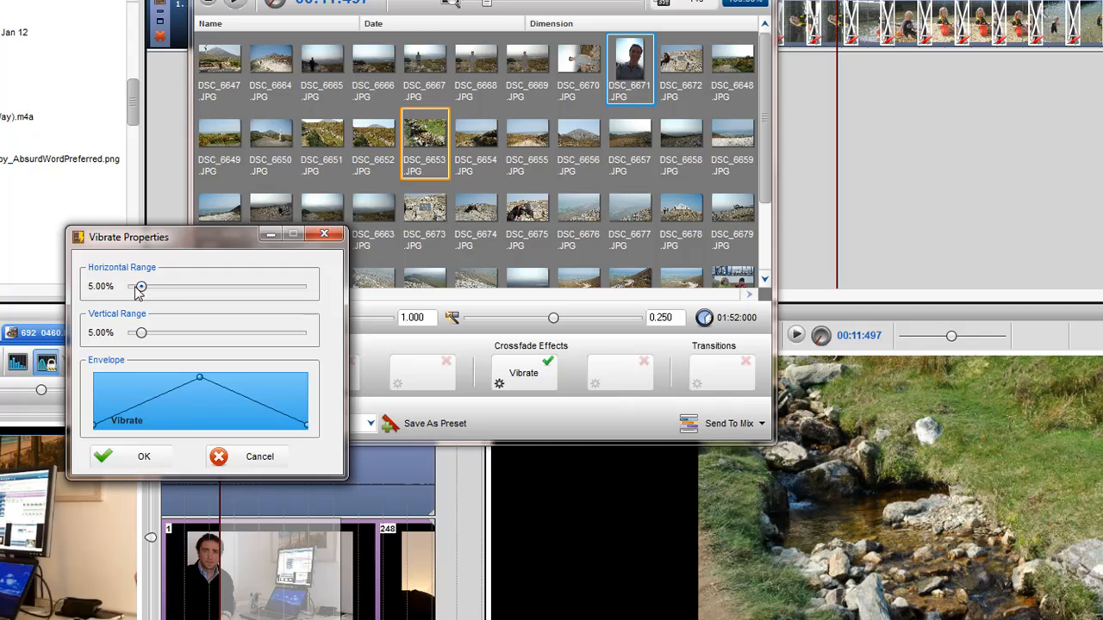
left_click_drag(142, 286, 149, 286)
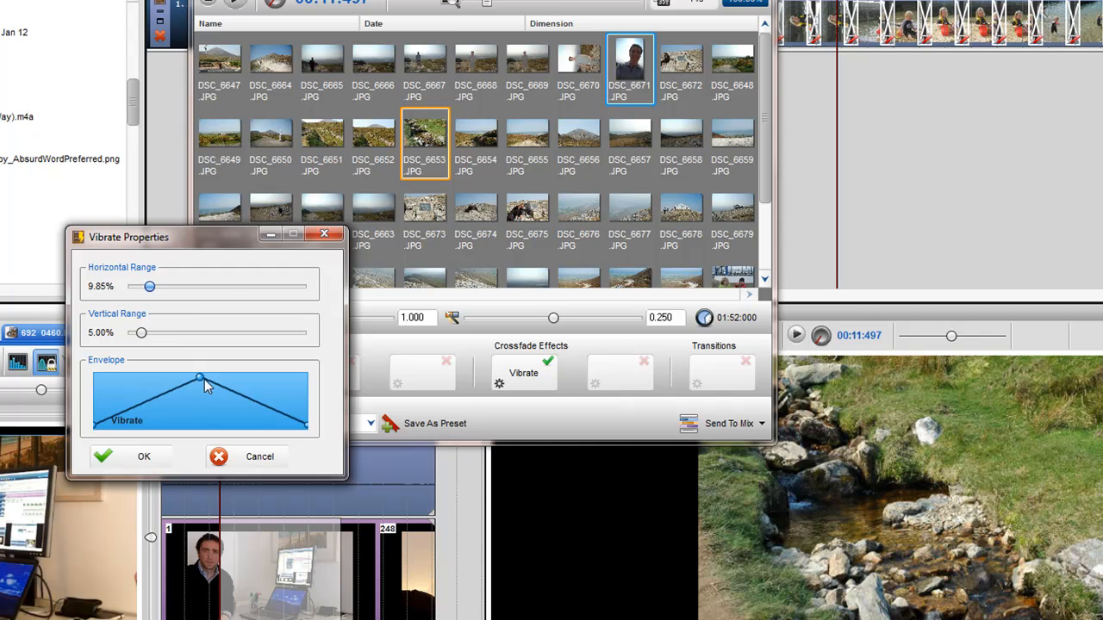
left_click_drag(199, 376, 188, 379)
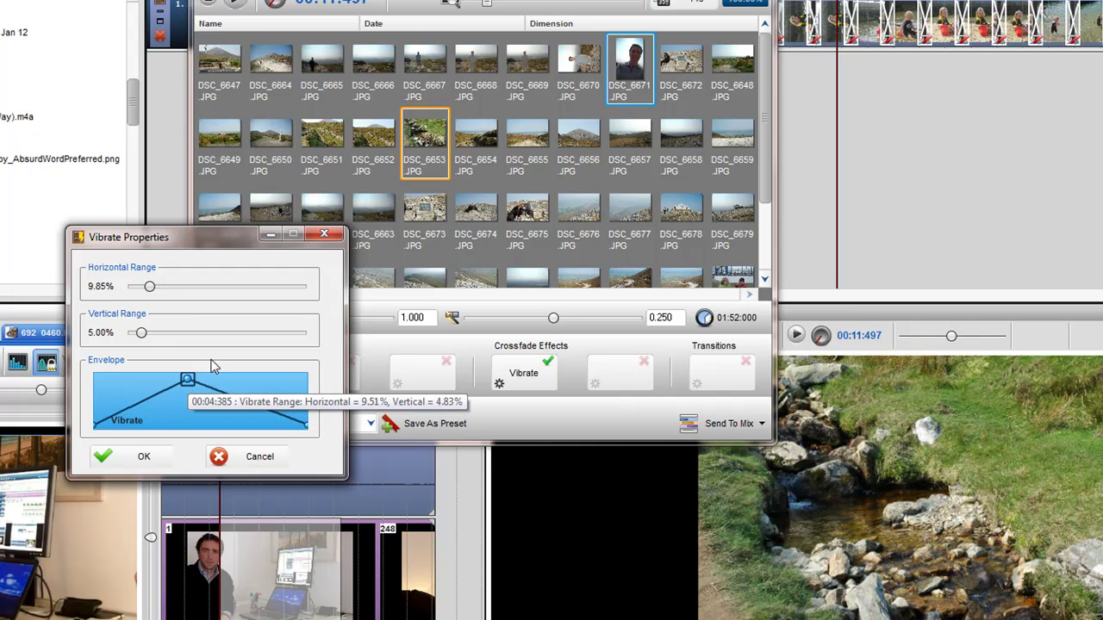
left_click(144, 457)
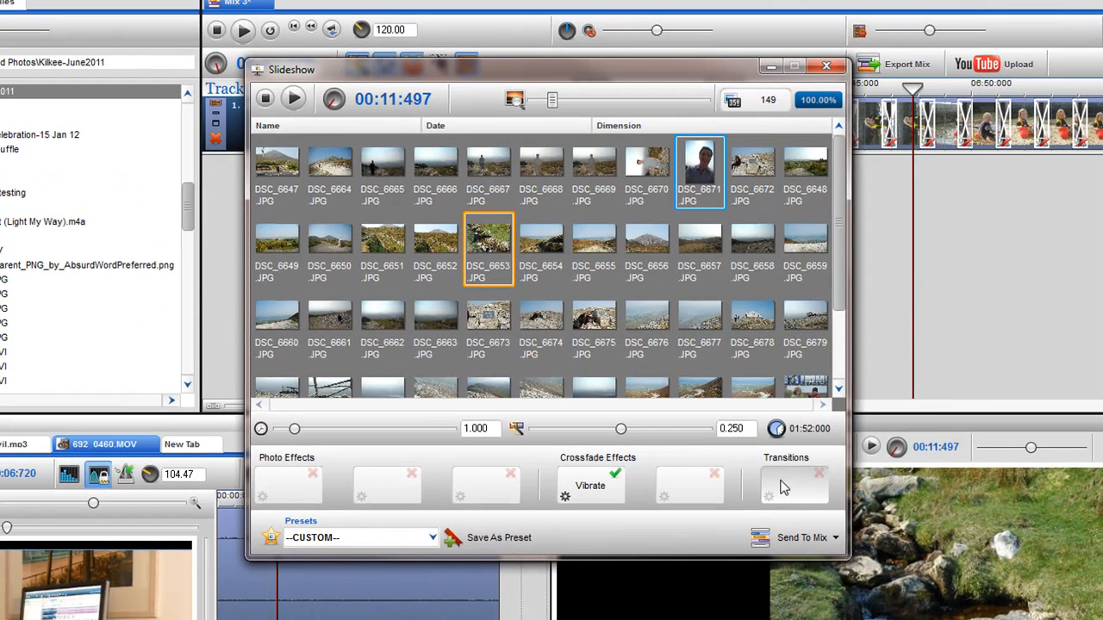
Choose Wheel as the transition and set its number of spokes to 5.
left_click(793, 483)
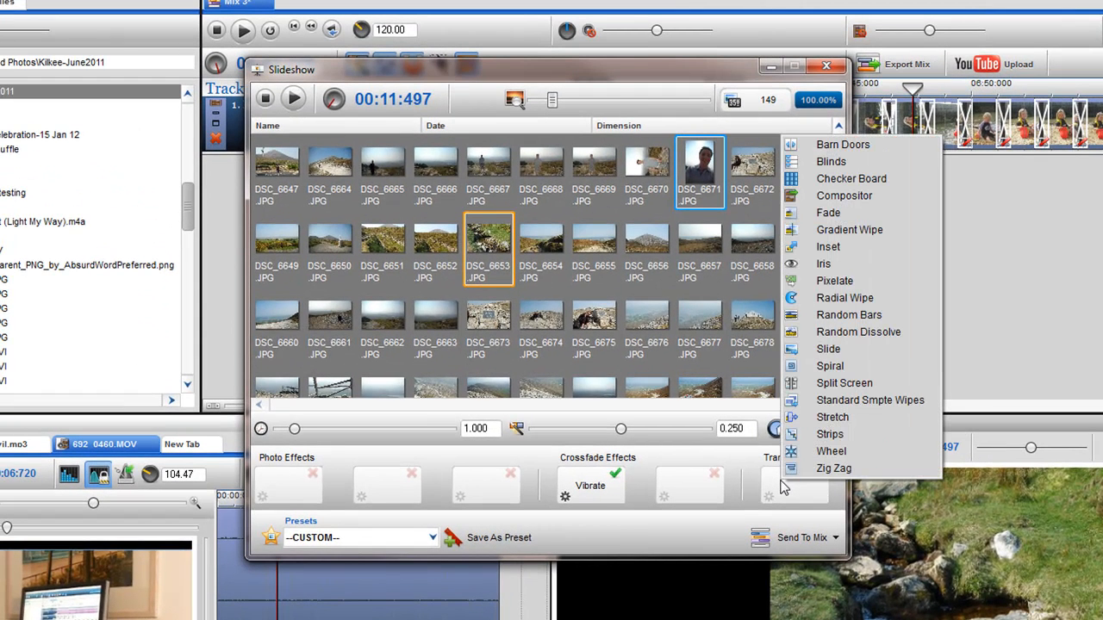
mouse_move(832, 468)
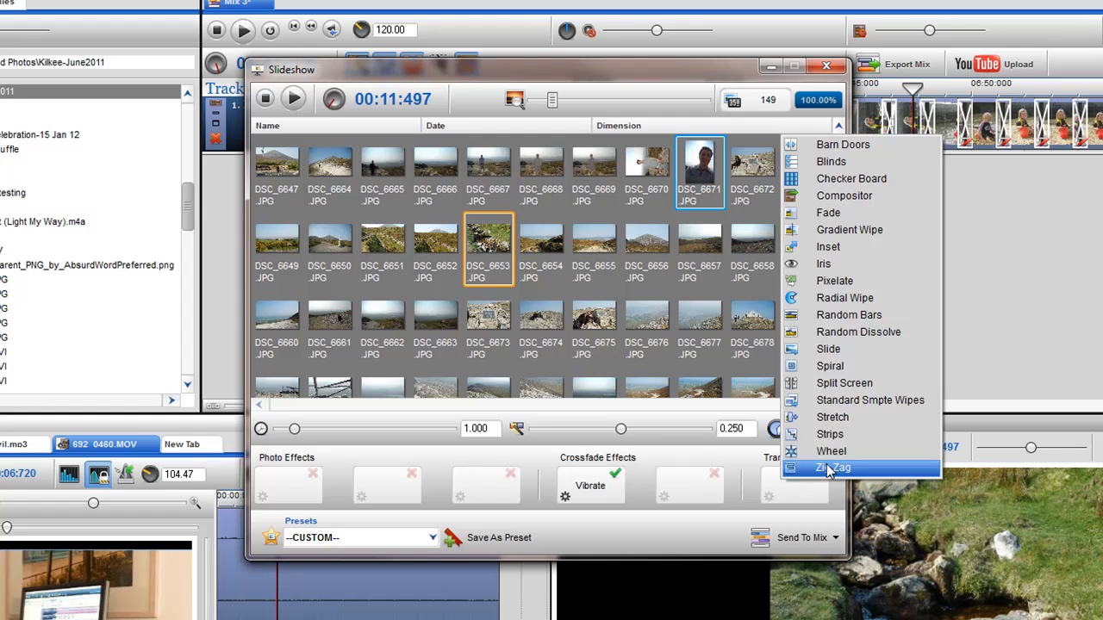
left_click(831, 451)
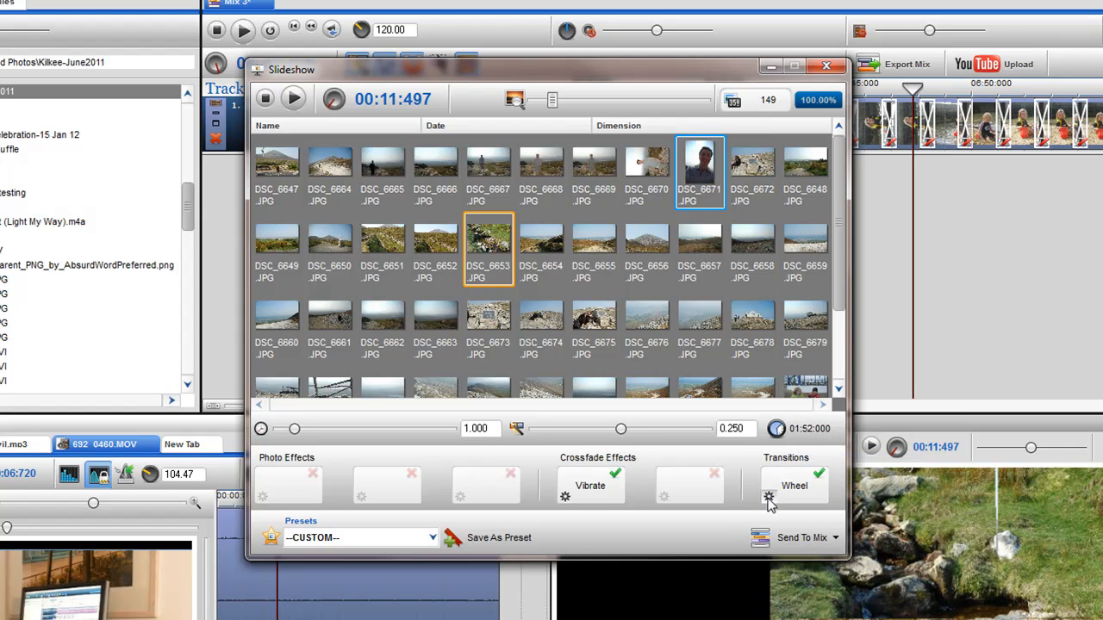
left_click(769, 498)
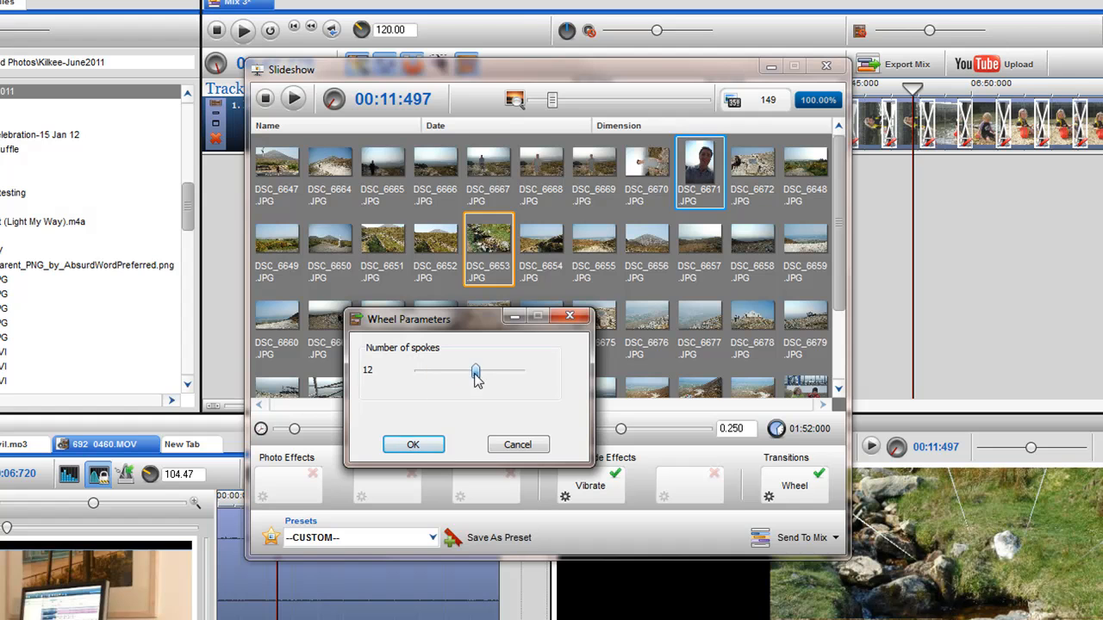
left_click_drag(475, 371, 454, 371)
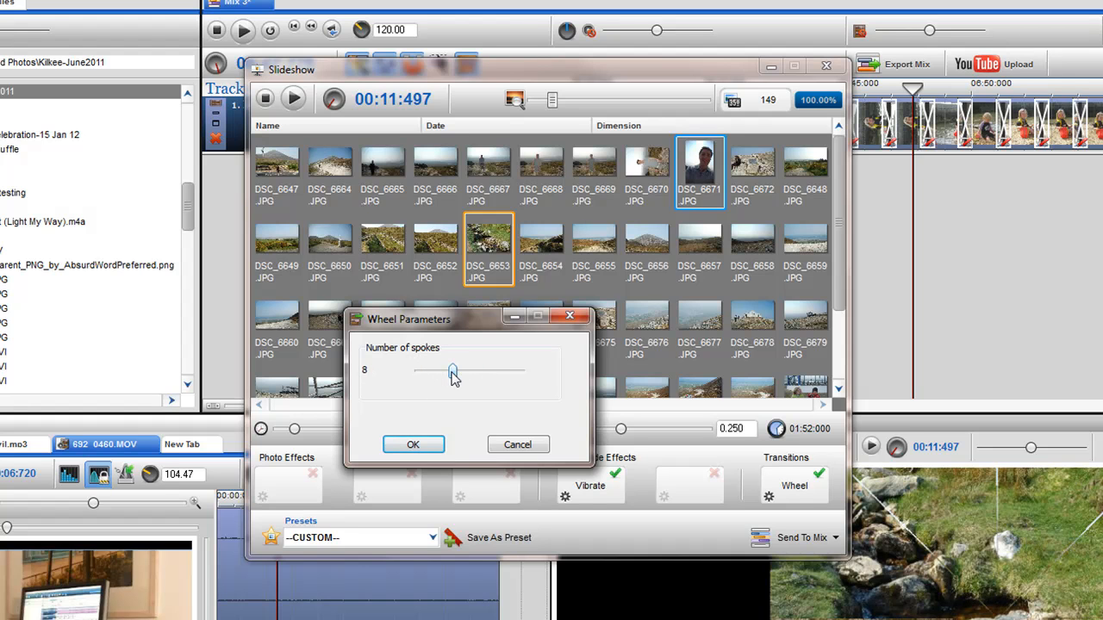
left_click_drag(453, 371, 462, 371)
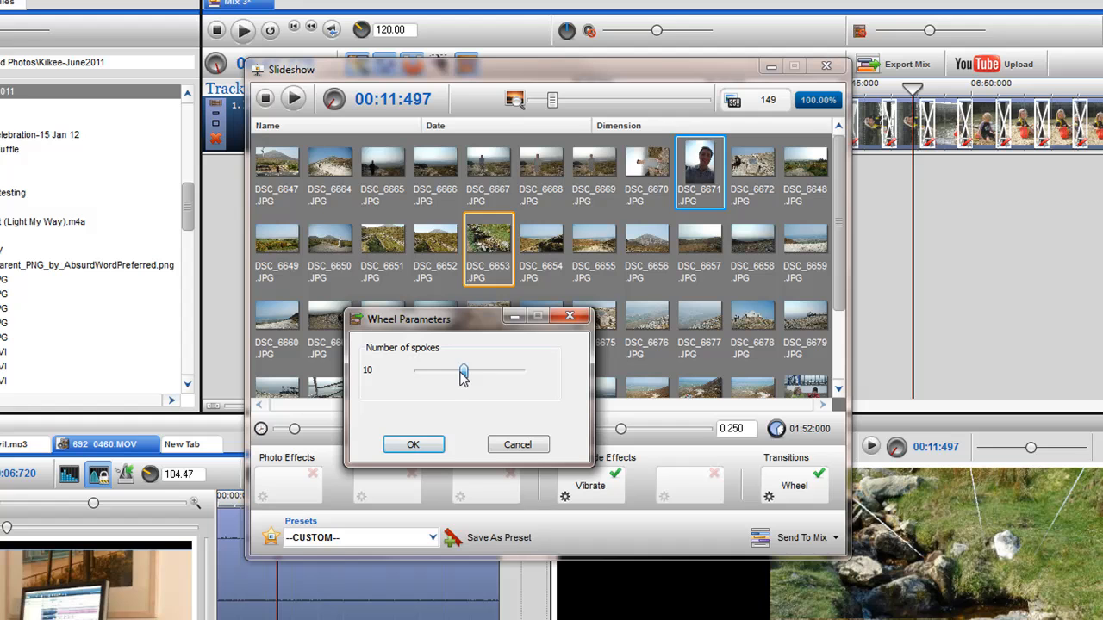
left_click_drag(464, 371, 435, 371)
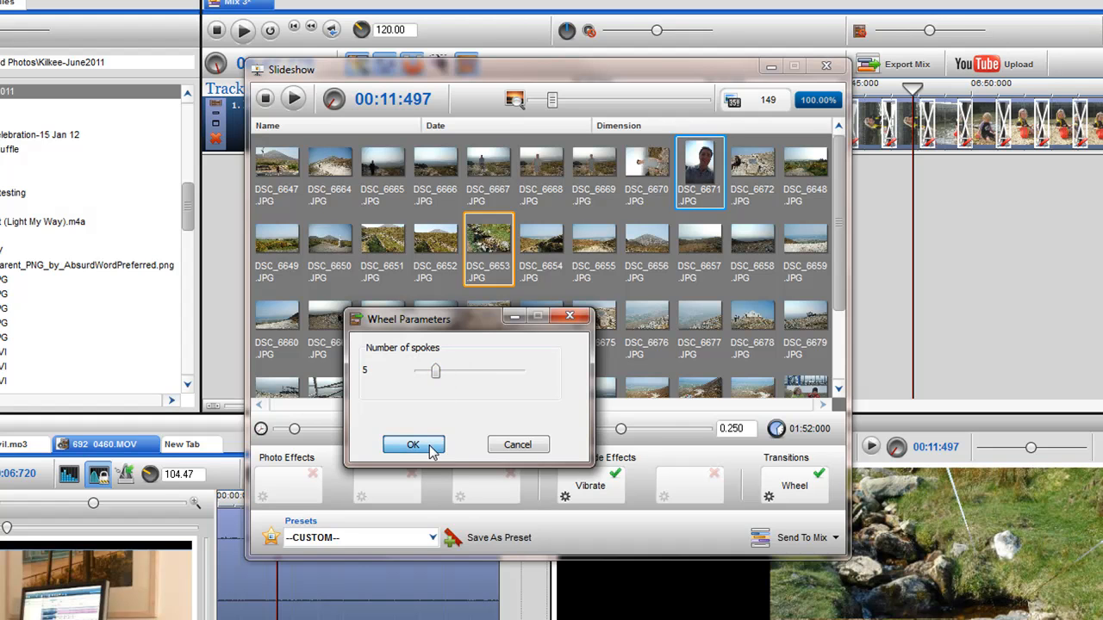
left_click(413, 444)
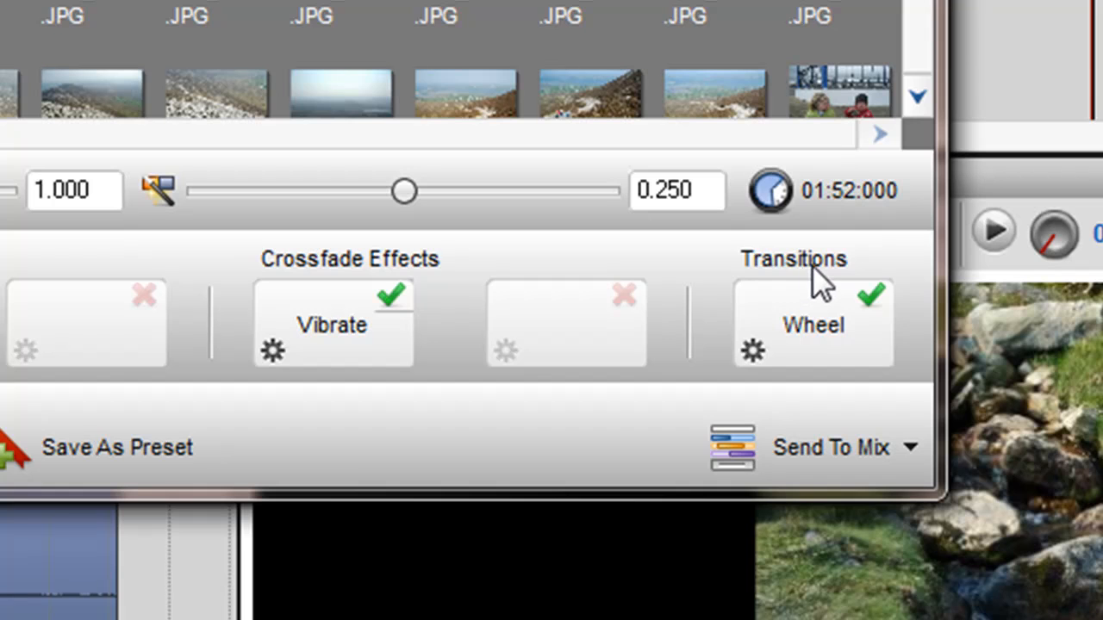
mouse_move(607, 310)
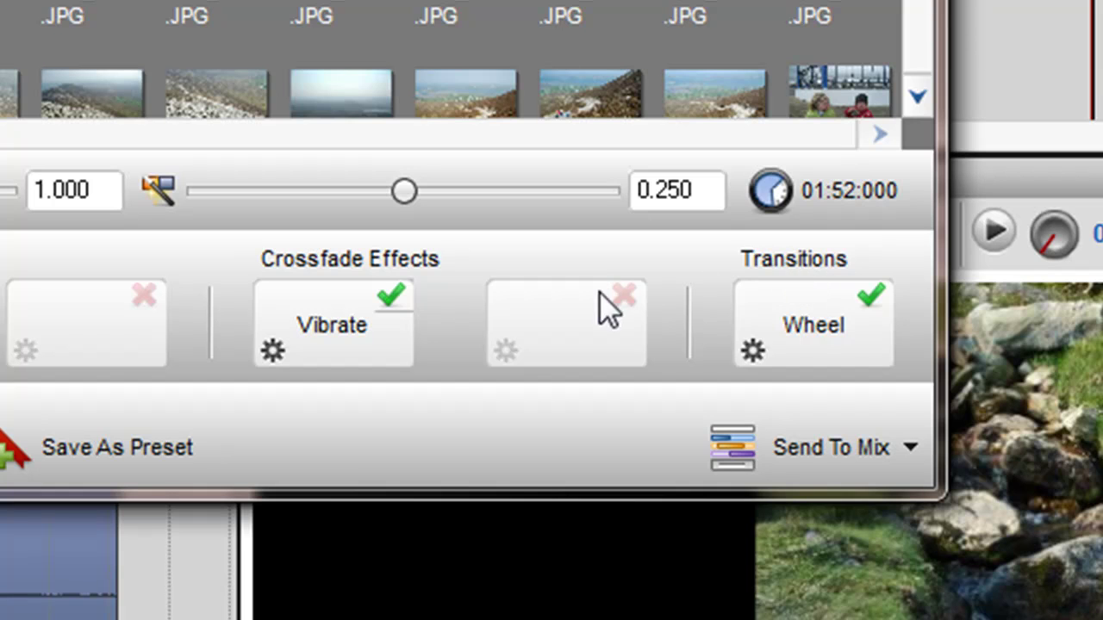
mouse_move(470, 336)
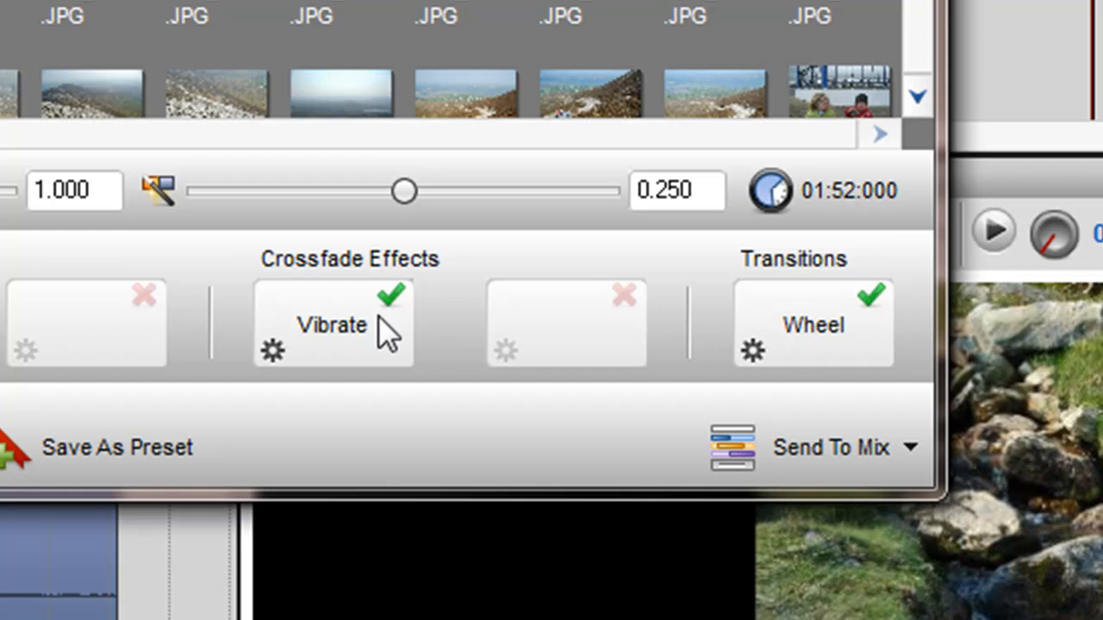
mouse_move(594, 281)
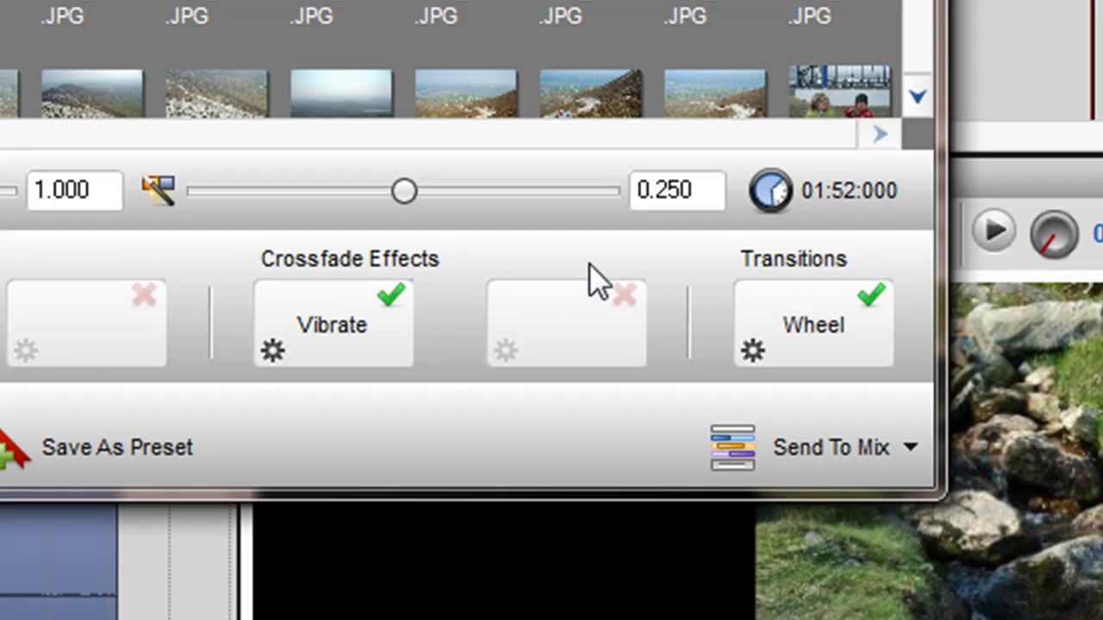
mouse_move(737, 349)
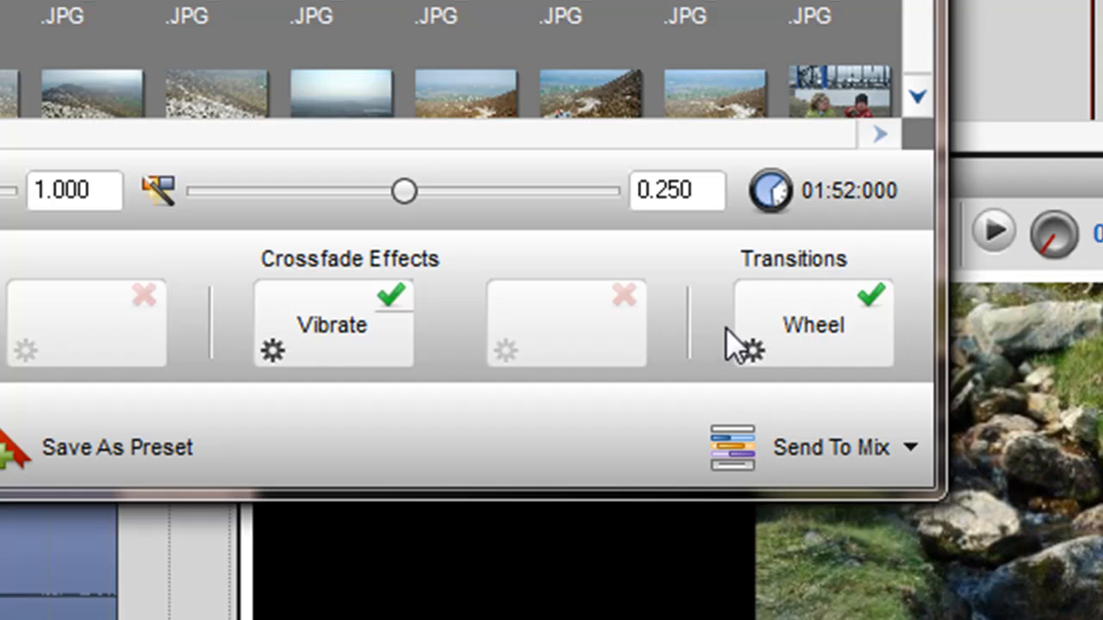
mouse_move(552, 331)
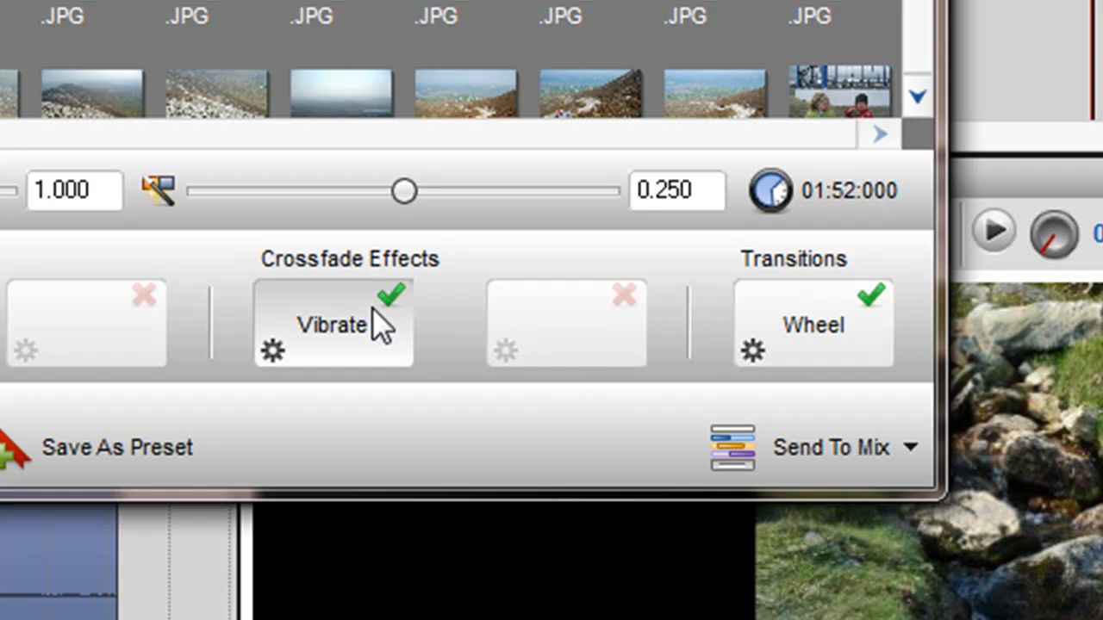
mouse_move(590, 332)
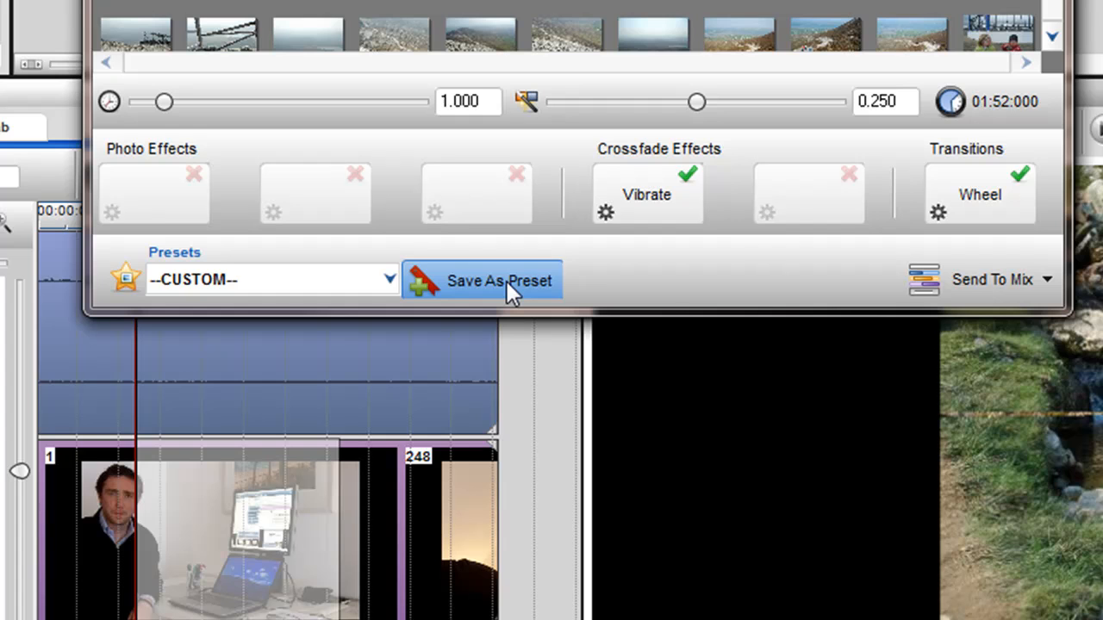
Save the Vibrate crossfade and Wheel transition settings as preset 'wheel'.
left_click(481, 280)
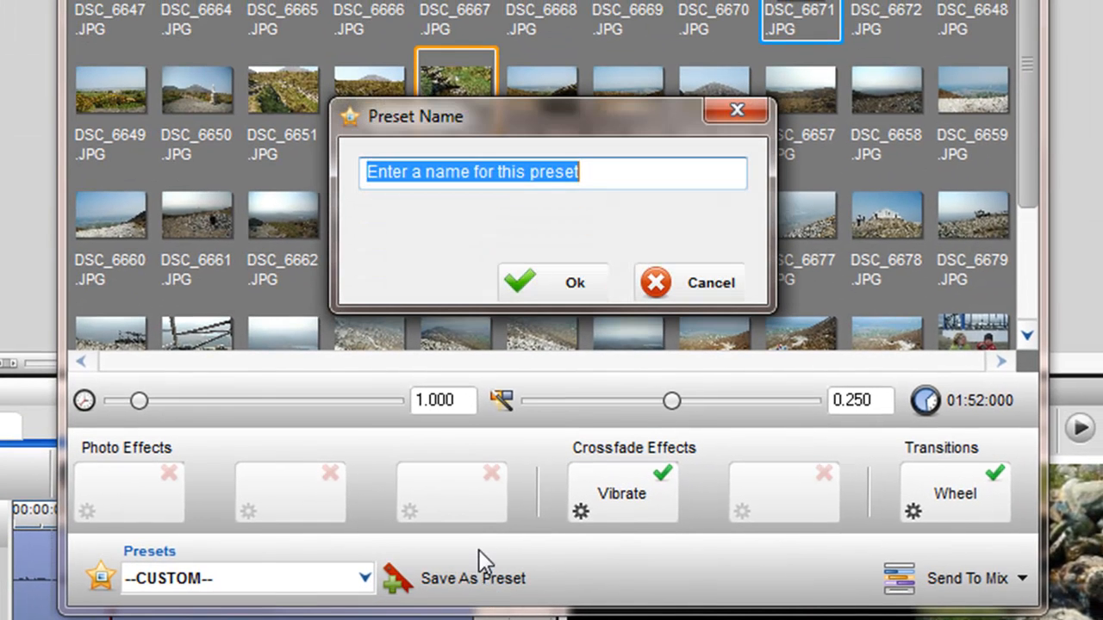
type("wh")
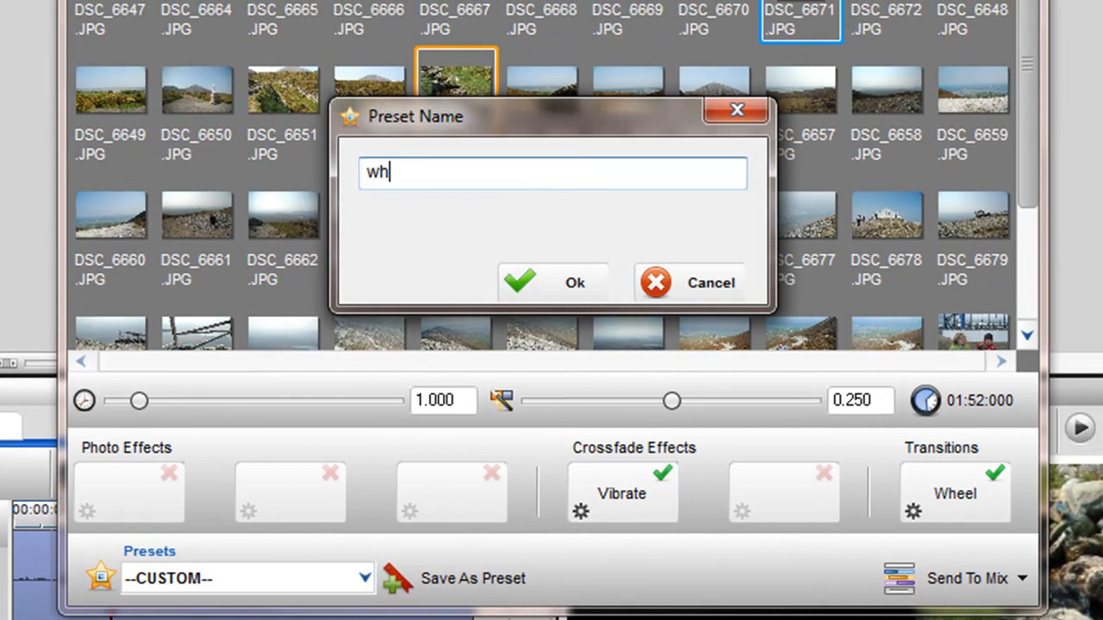
type("eel")
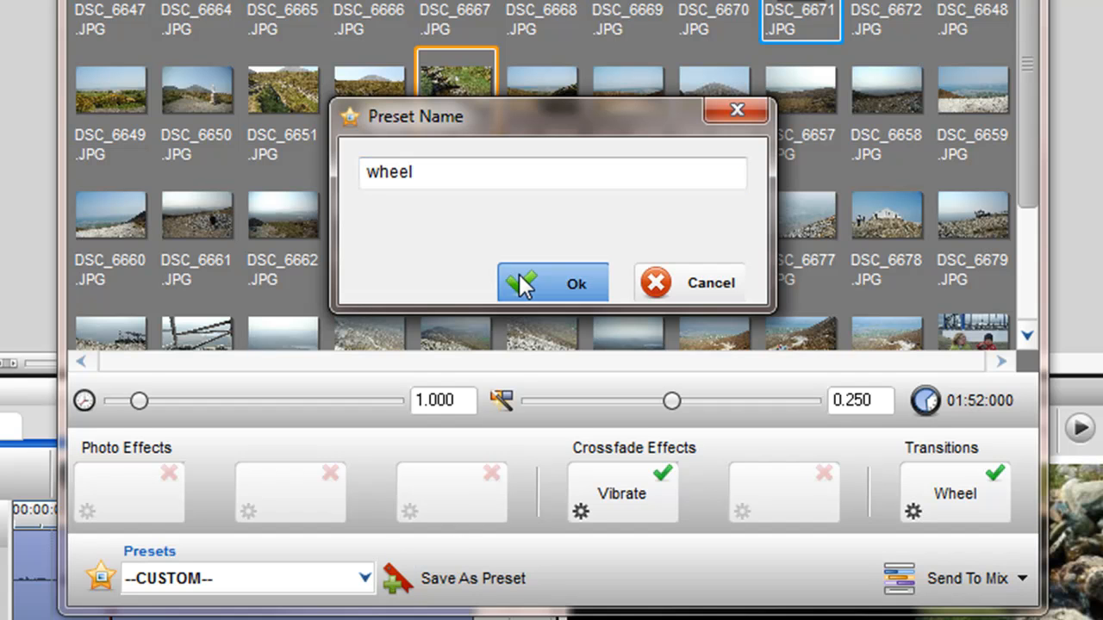
left_click(552, 282)
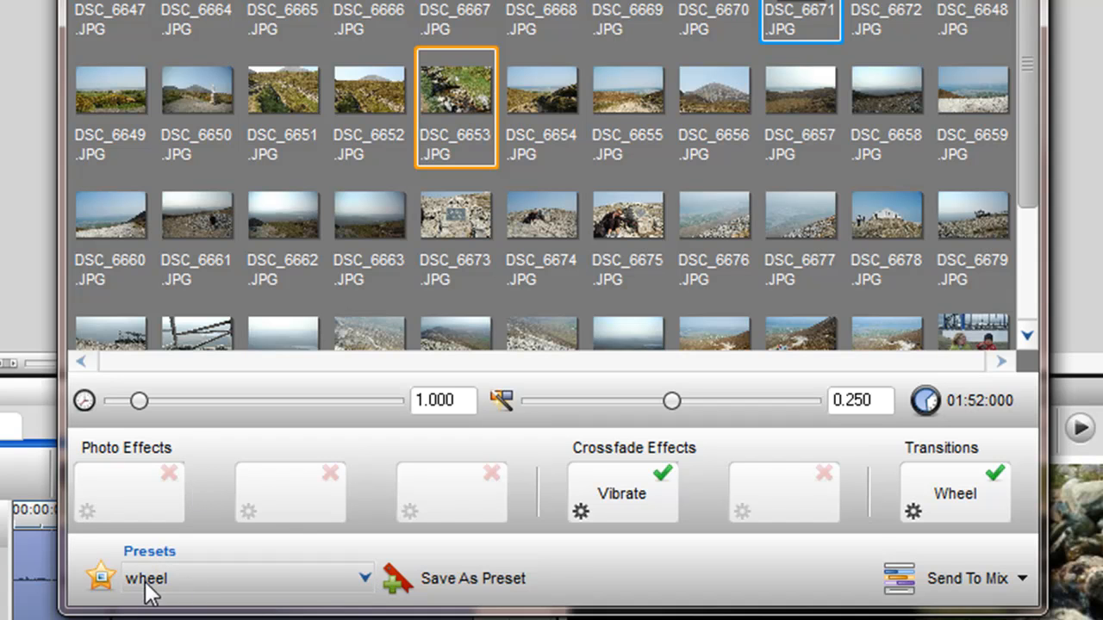
mouse_move(367, 591)
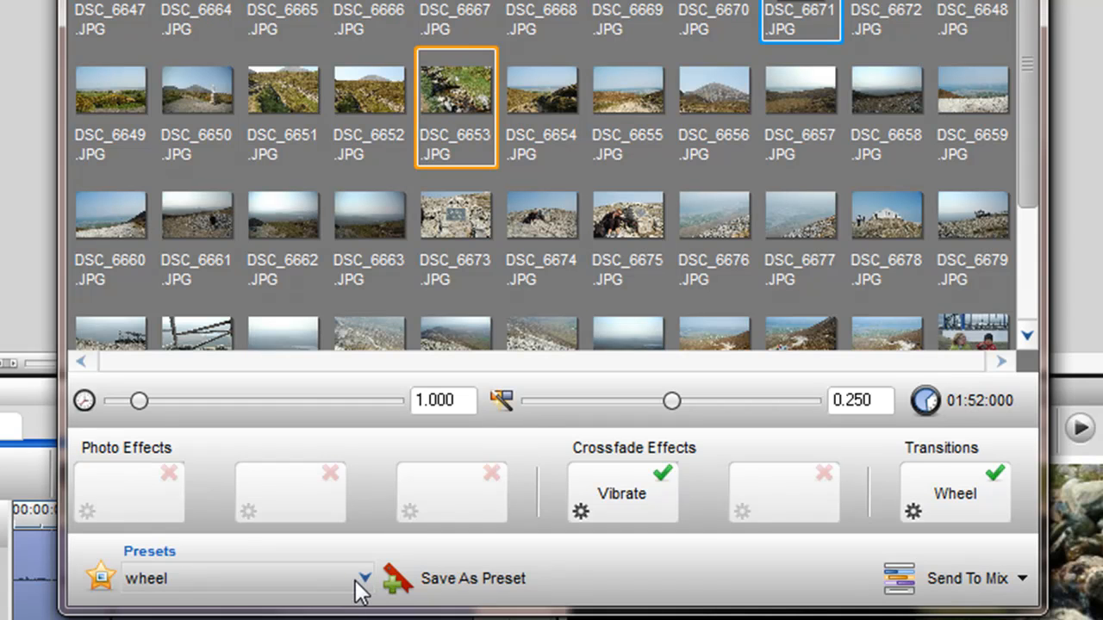
mouse_move(176, 582)
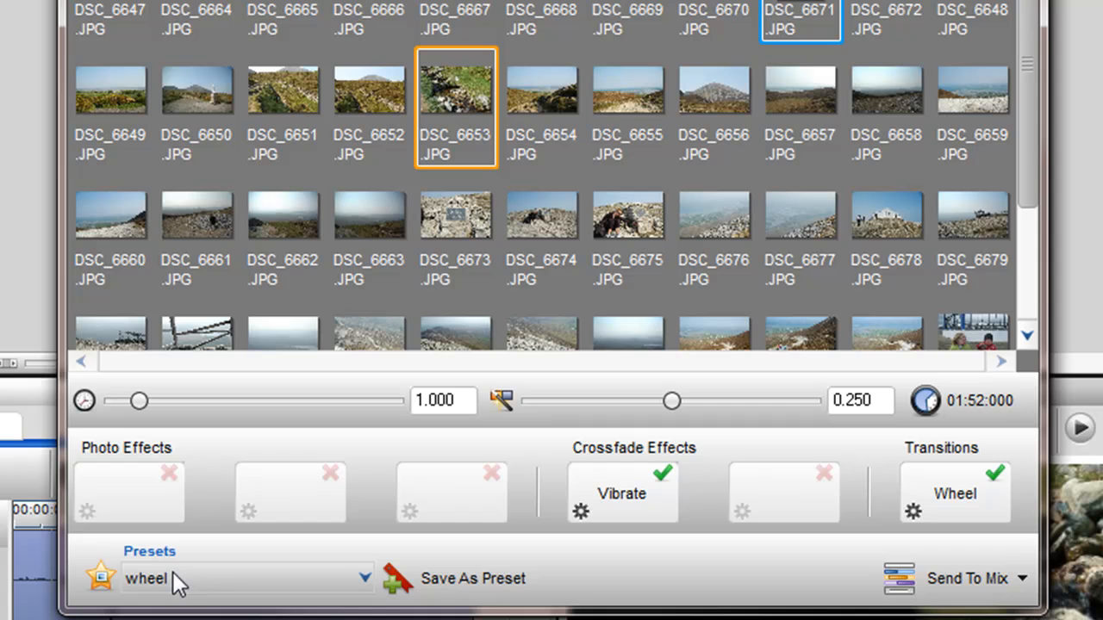
mouse_move(222, 590)
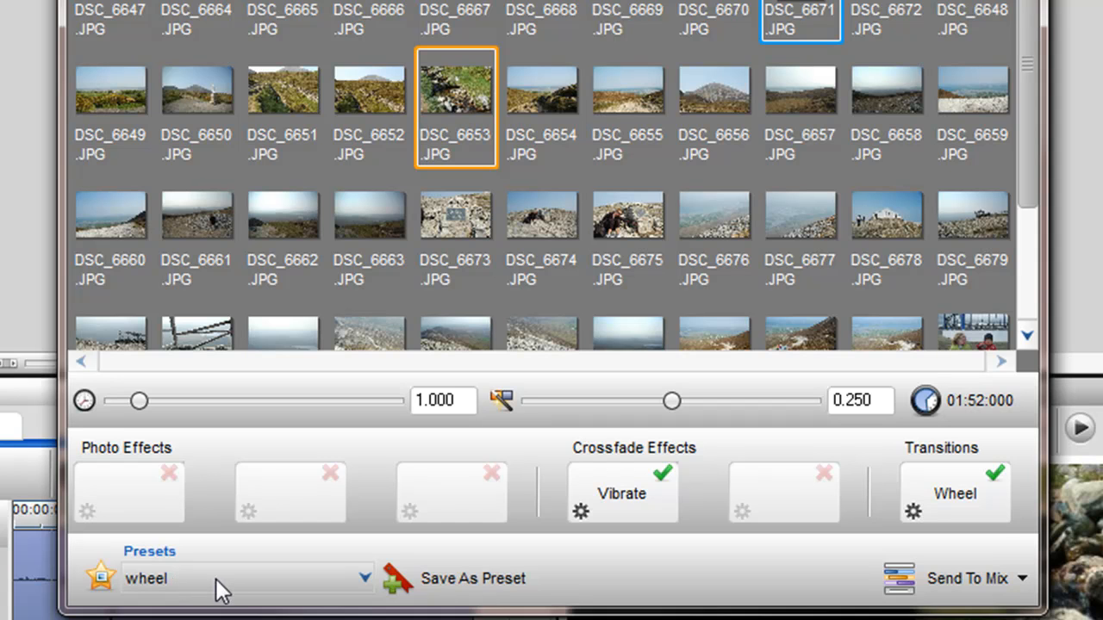
mouse_move(369, 590)
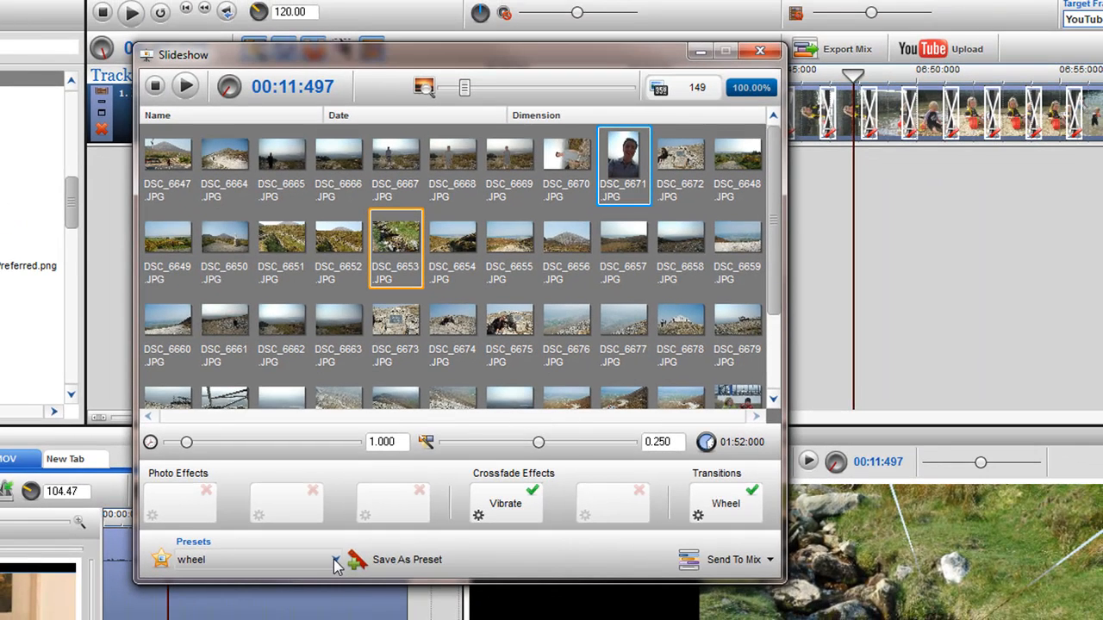
Send the slideshow to Current Mix as a second track in Mix 3.
left_click(336, 560)
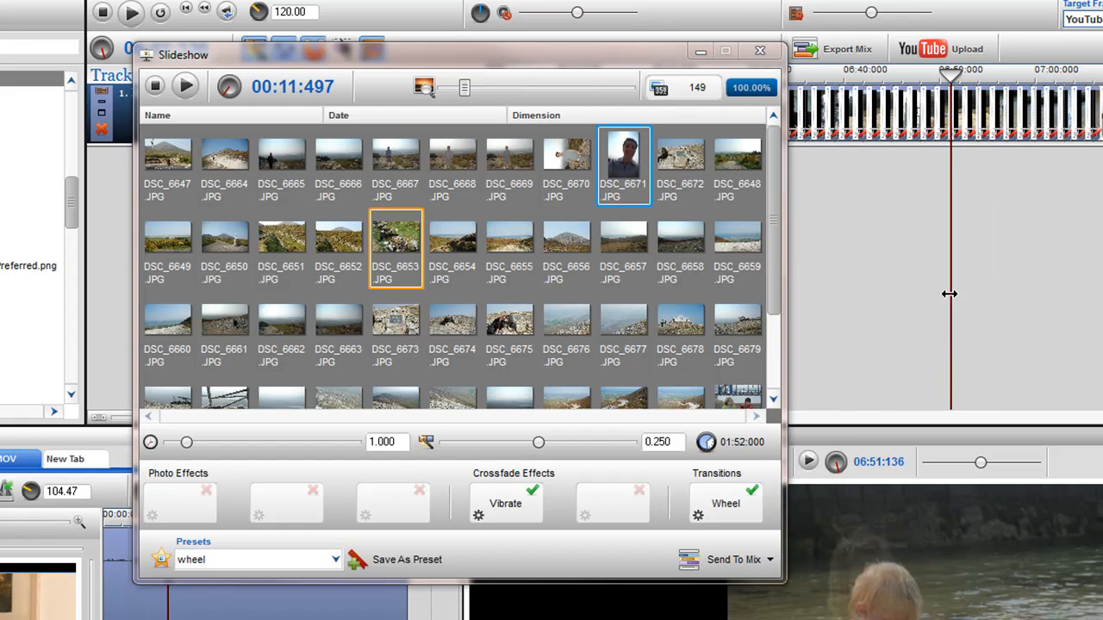
left_click(761, 559)
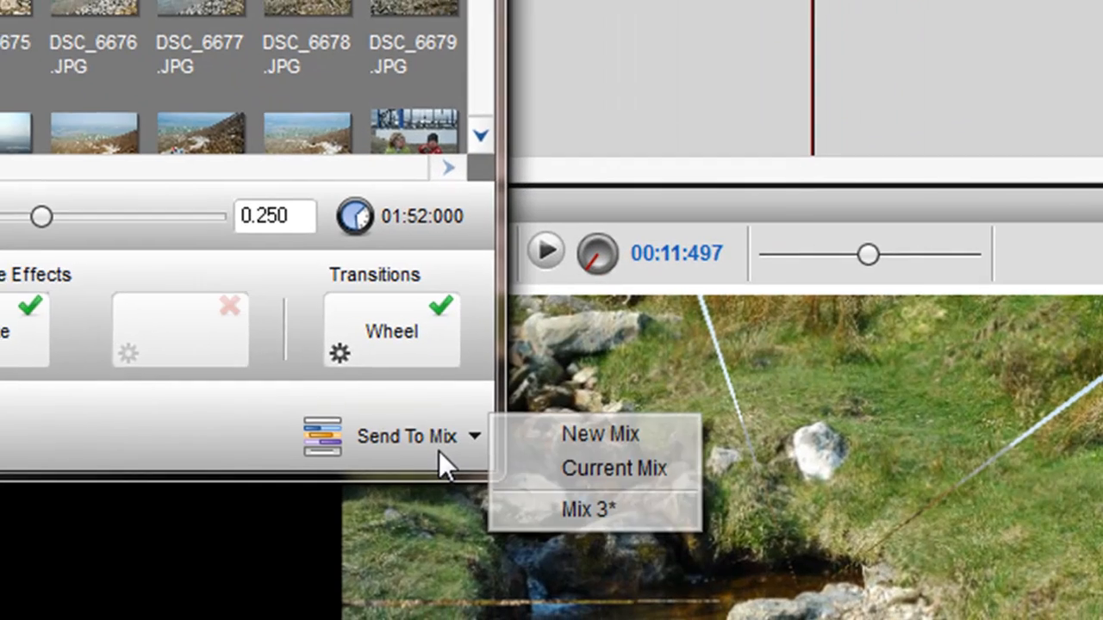
mouse_move(594, 432)
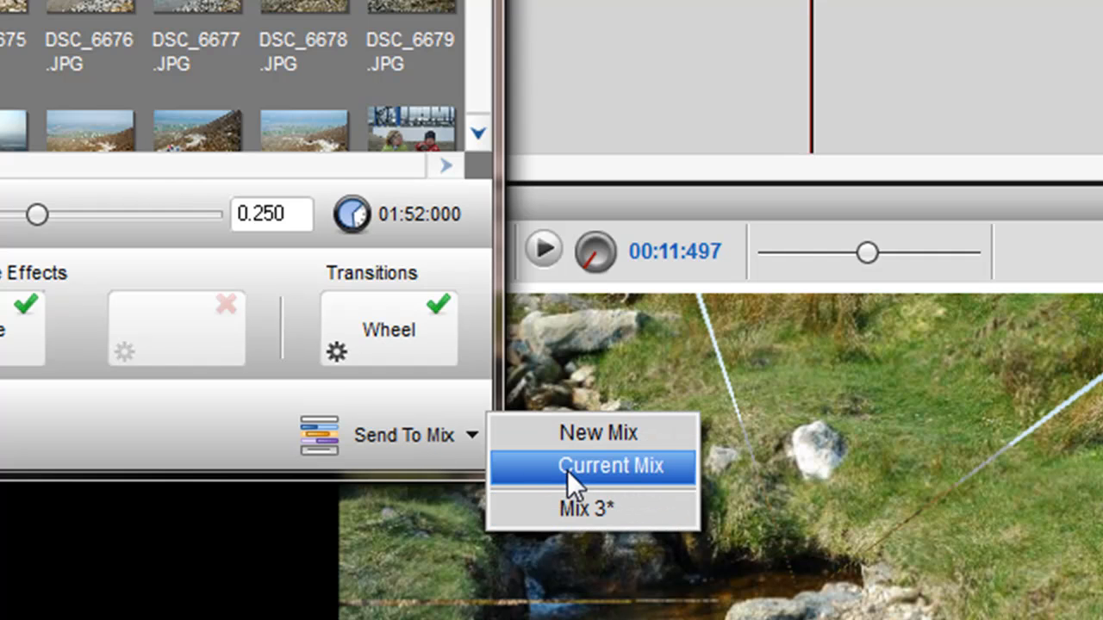
mouse_move(589, 489)
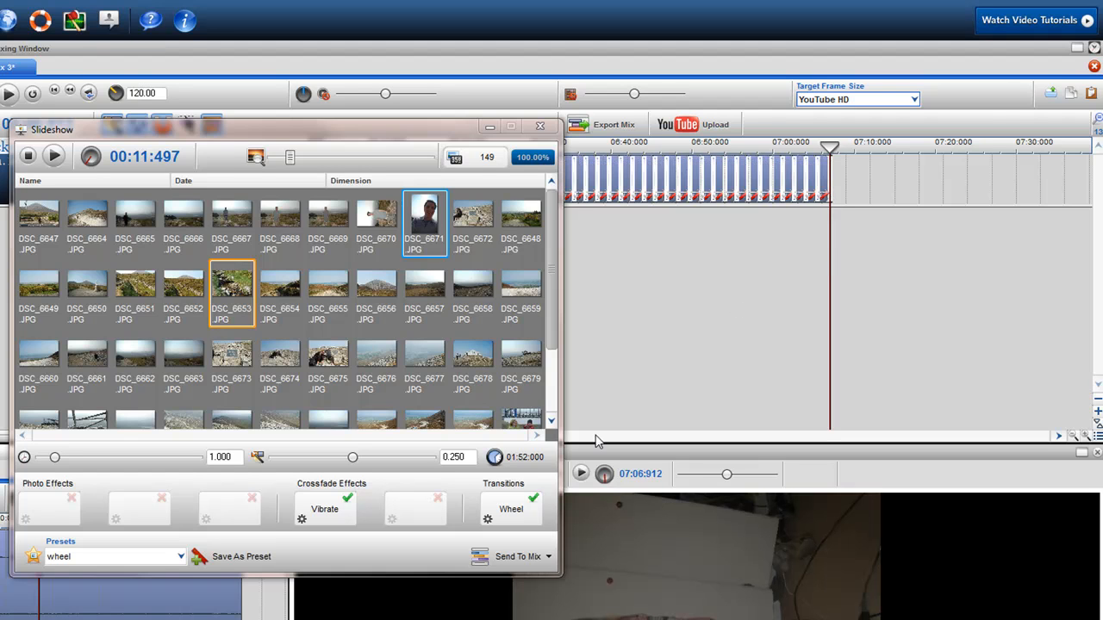
left_click(549, 556)
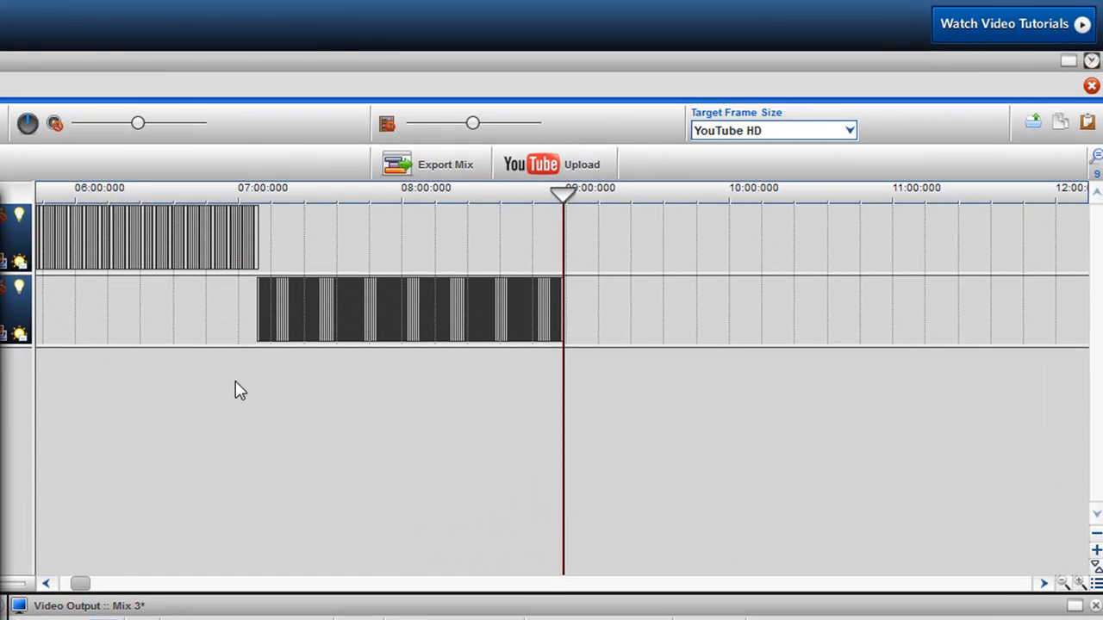
left_click(257, 193)
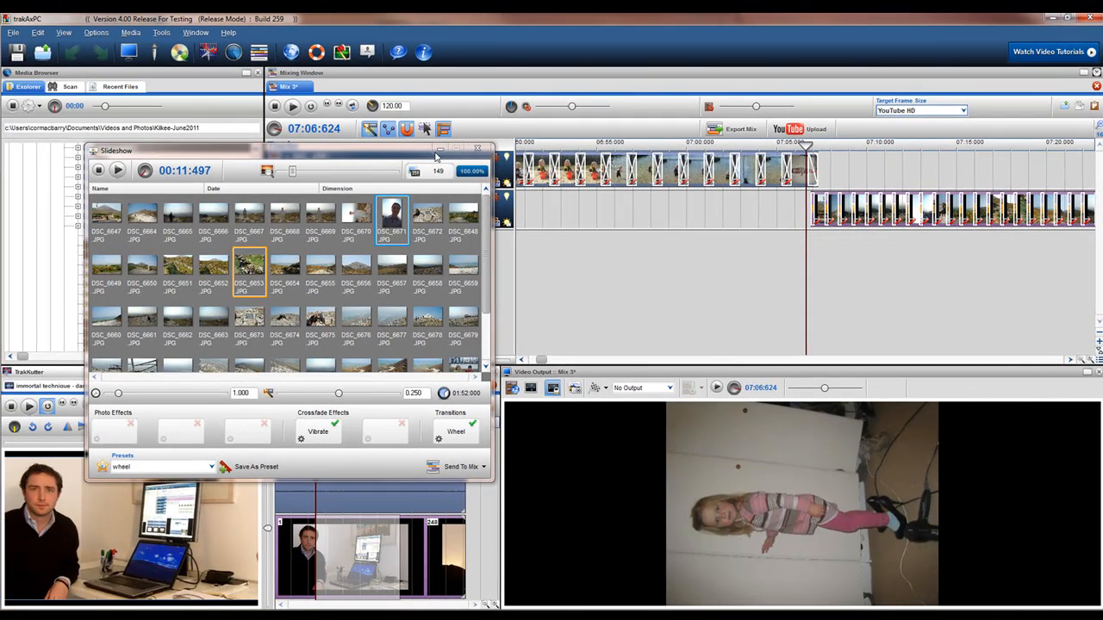
Close the Slideshow window and select the '10 Ultraviolet (Light My Way)' audio file.
left_click(476, 150)
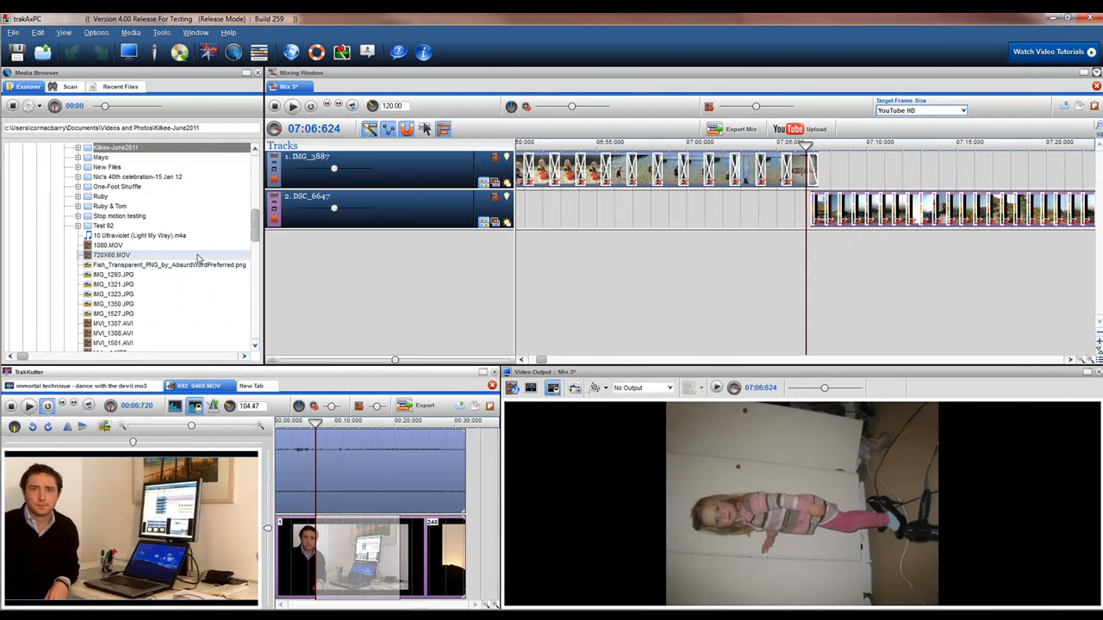
left_click(138, 235)
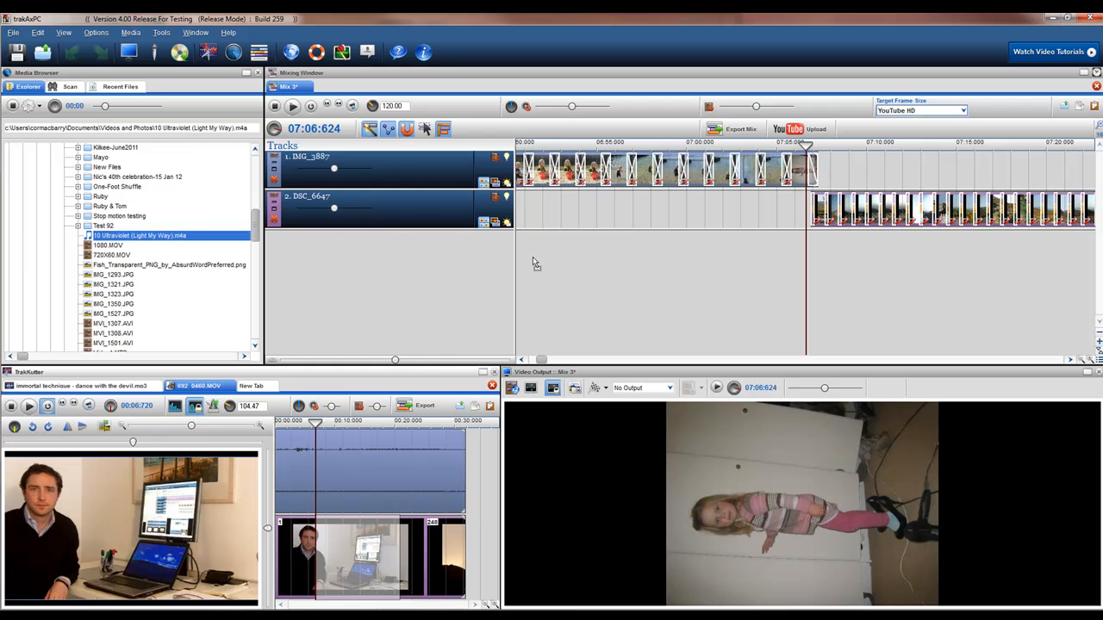